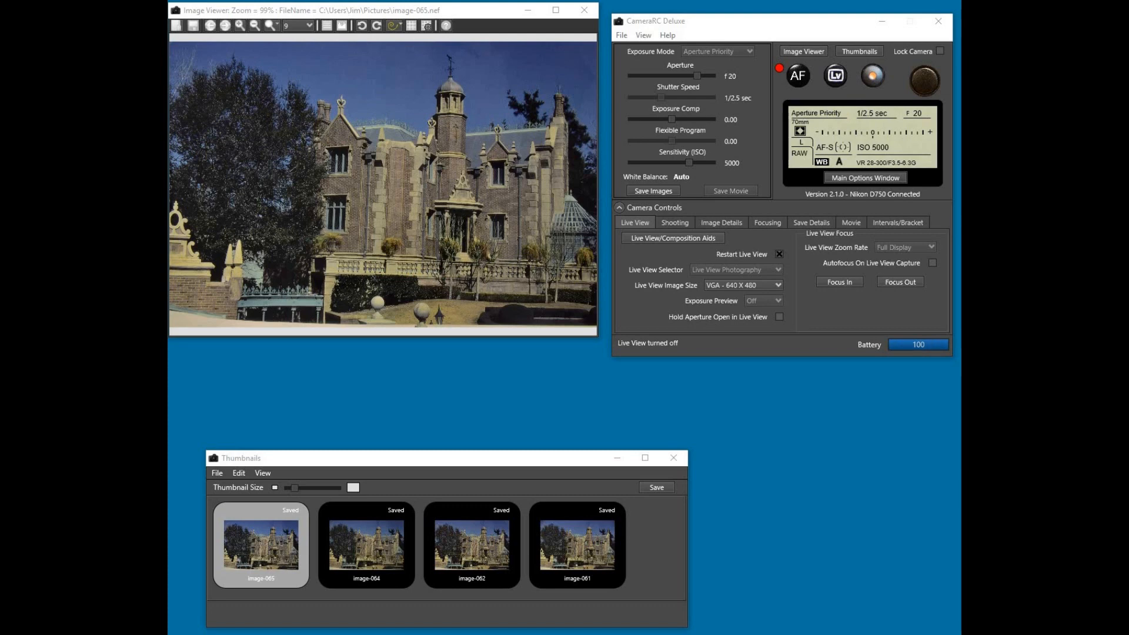
{"action": "mouse_move", "coordinate": [746, 466]}
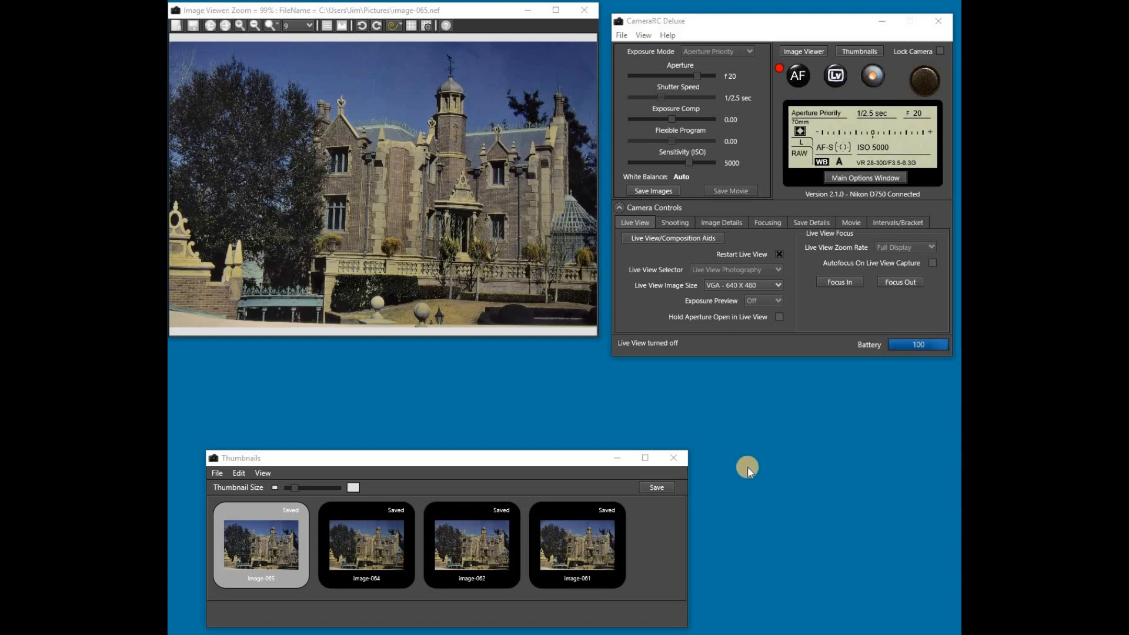
{"action": "mouse_move", "coordinate": [751, 121]}
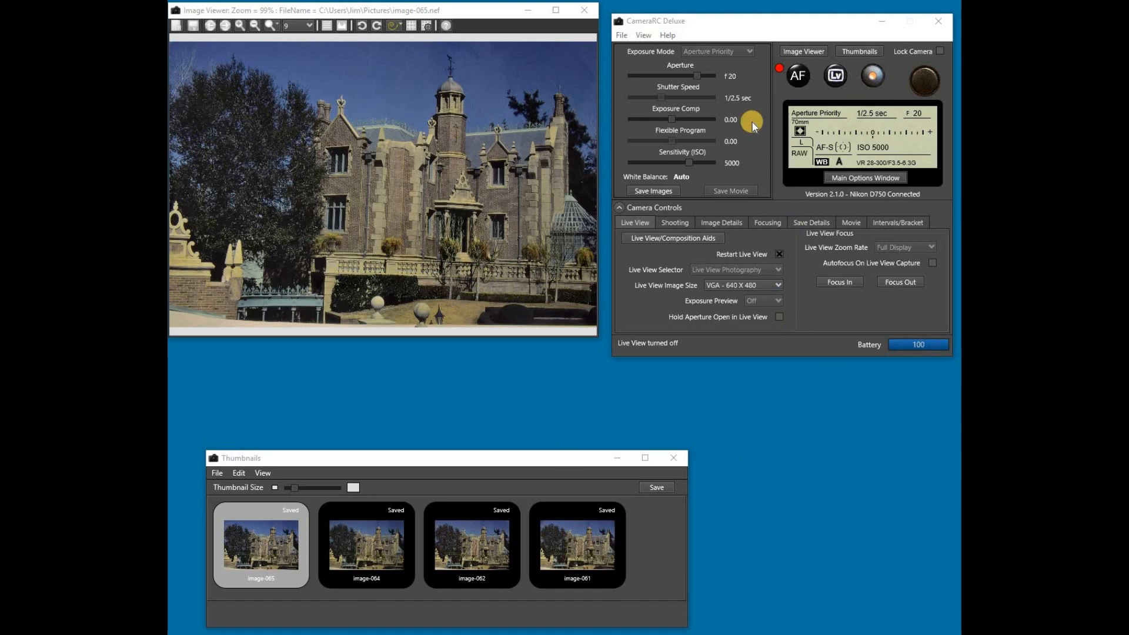
{"action": "mouse_move", "coordinate": [767, 49]}
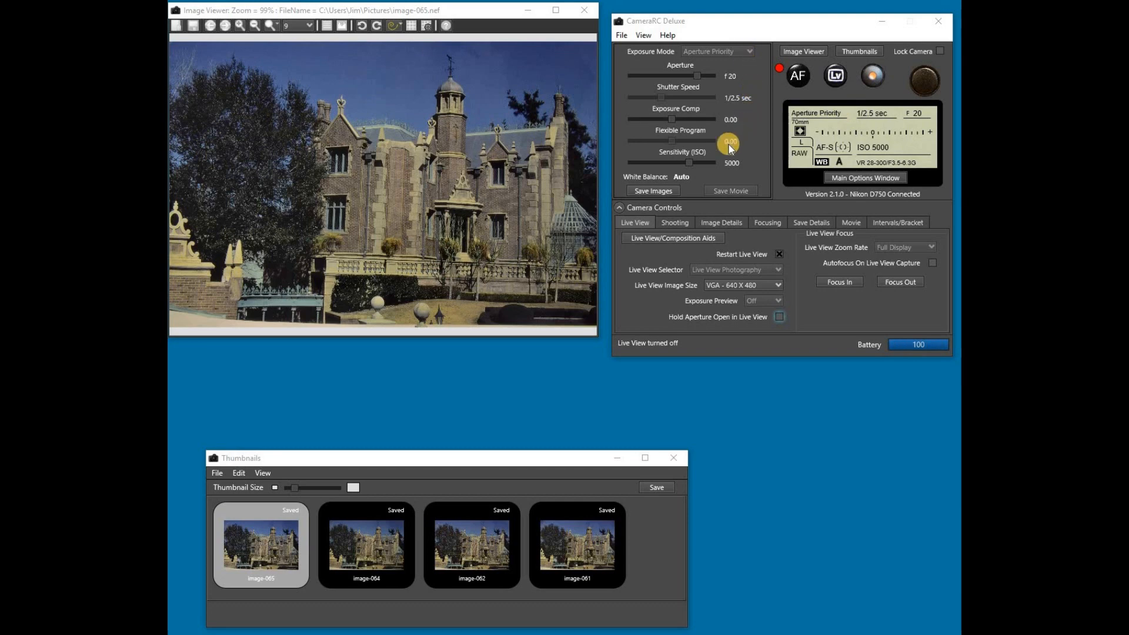
{"action": "mouse_move", "coordinate": [708, 268]}
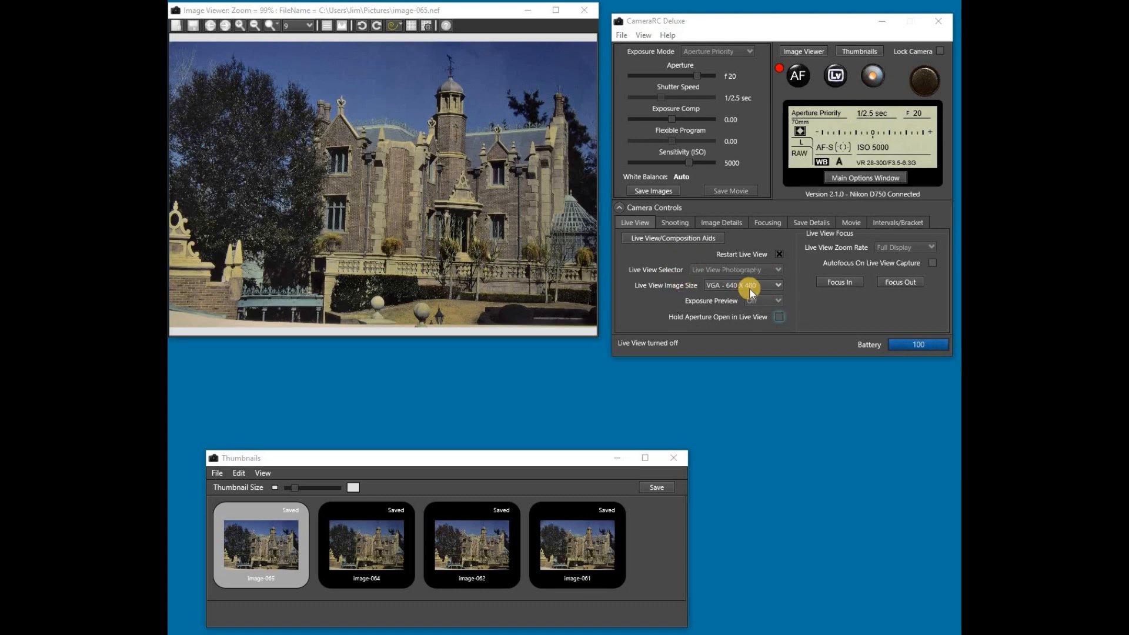
- Keep the live view size at VGA 640x480, start Live View, and hold the aperture open
{"action": "left_click", "coordinate": [777, 285]}
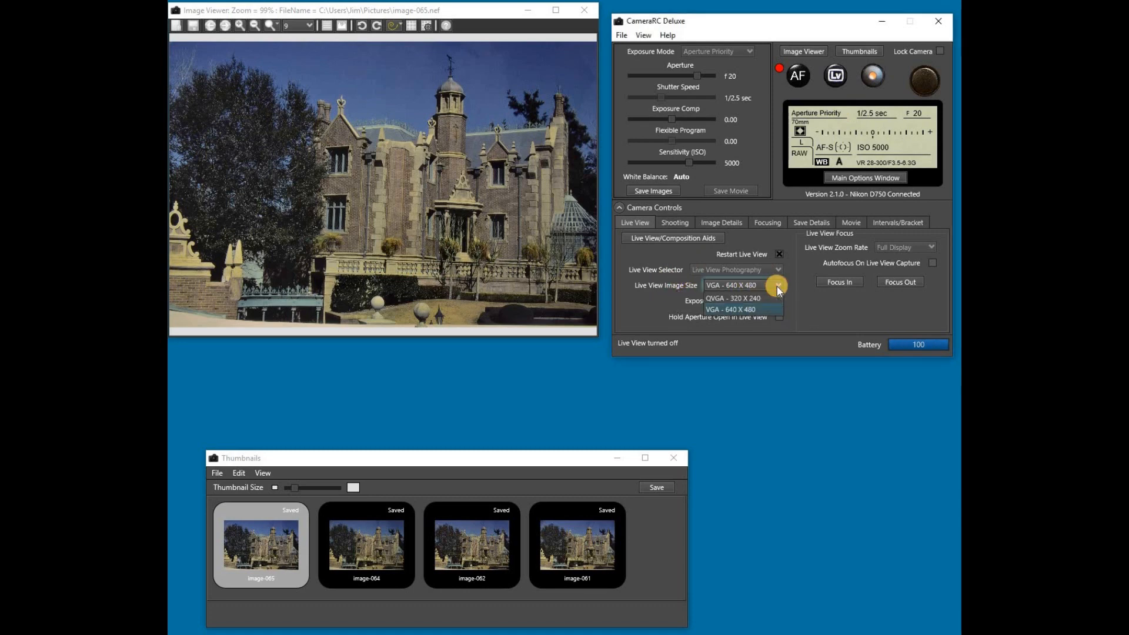
{"action": "left_click", "coordinate": [728, 309]}
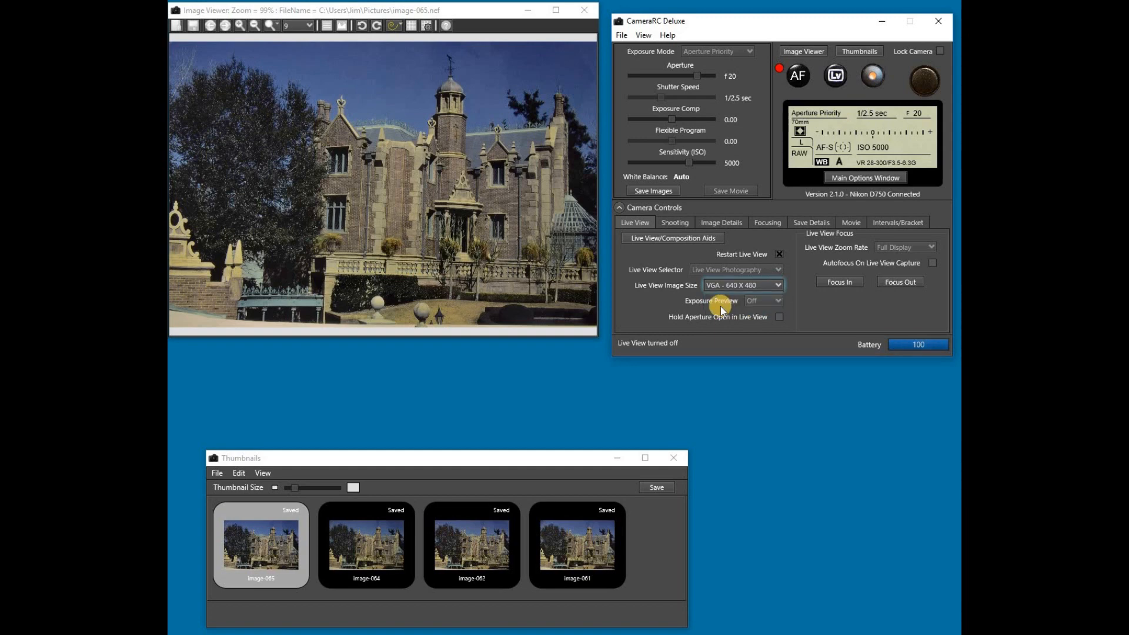
{"action": "mouse_move", "coordinate": [711, 301]}
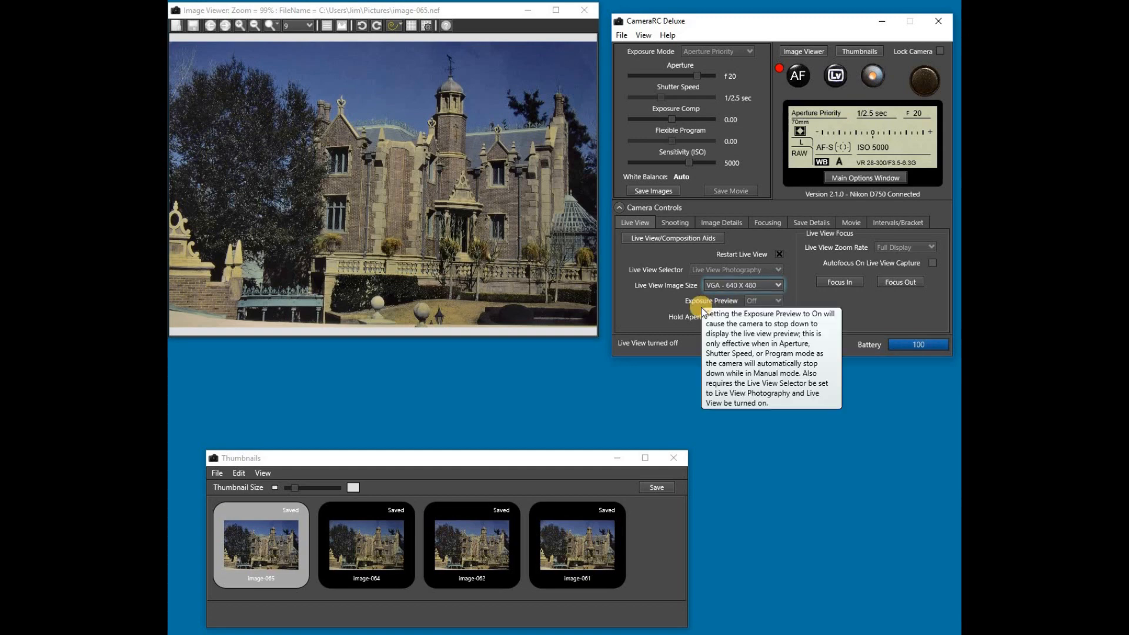
{"action": "mouse_move", "coordinate": [757, 234]}
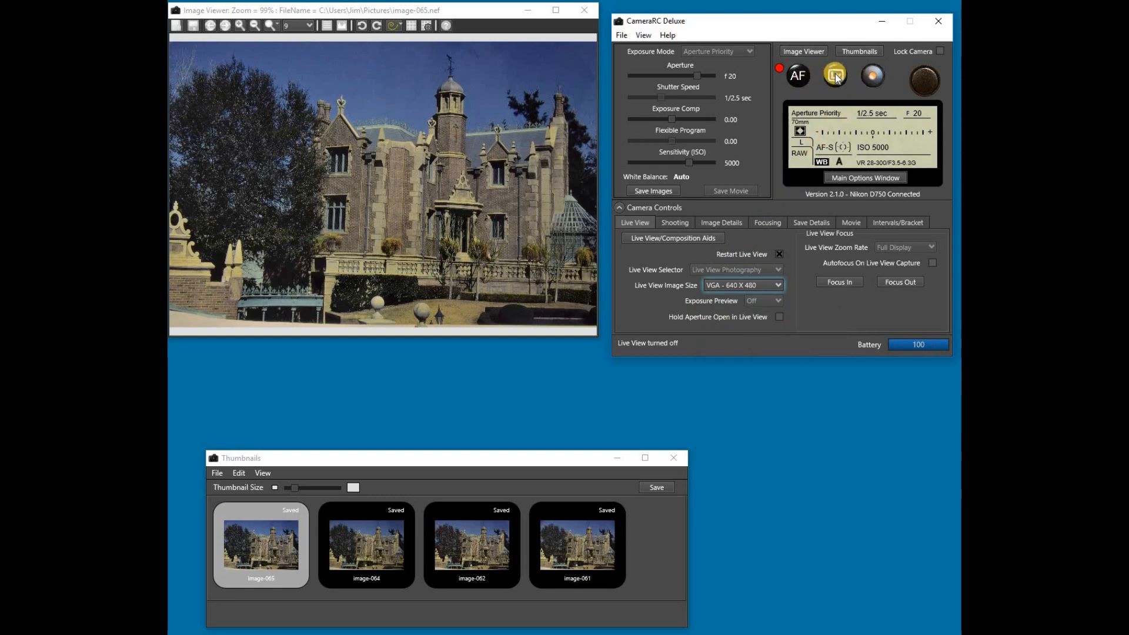
{"action": "mouse_move", "coordinate": [835, 75]}
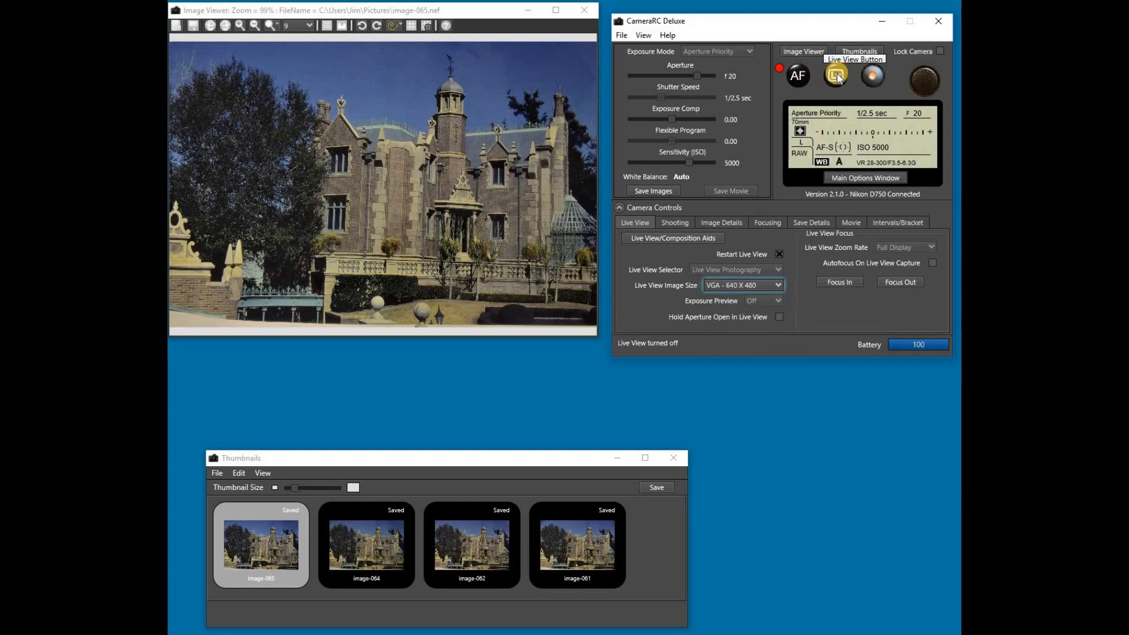
{"action": "left_click", "coordinate": [836, 75]}
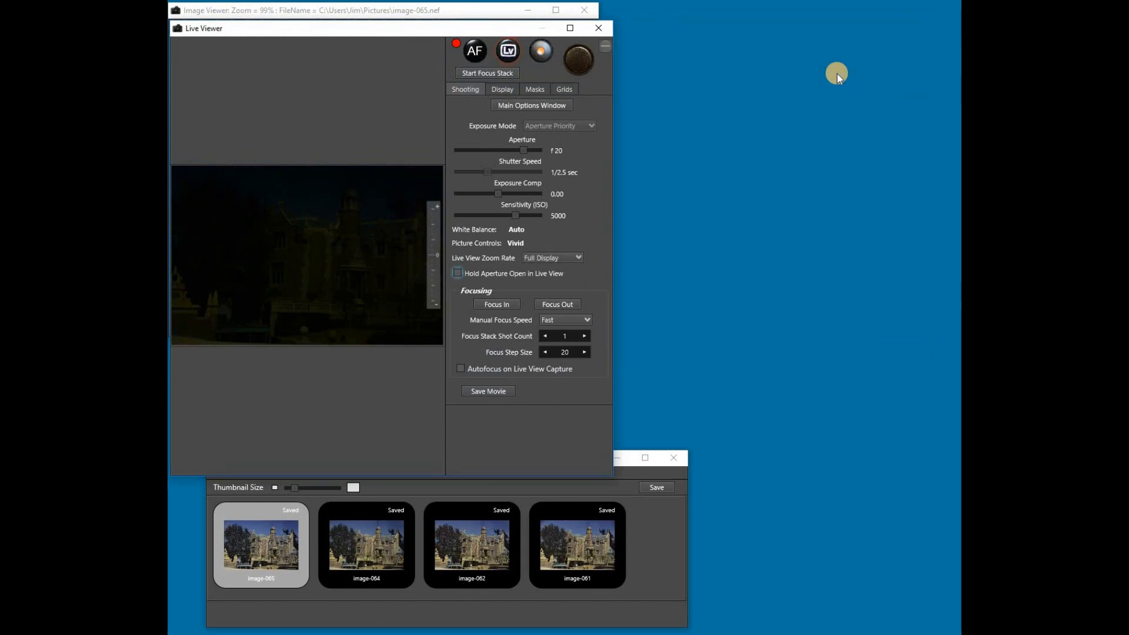
{"action": "mouse_move", "coordinate": [828, 77]}
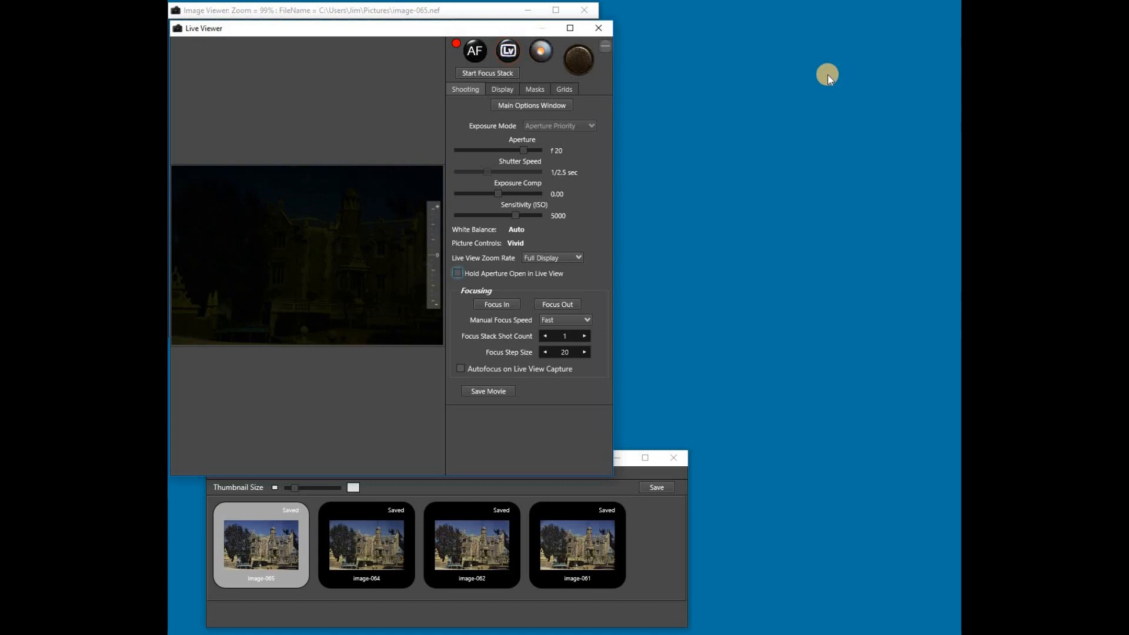
{"action": "mouse_move", "coordinate": [776, 123]}
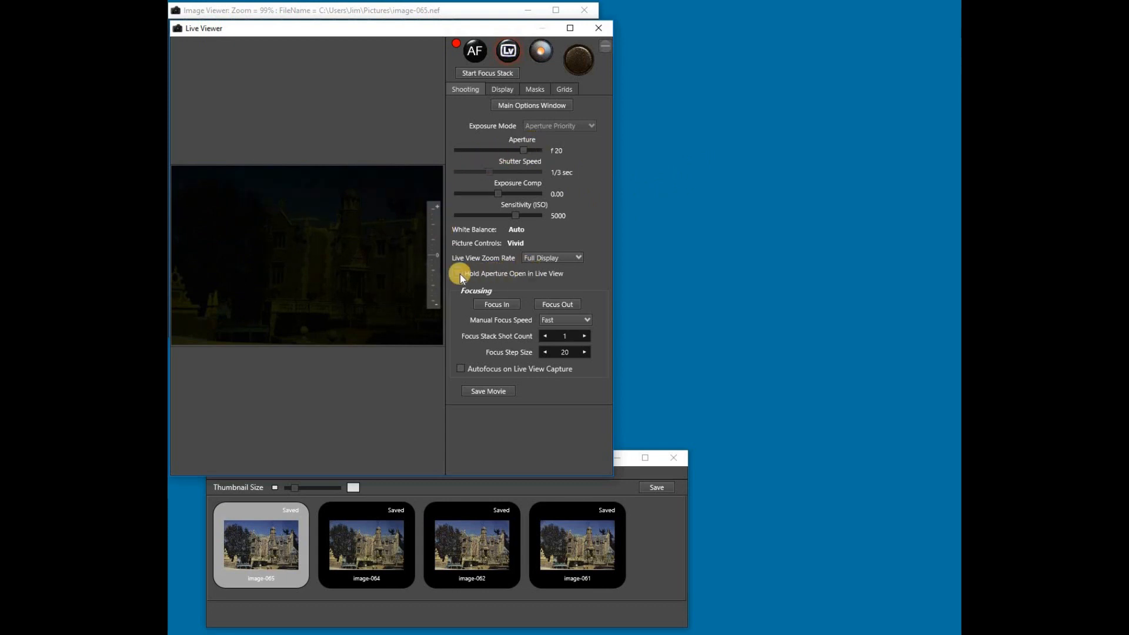
{"action": "left_click", "coordinate": [507, 51]}
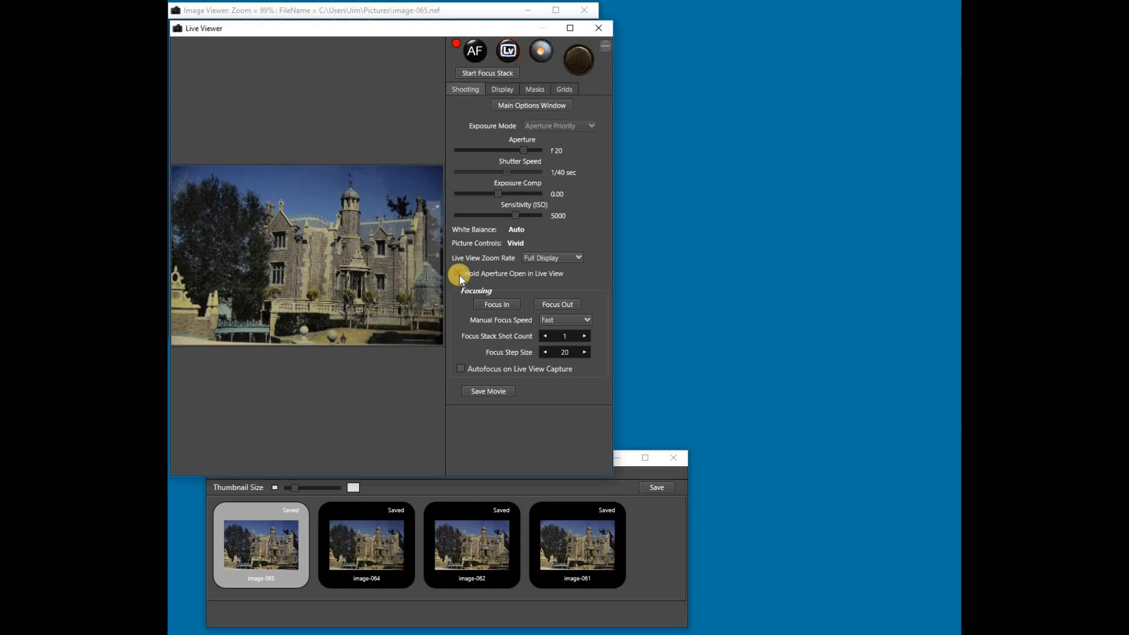
{"action": "left_click", "coordinate": [458, 273]}
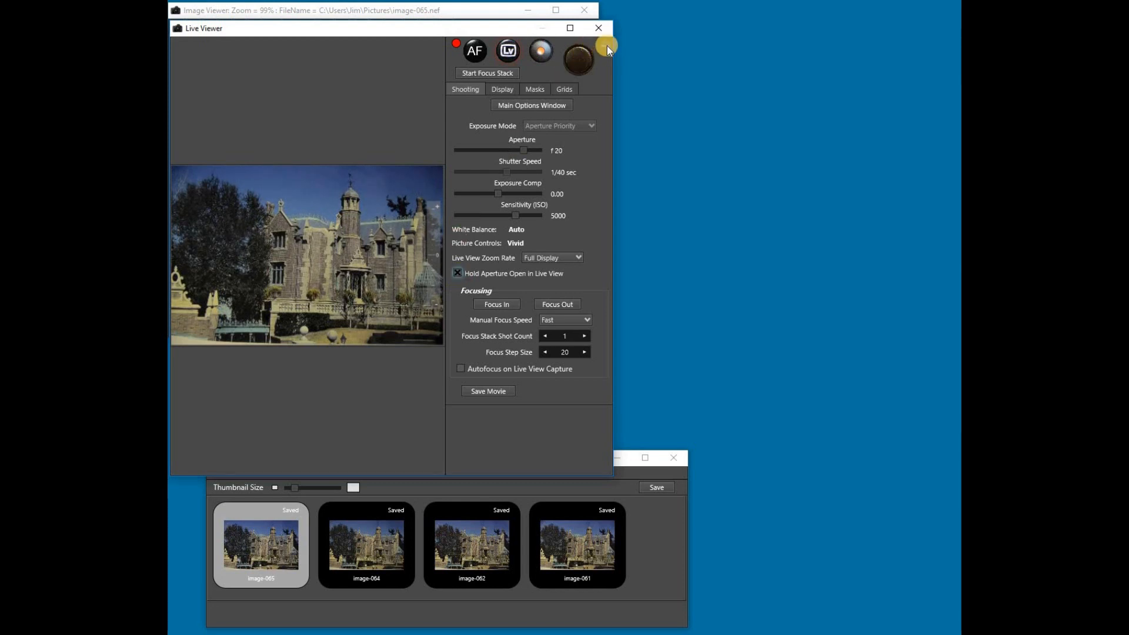
{"action": "mouse_move", "coordinate": [605, 47]}
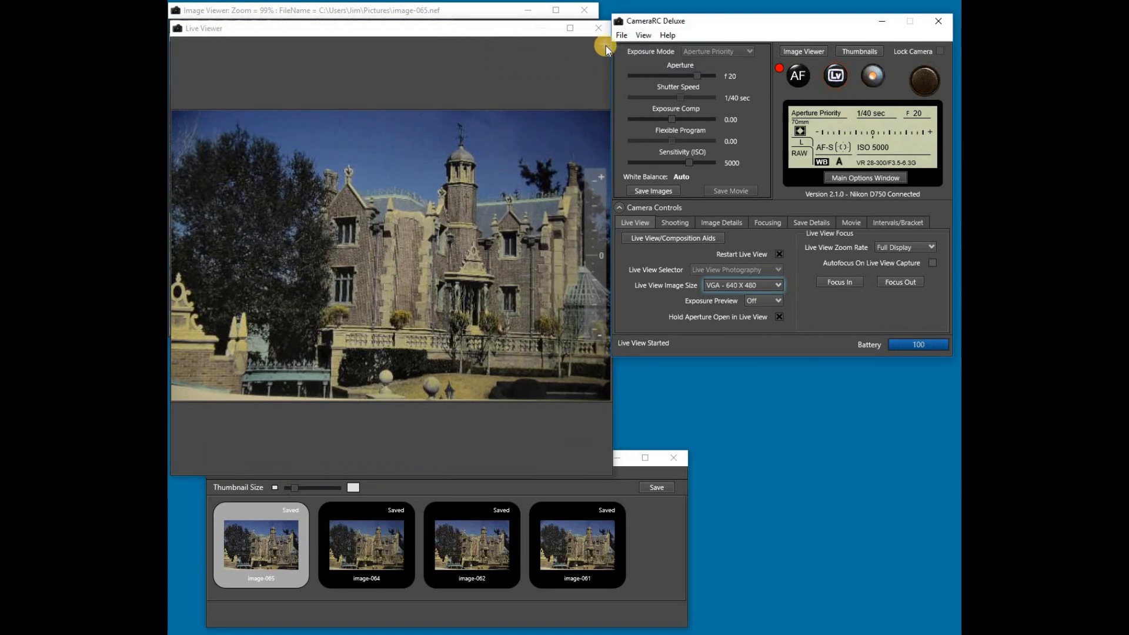
{"action": "left_click", "coordinate": [835, 76]}
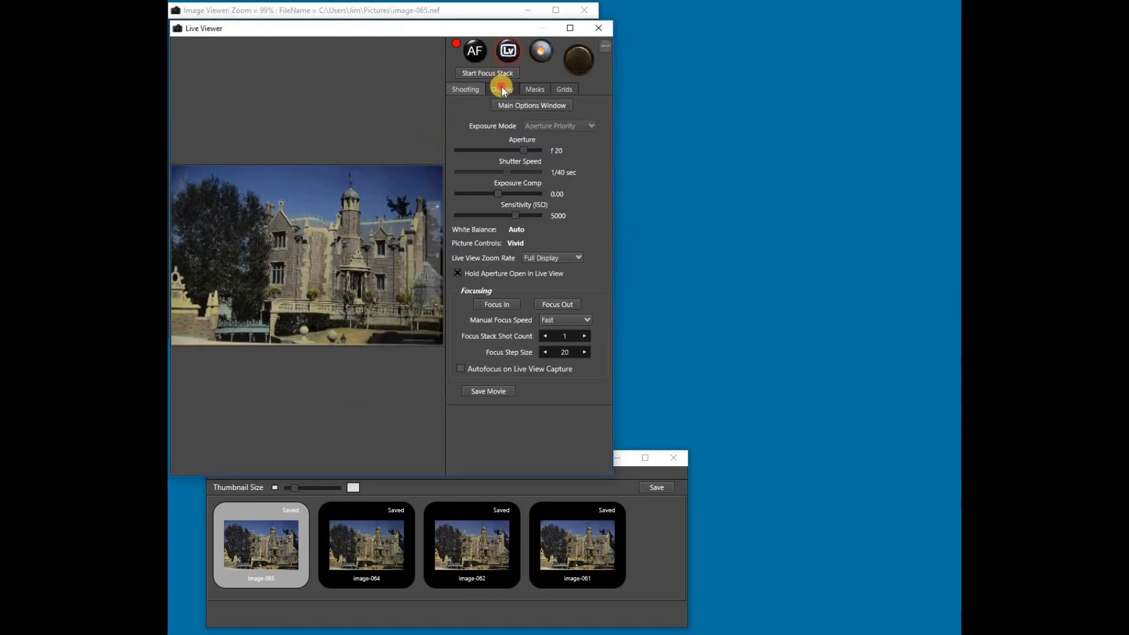
- Show the Display options, then hide and restore the camera controls beside the preview
{"action": "left_click", "coordinate": [501, 89]}
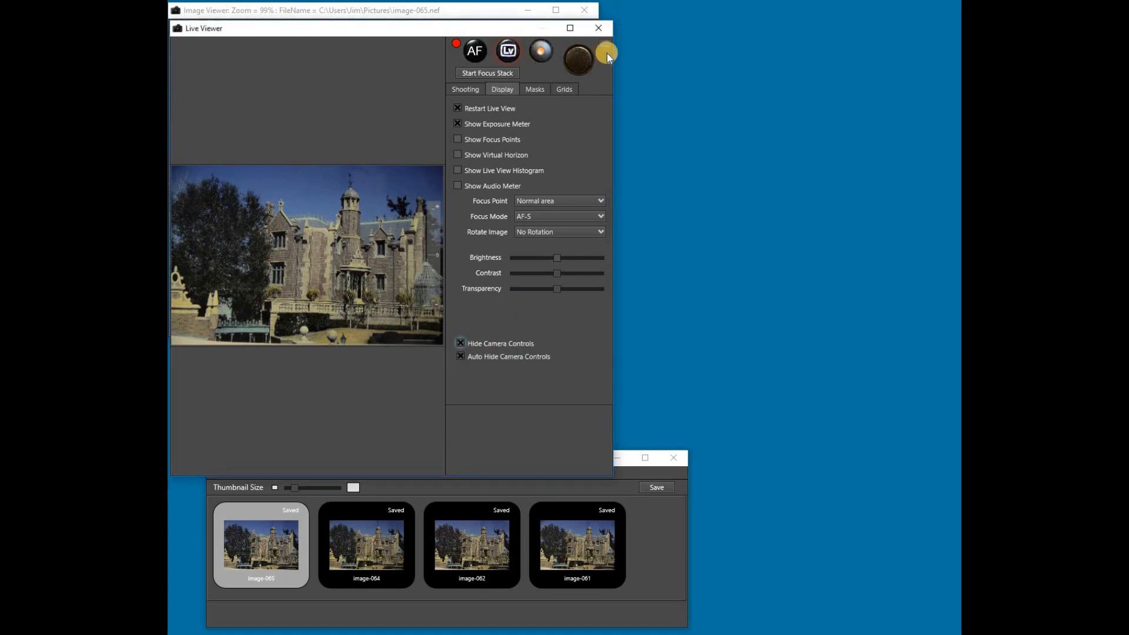
{"action": "left_click", "coordinate": [605, 50]}
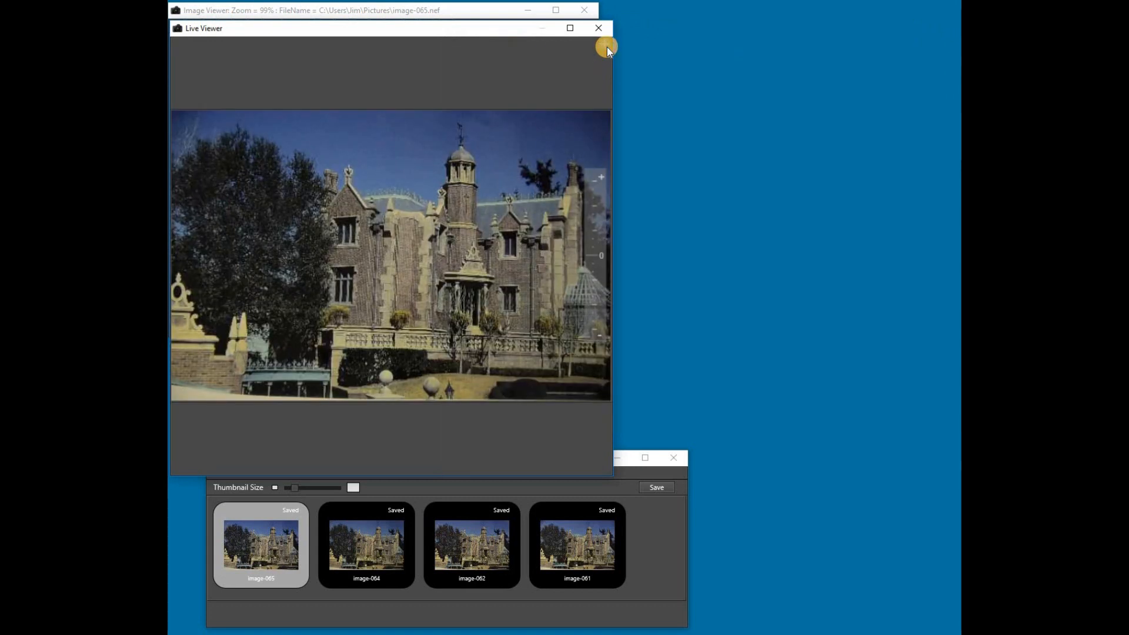
{"action": "left_click", "coordinate": [605, 46]}
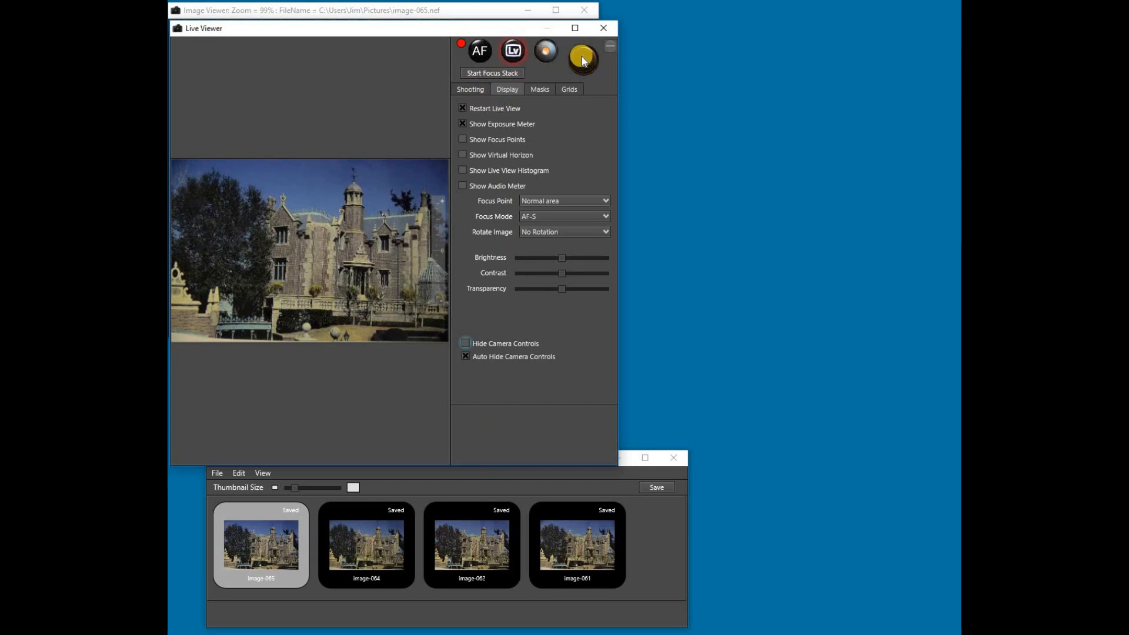
{"action": "mouse_move", "coordinate": [597, 68]}
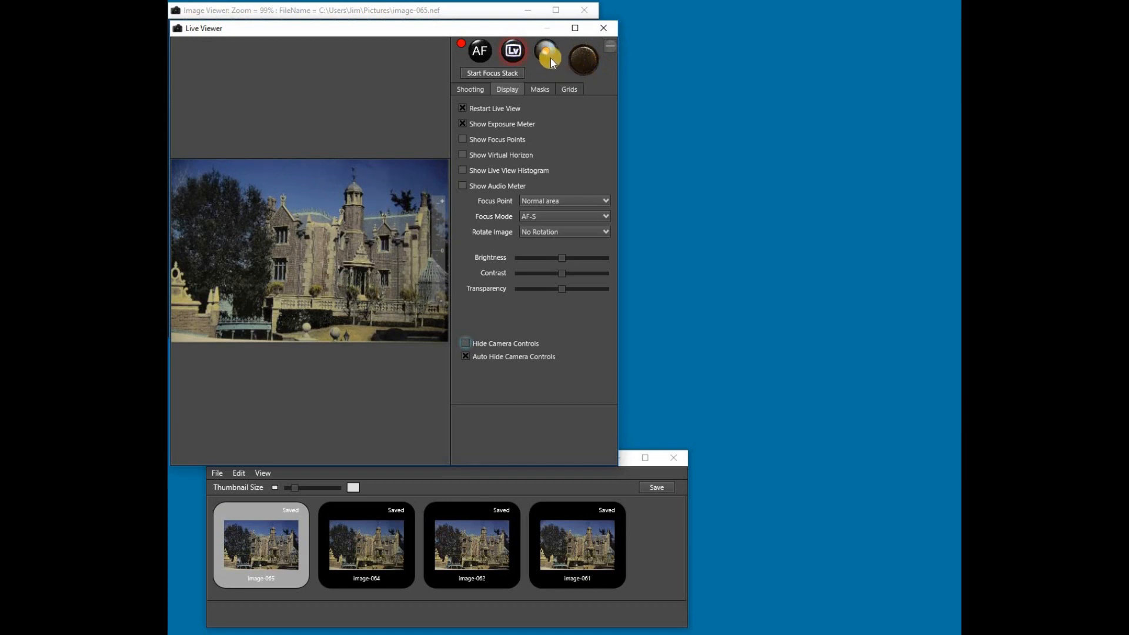
{"action": "left_click", "coordinate": [512, 51]}
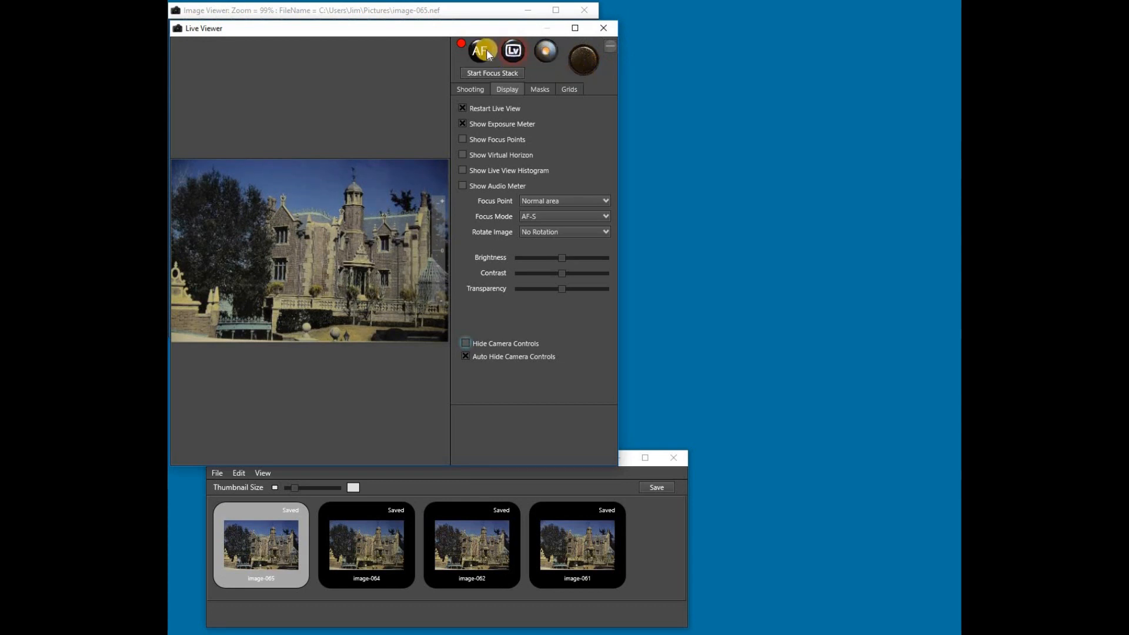
{"action": "mouse_move", "coordinate": [484, 50]}
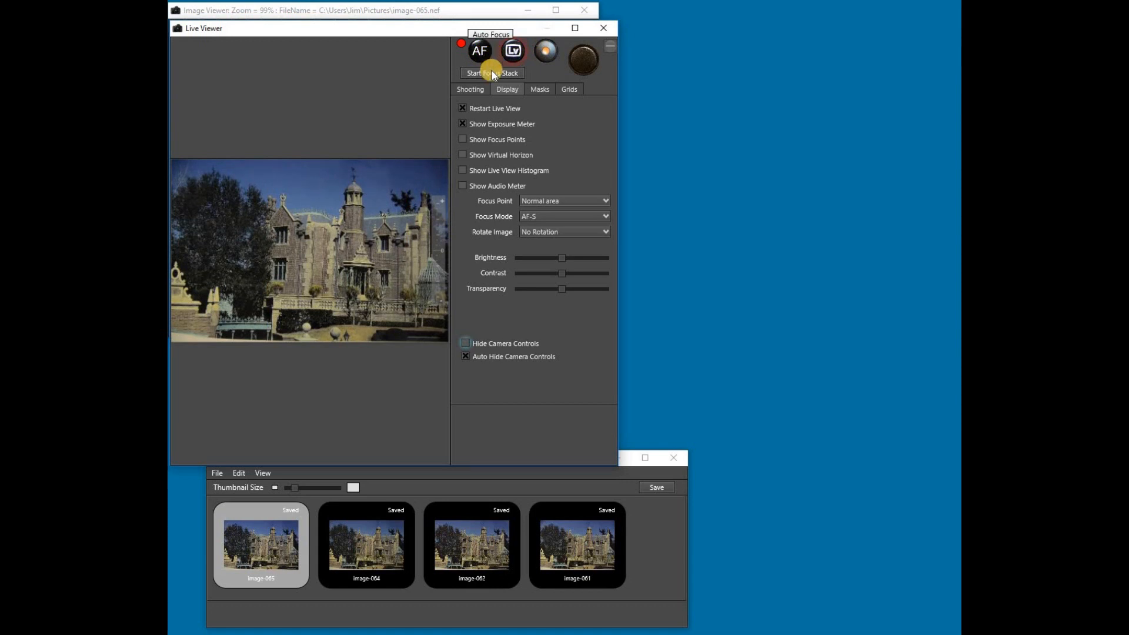
{"action": "left_click", "coordinate": [469, 89]}
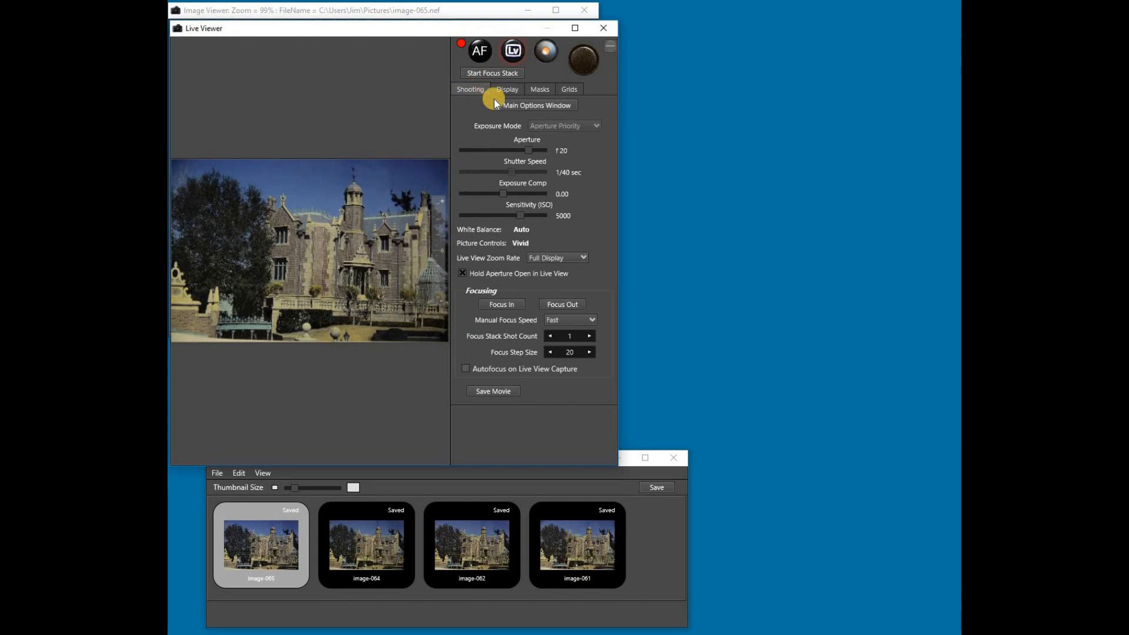
{"action": "mouse_move", "coordinate": [530, 106]}
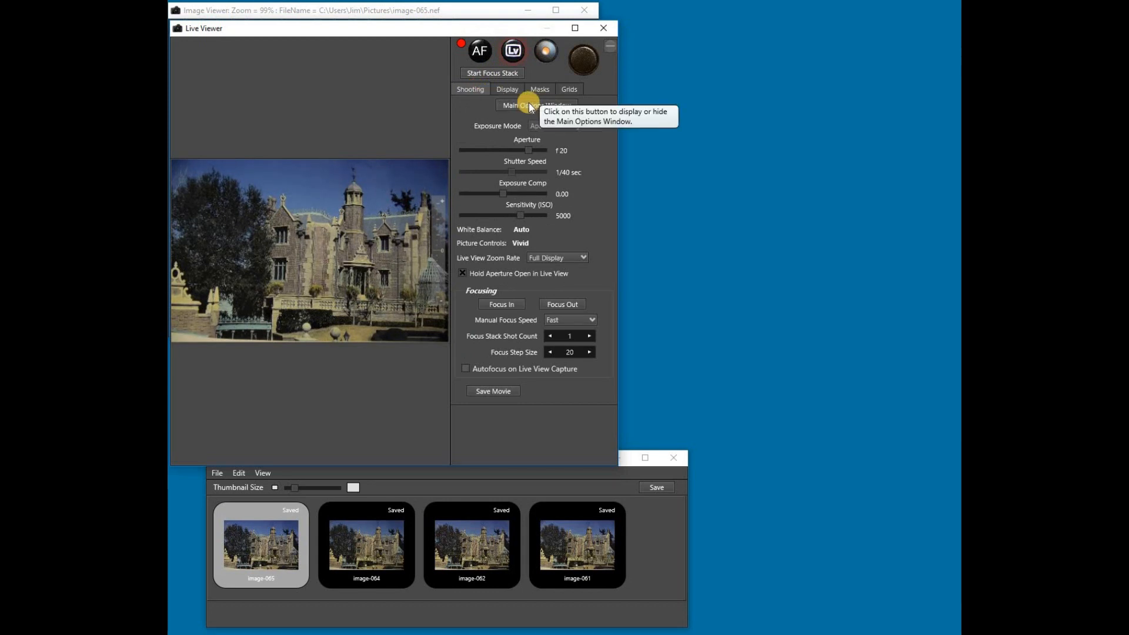
{"action": "left_click", "coordinate": [532, 106]}
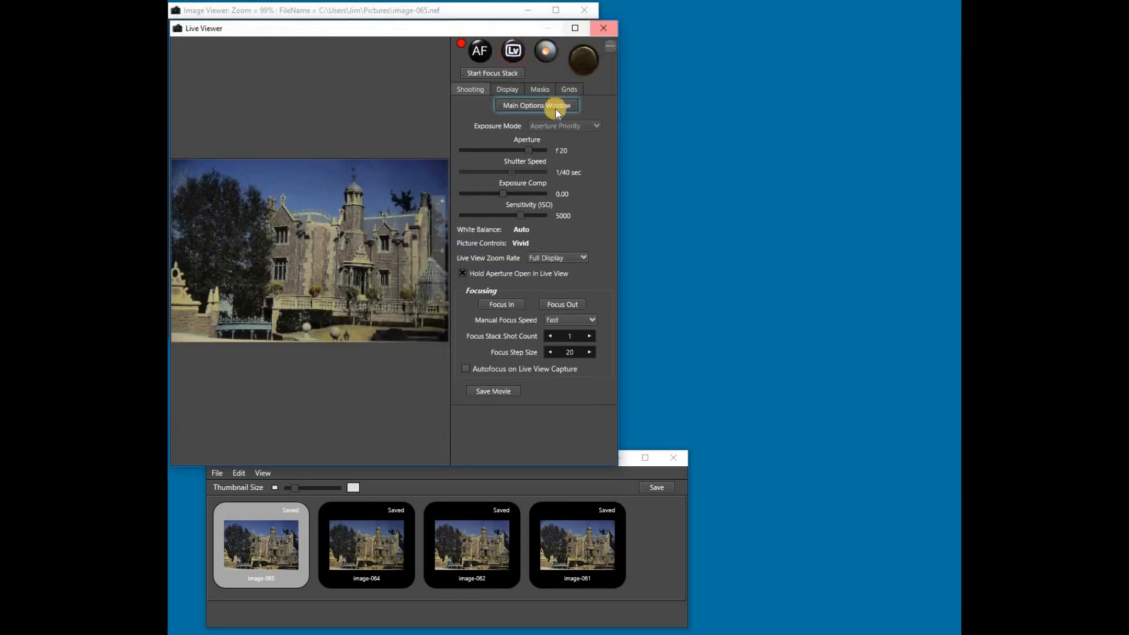
{"action": "mouse_move", "coordinate": [543, 138]}
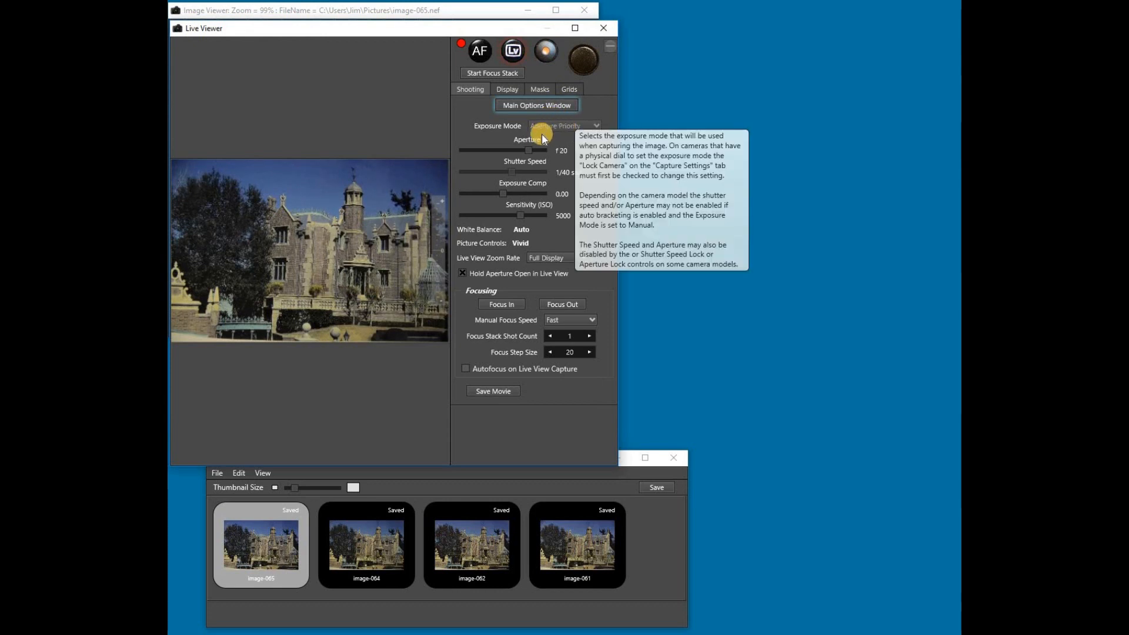
{"action": "mouse_move", "coordinate": [510, 167]}
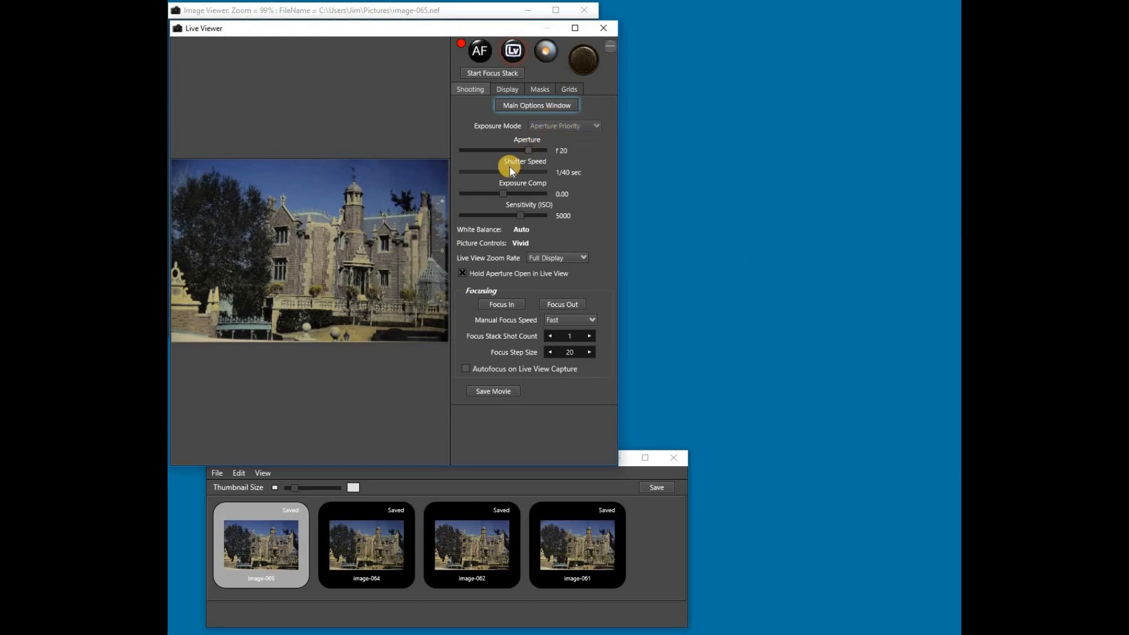
{"action": "mouse_move", "coordinate": [520, 215]}
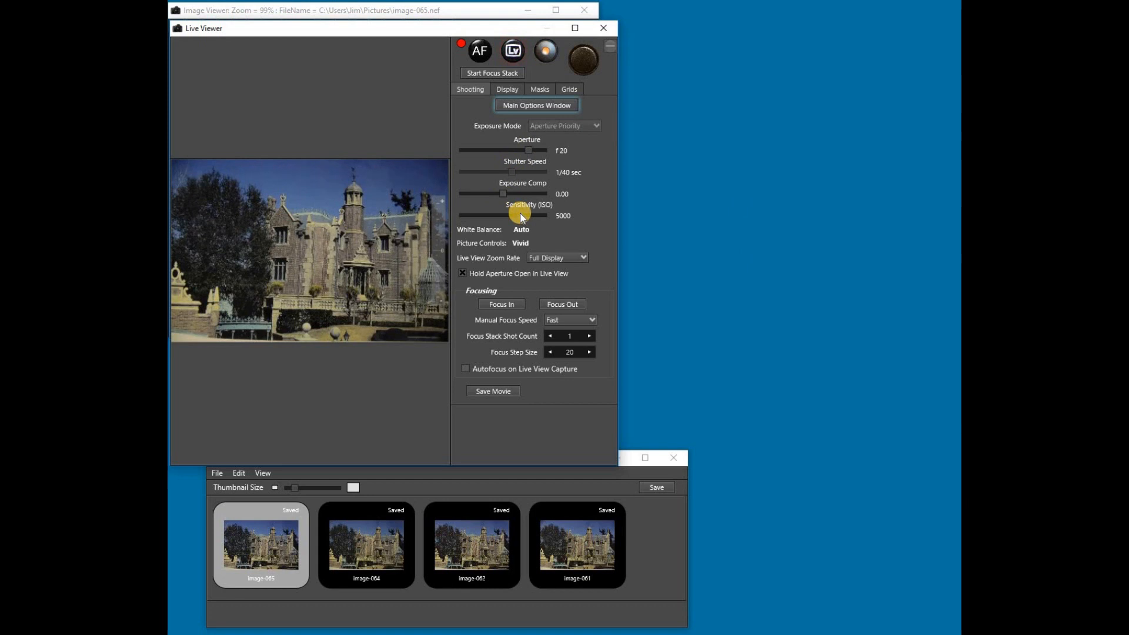
{"action": "mouse_move", "coordinate": [524, 232]}
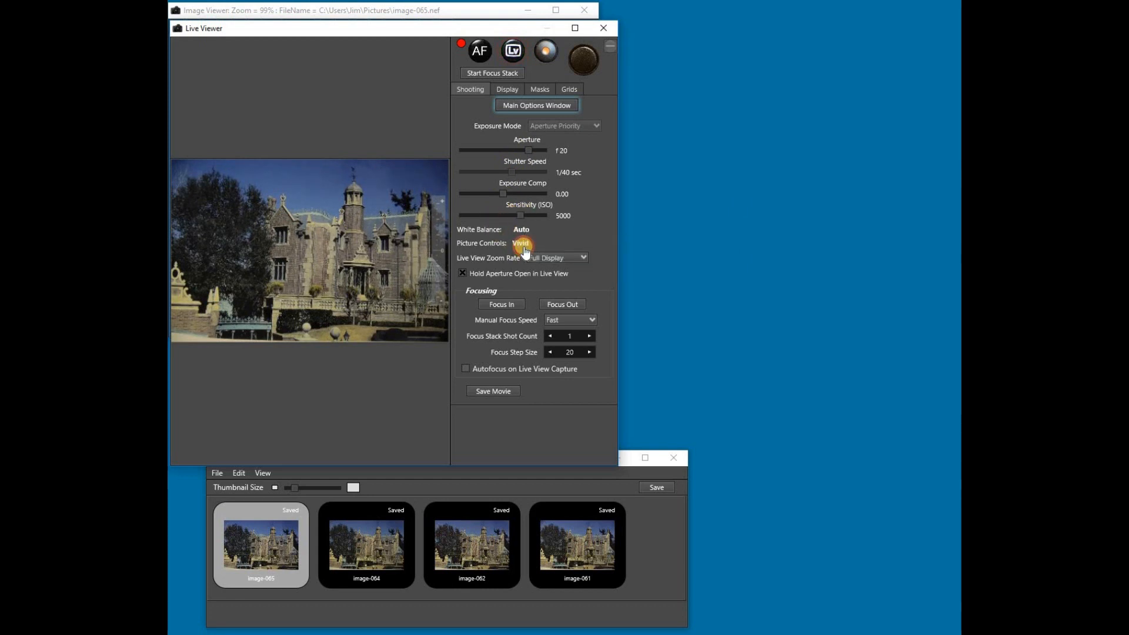
{"action": "left_click", "coordinate": [520, 243]}
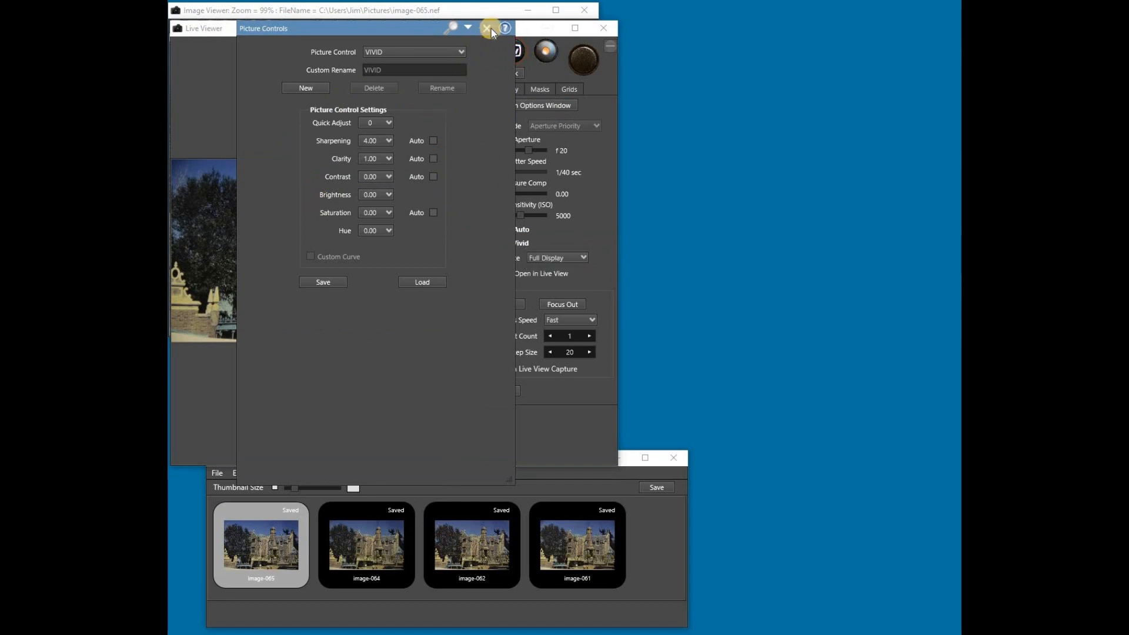
{"action": "left_click", "coordinate": [490, 28]}
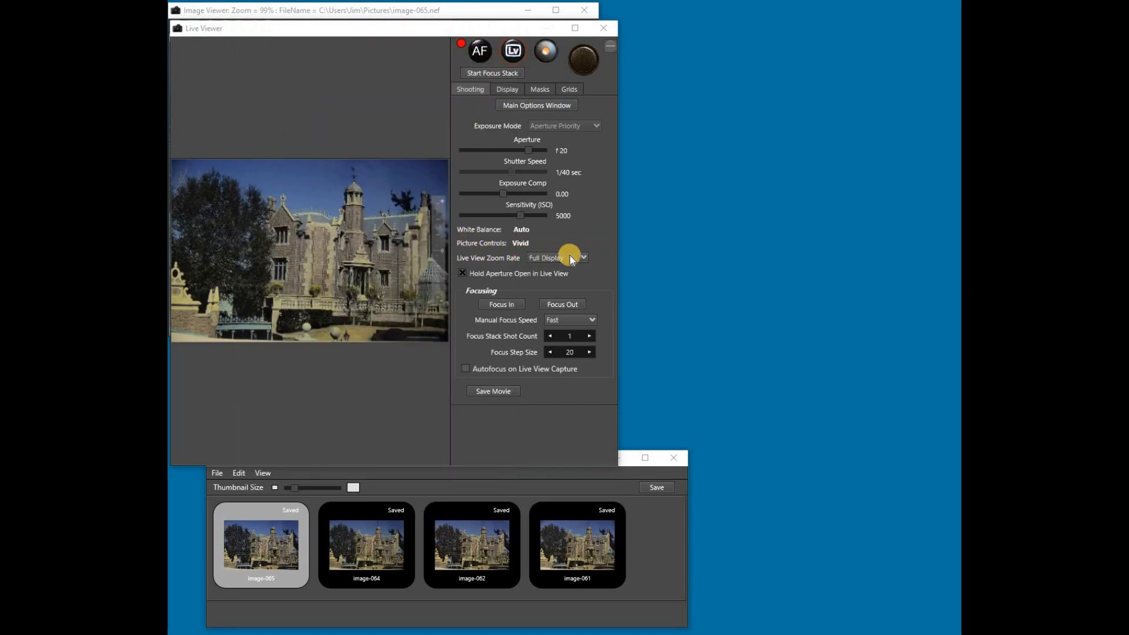
{"action": "mouse_move", "coordinate": [483, 261]}
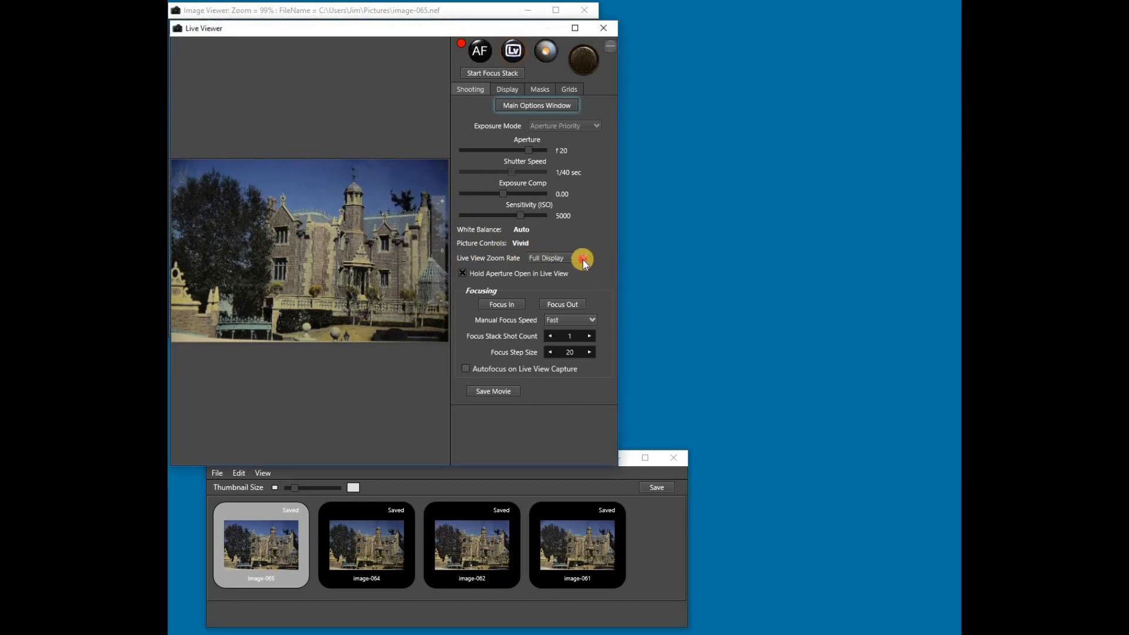
- Set the live view zoom rate to 66%, then reopen the zoom rate choices
{"action": "left_click", "coordinate": [556, 257]}
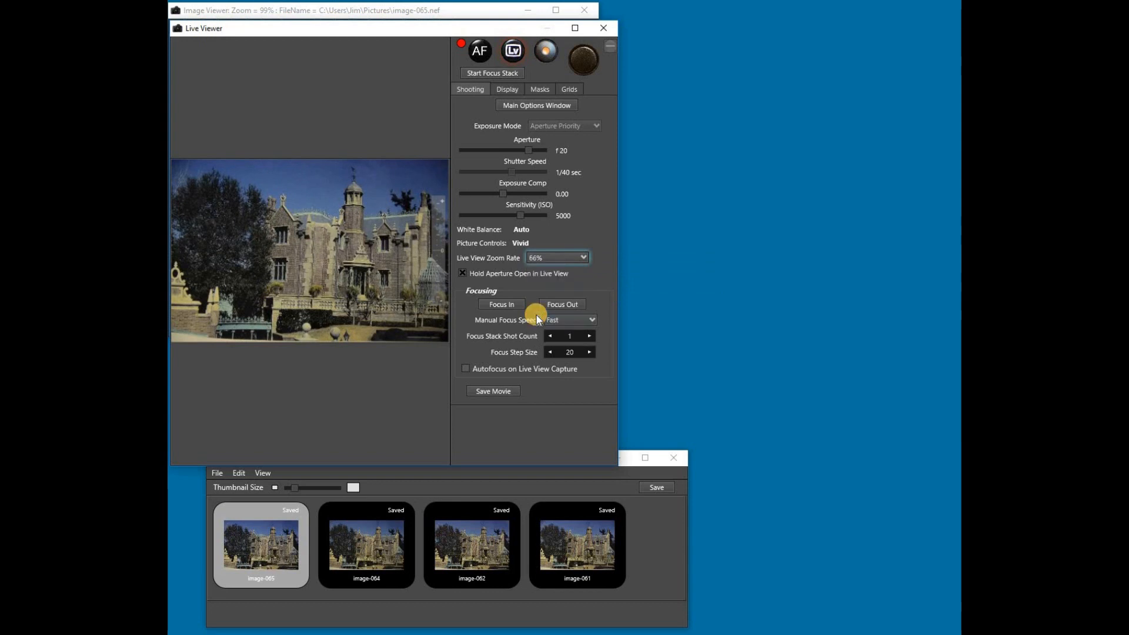
{"action": "left_click", "coordinate": [584, 257]}
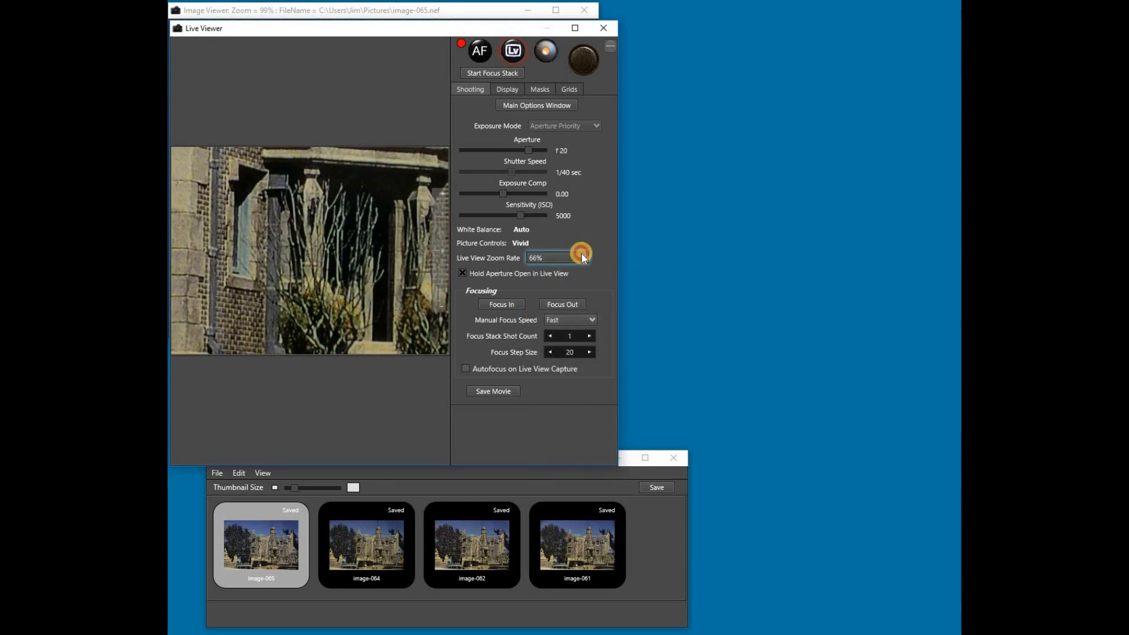
{"action": "left_click", "coordinate": [558, 258]}
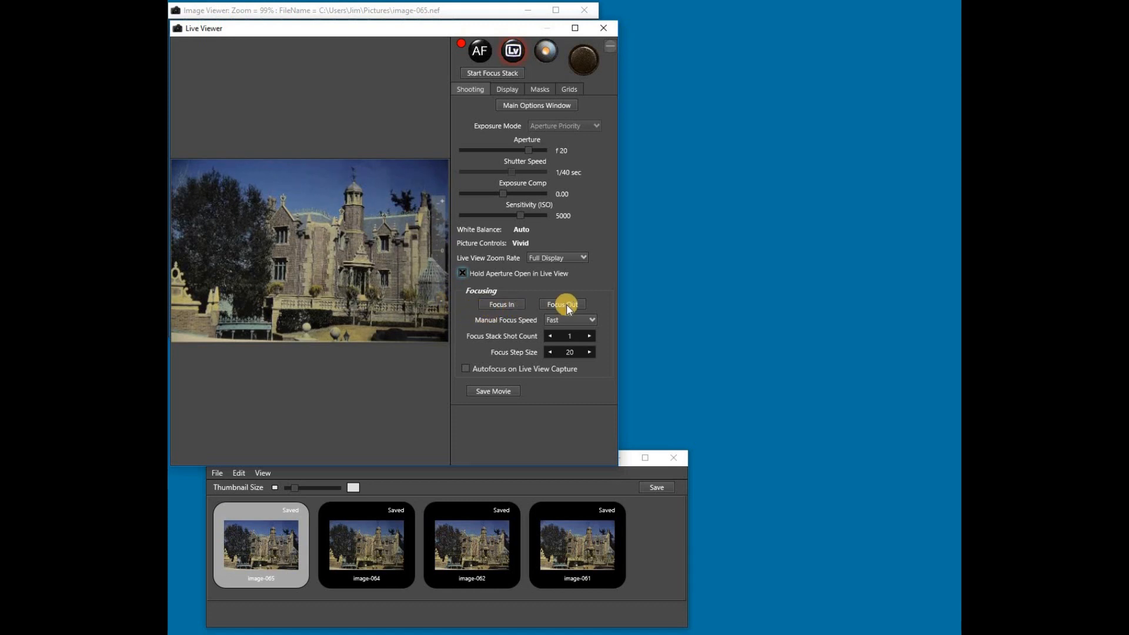
- Shift the lens focus farther out with Focus Out
{"action": "left_click", "coordinate": [561, 304]}
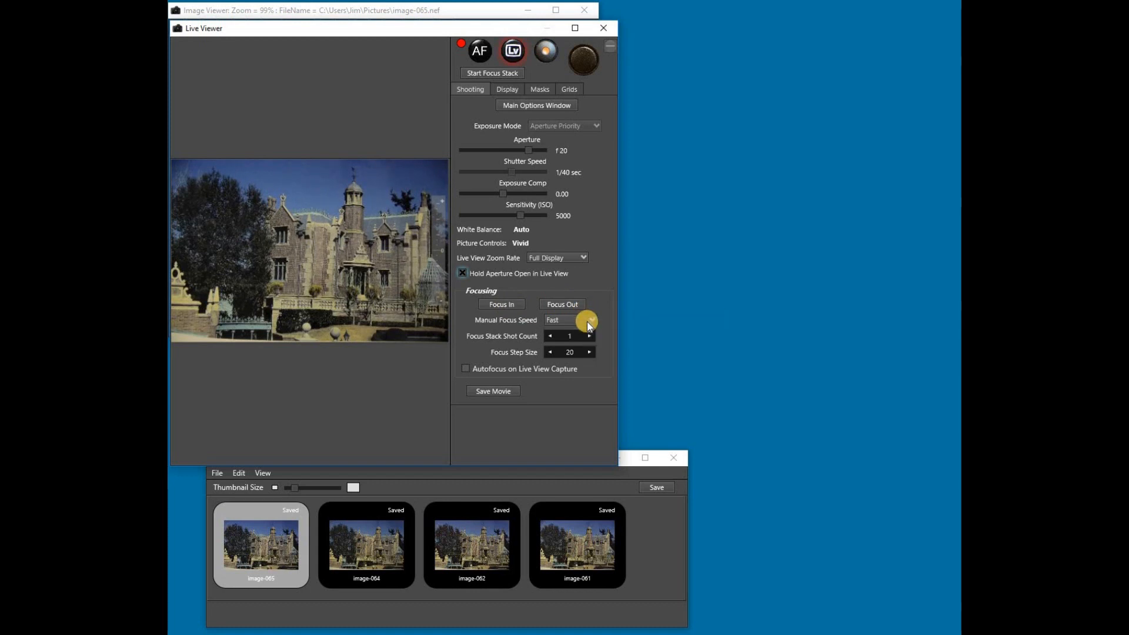
{"action": "mouse_move", "coordinate": [587, 320]}
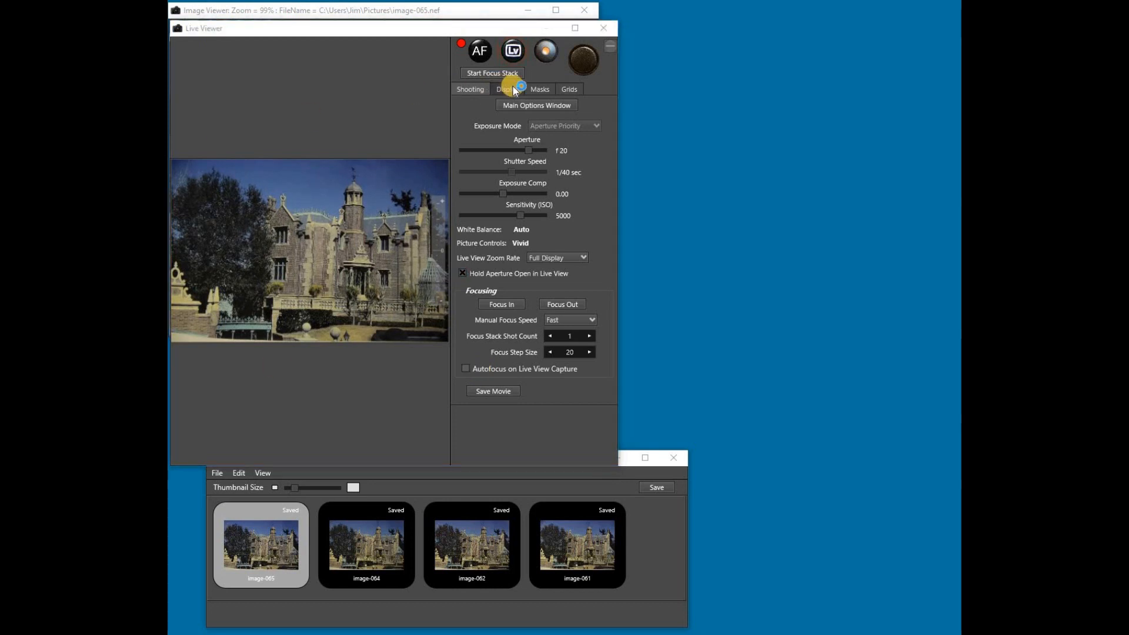
- On the Display tab, toggle the exposure meter and auto-restart options, and increase overlay transparency
{"action": "left_click", "coordinate": [507, 89]}
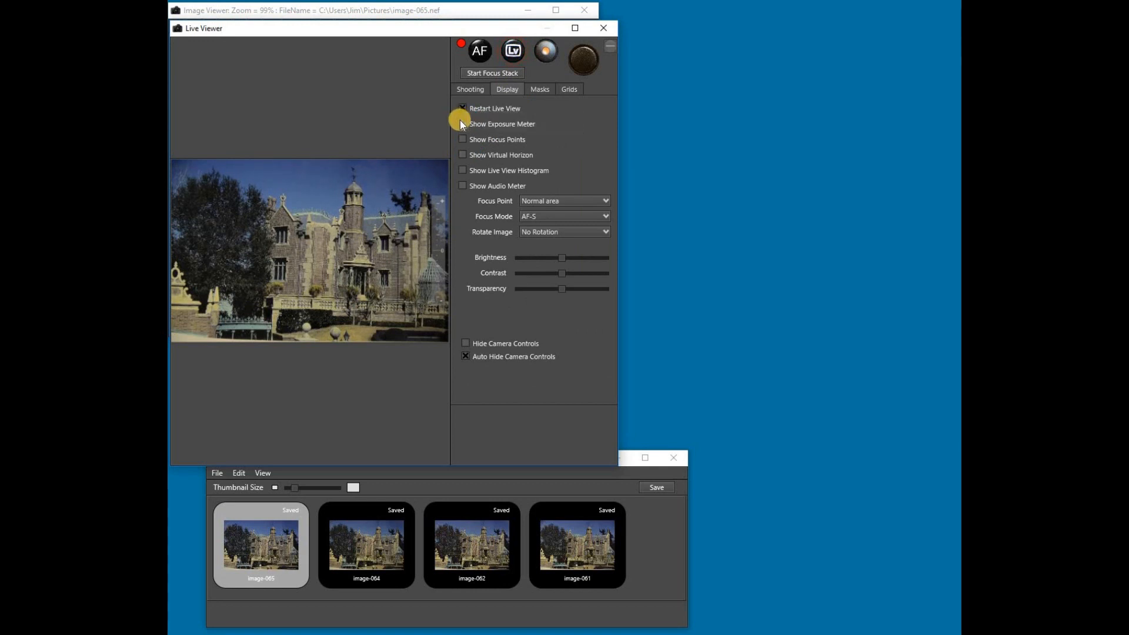
{"action": "left_click", "coordinate": [462, 123]}
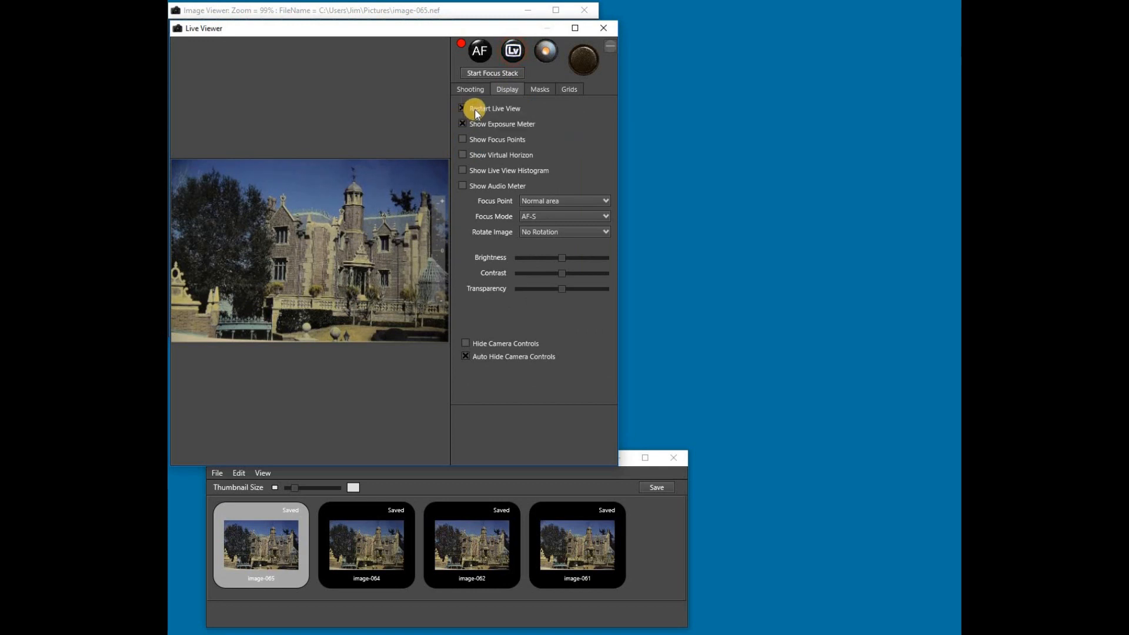
{"action": "left_click", "coordinate": [462, 108]}
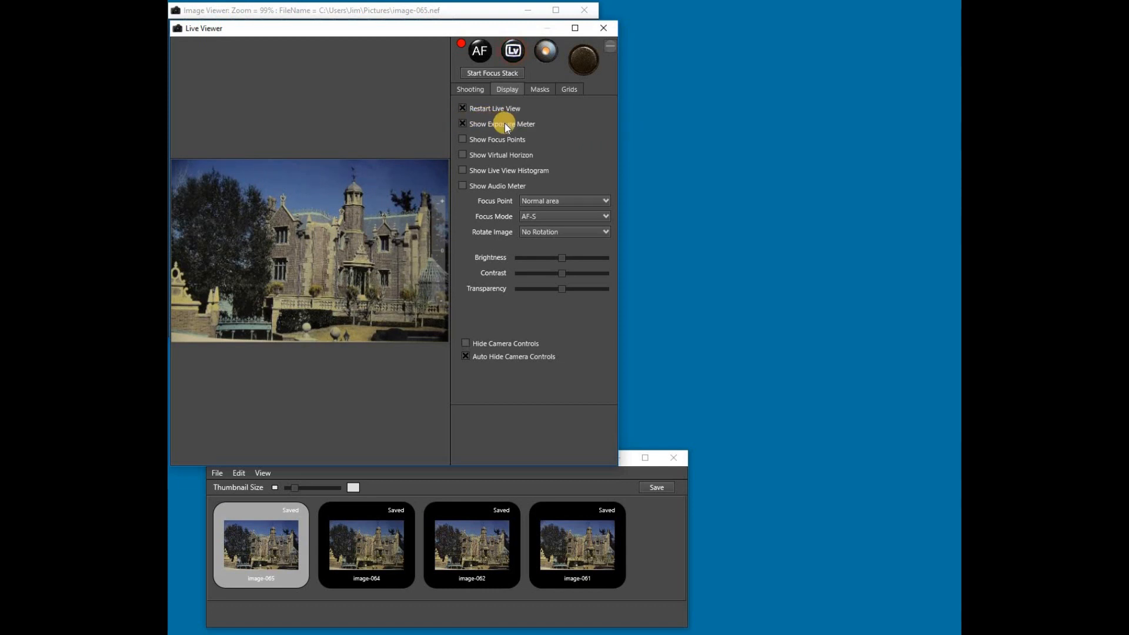
{"action": "mouse_move", "coordinate": [463, 128]}
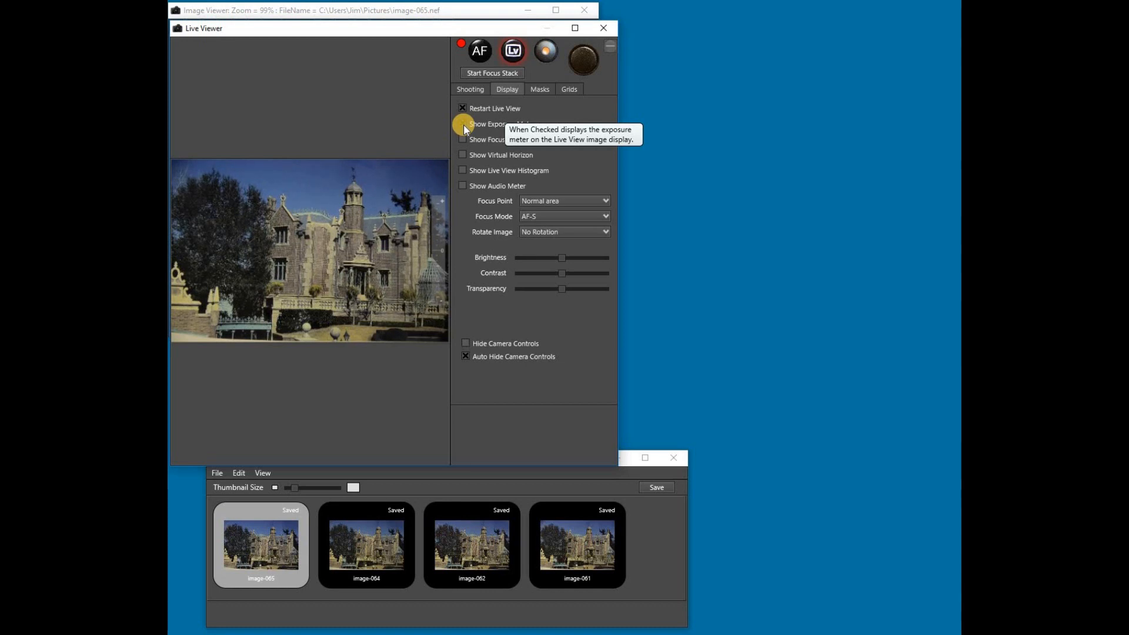
{"action": "left_click", "coordinate": [462, 123]}
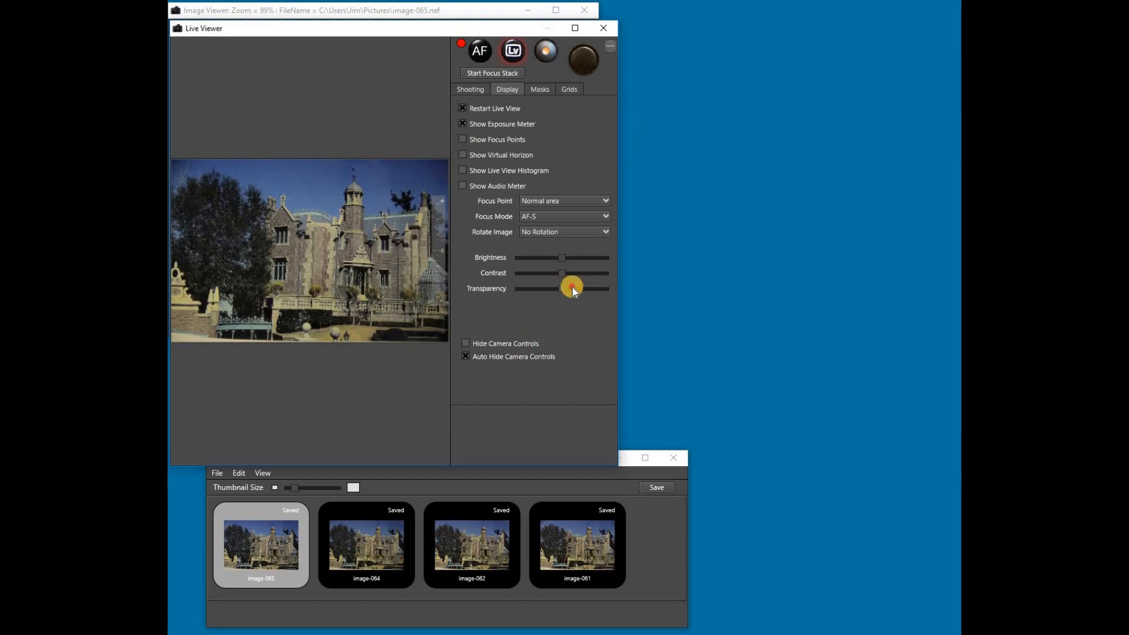
{"action": "left_click_drag", "start_coordinate": [571, 288], "coordinate": [588, 288]}
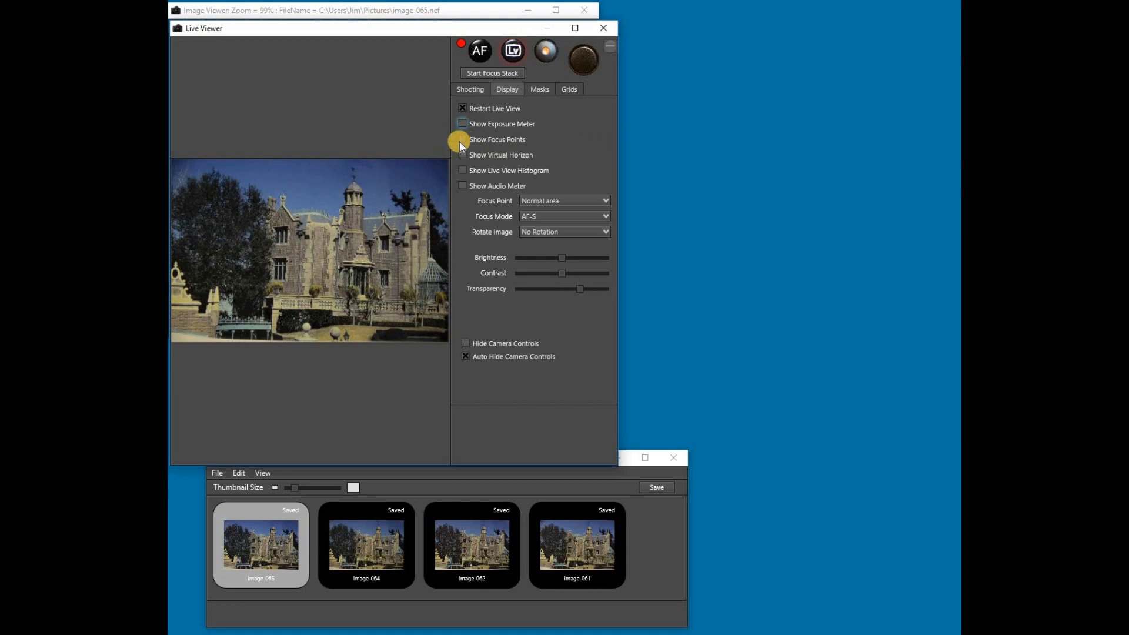
- Turn on focus point display, and switch the virtual horizon on and back off
{"action": "left_click", "coordinate": [462, 139]}
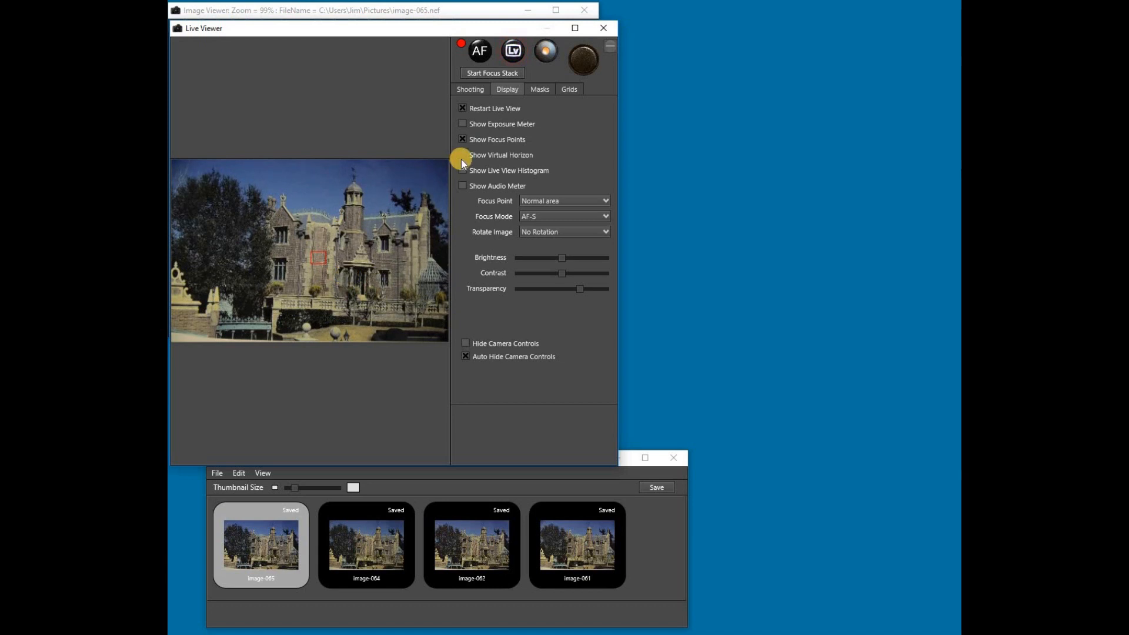
{"action": "mouse_move", "coordinate": [461, 157]}
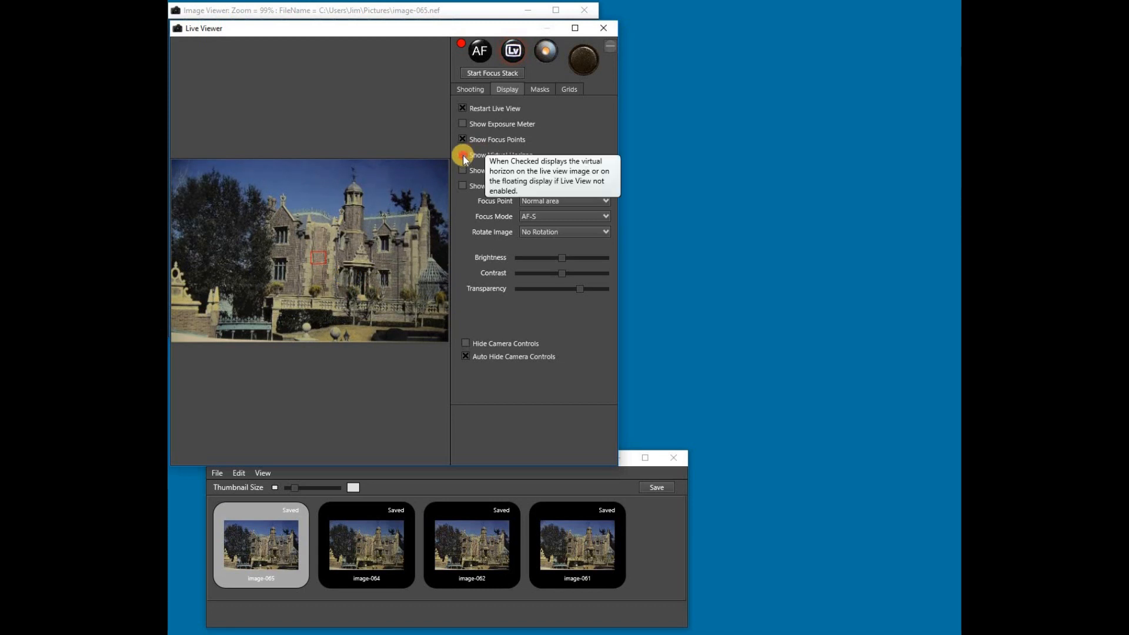
{"action": "left_click", "coordinate": [462, 155]}
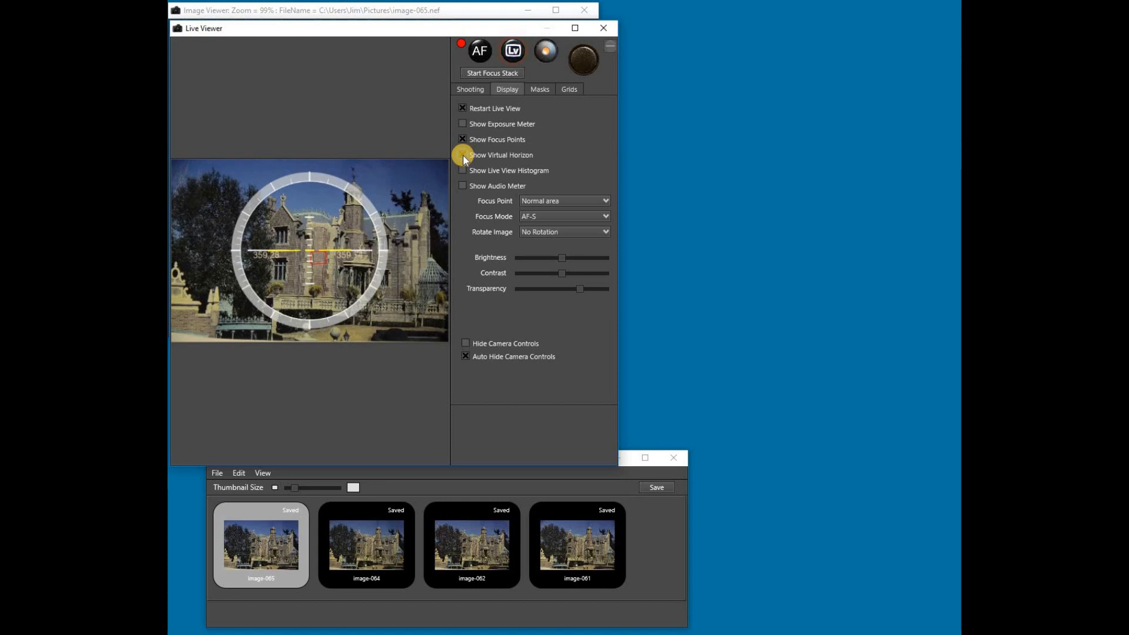
{"action": "left_click", "coordinate": [462, 154]}
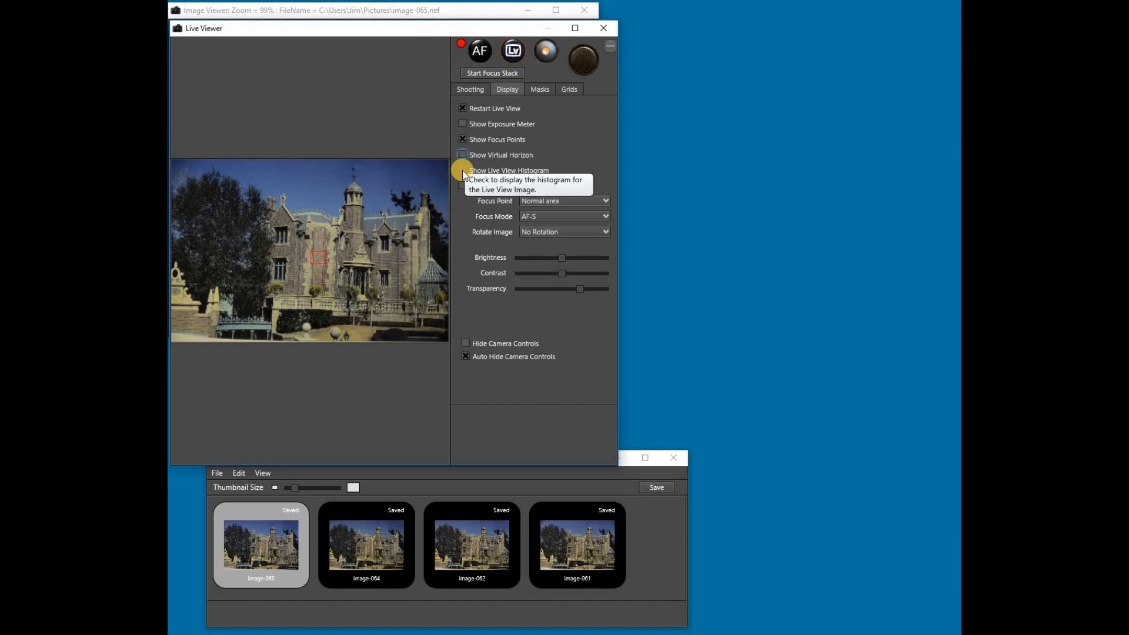
{"action": "left_click", "coordinate": [462, 170]}
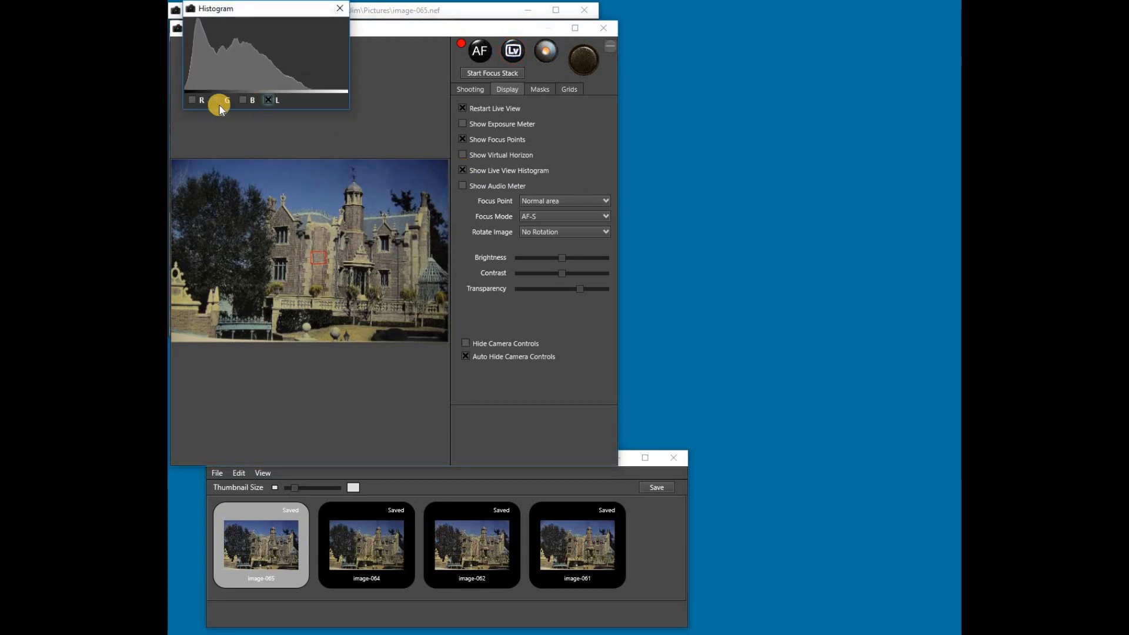
{"action": "left_click", "coordinate": [192, 99]}
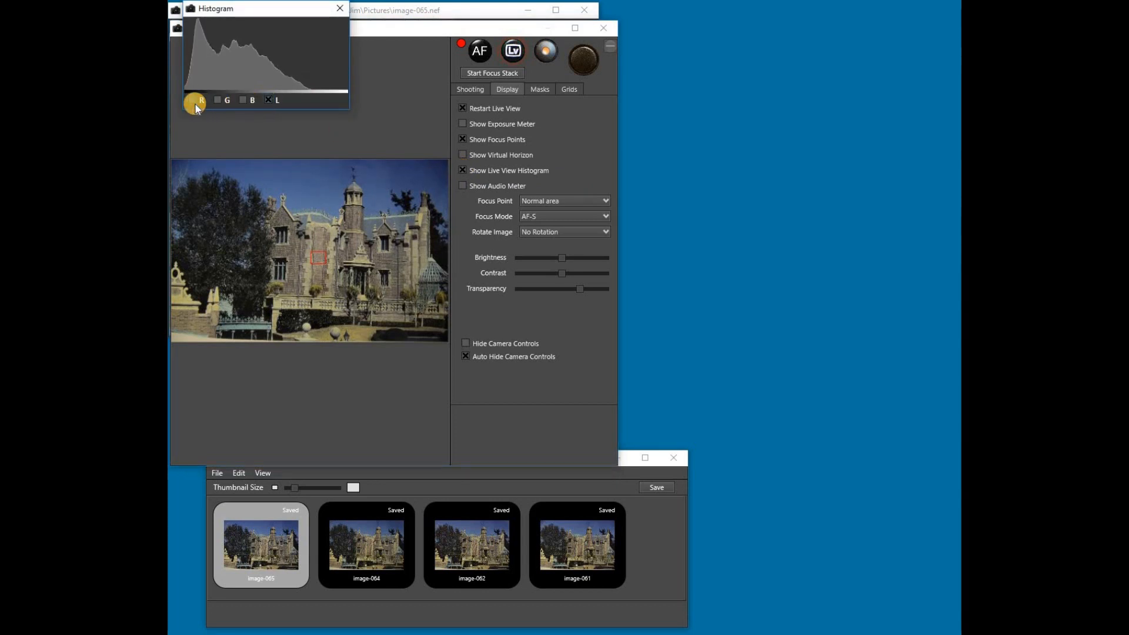
{"action": "left_click", "coordinate": [195, 100]}
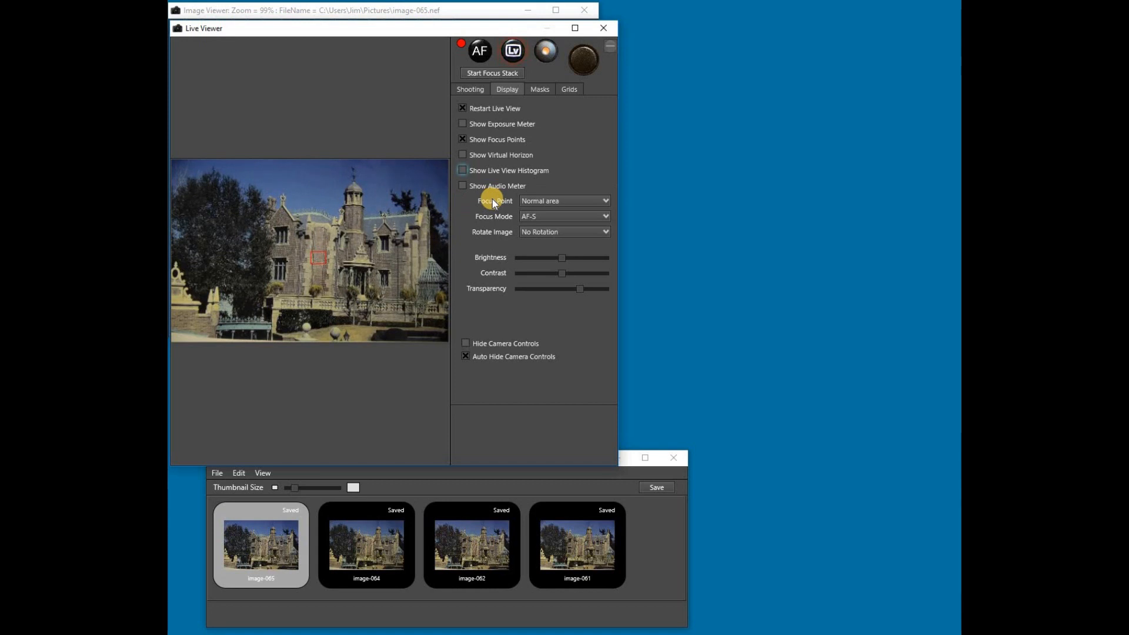
- Switch the focus point to Wide area, then reopen the focus area choices
{"action": "left_click", "coordinate": [564, 201]}
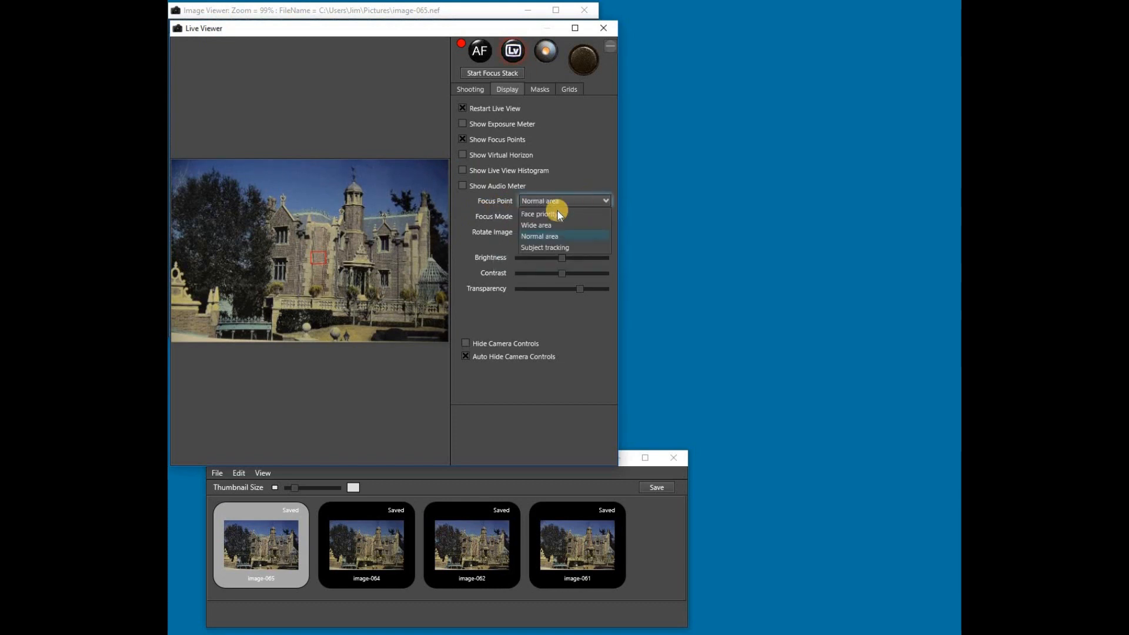
{"action": "mouse_move", "coordinate": [545, 224]}
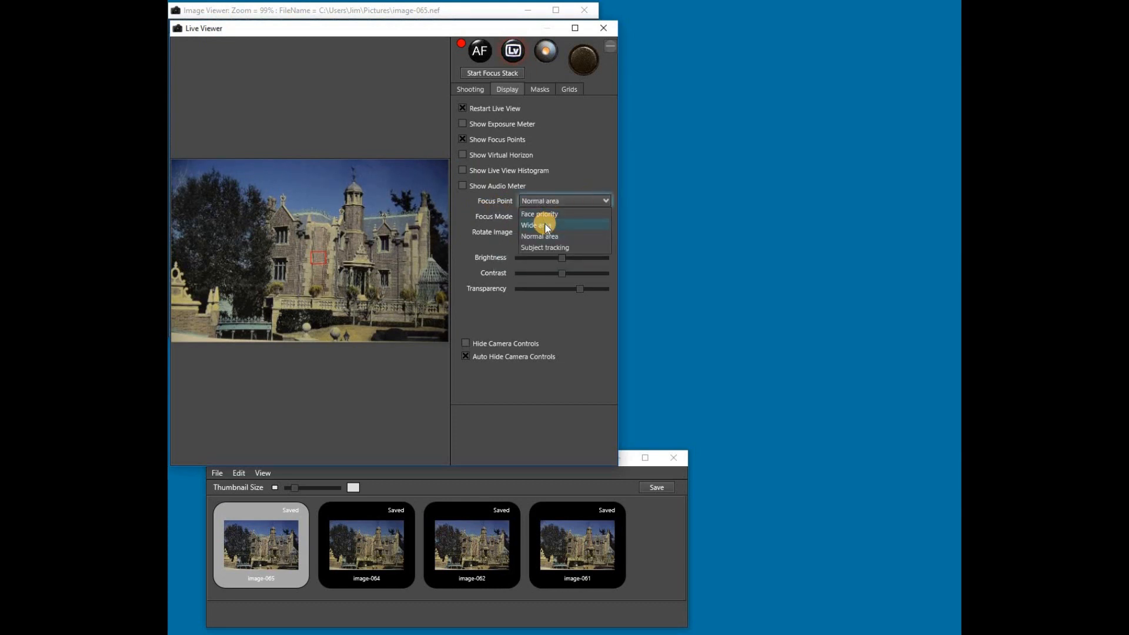
{"action": "left_click", "coordinate": [531, 224]}
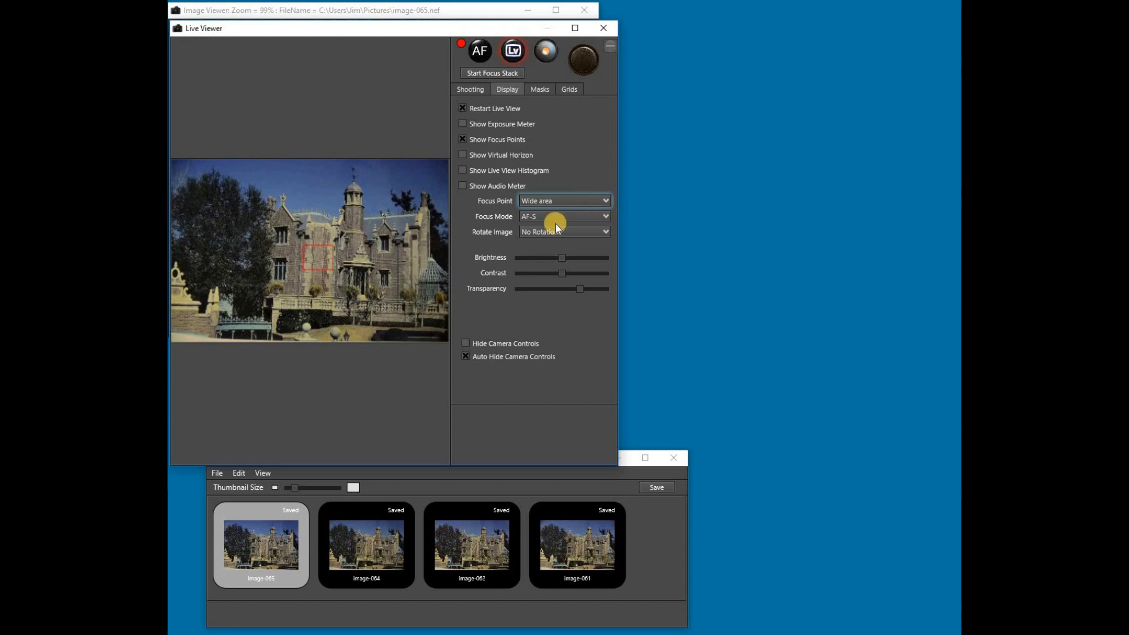
{"action": "left_click", "coordinate": [564, 200]}
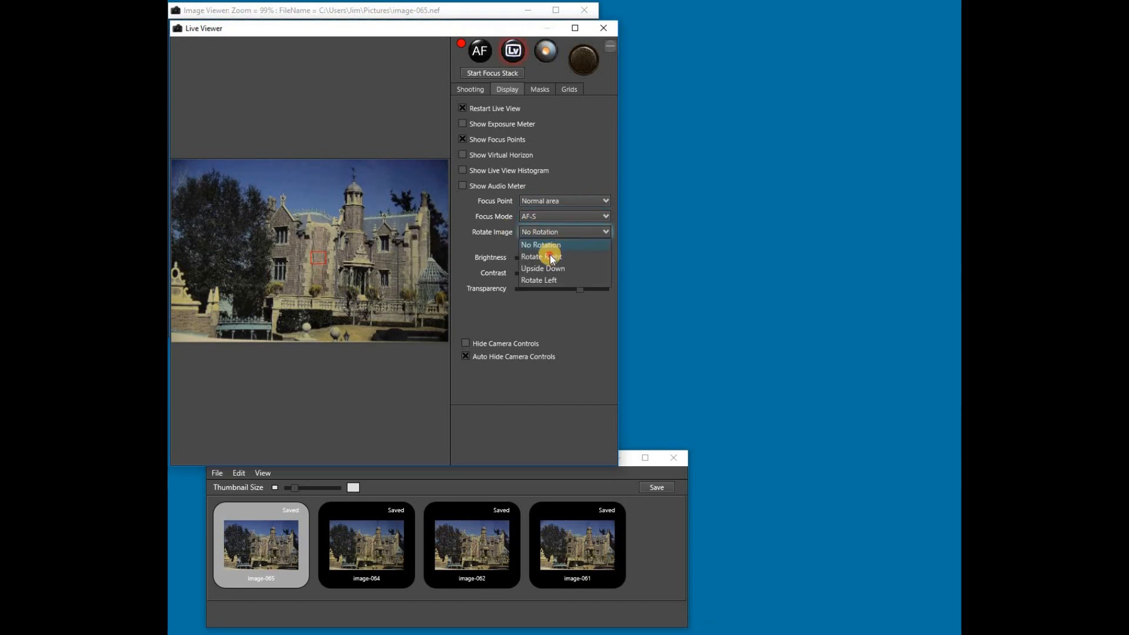
{"action": "left_click", "coordinate": [539, 256]}
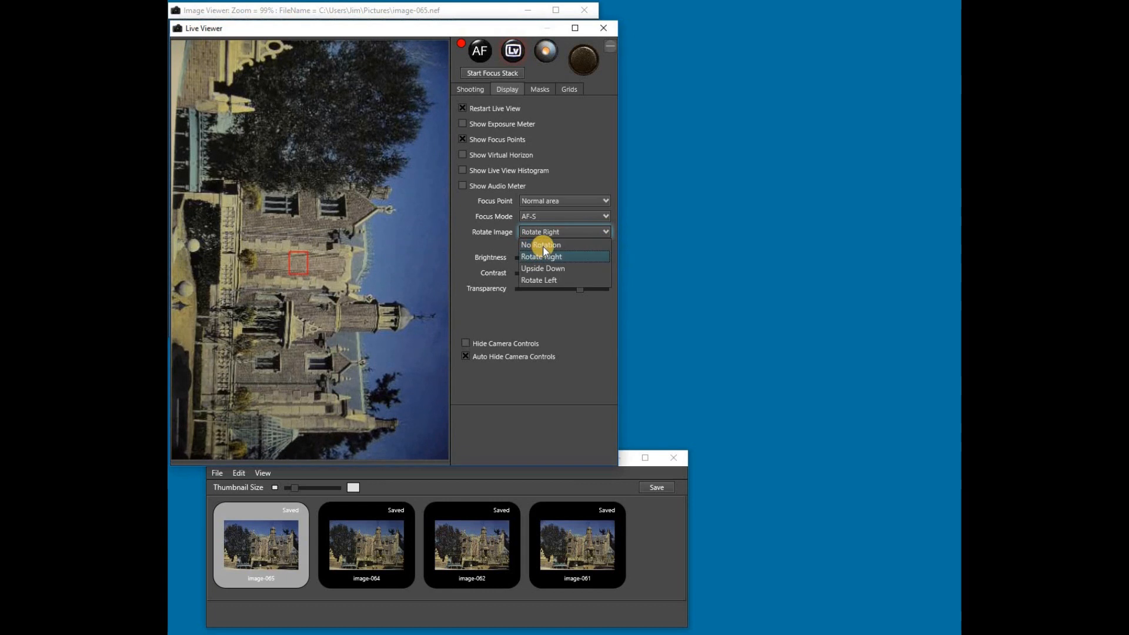
{"action": "left_click", "coordinate": [539, 244]}
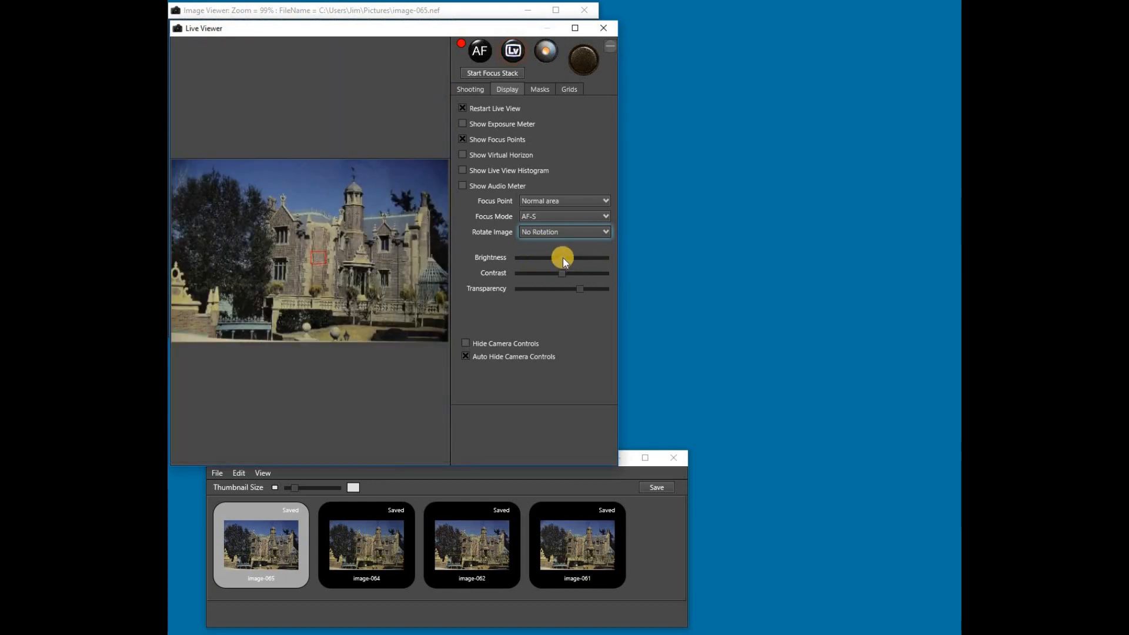
{"action": "left_click_drag", "start_coordinate": [563, 257], "coordinate": [554, 259]}
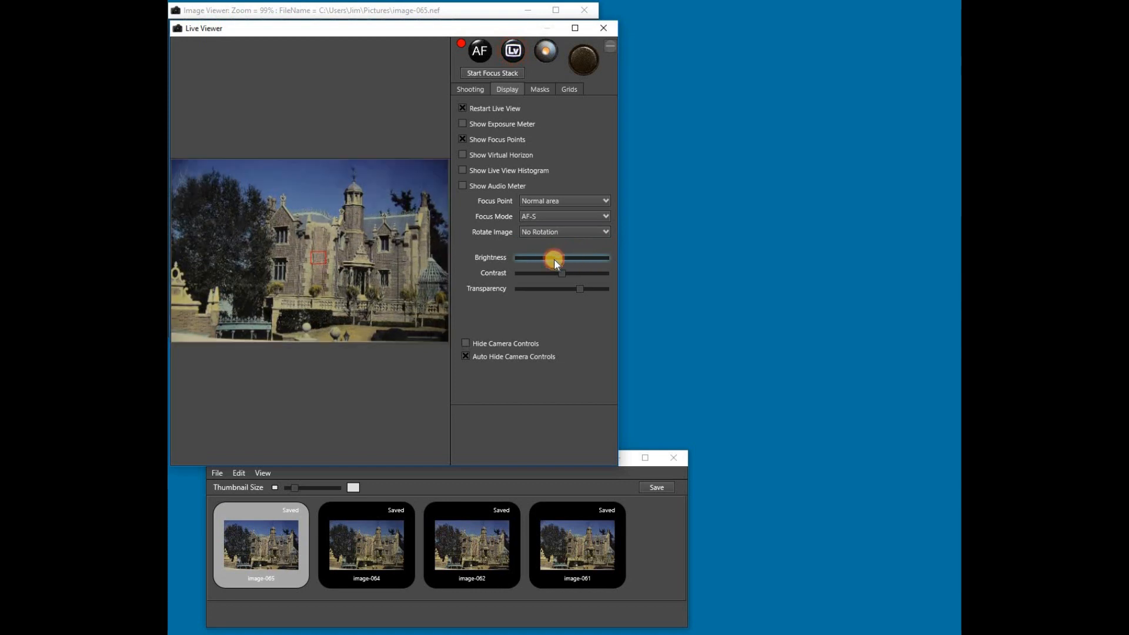
{"action": "left_click_drag", "start_coordinate": [554, 257], "coordinate": [563, 258]}
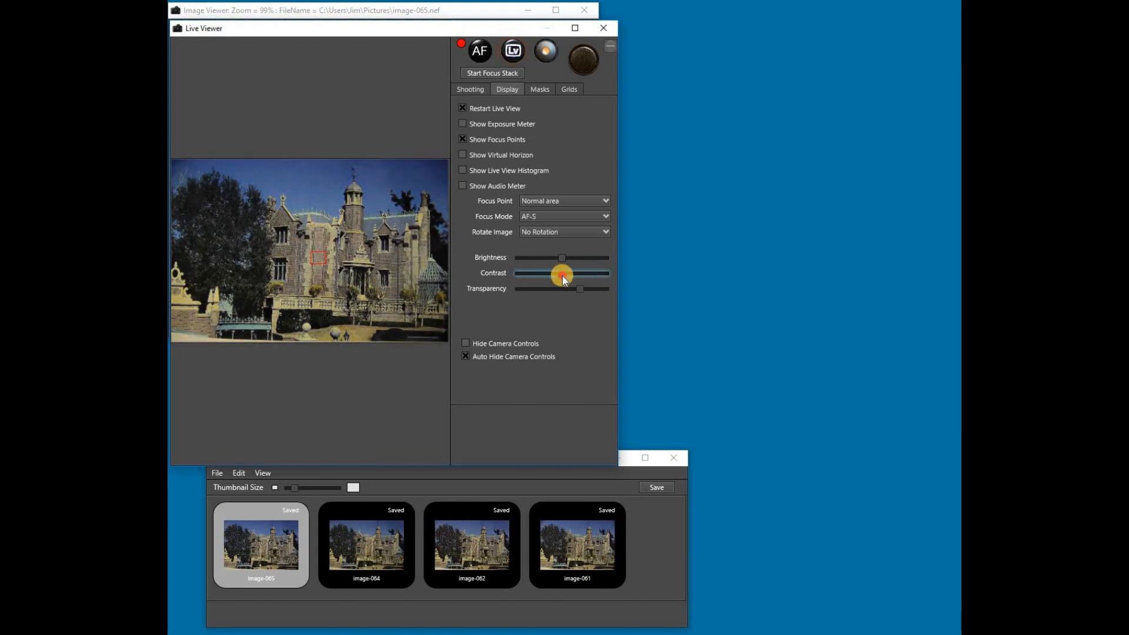
{"action": "left_click_drag", "start_coordinate": [562, 274], "coordinate": [566, 274]}
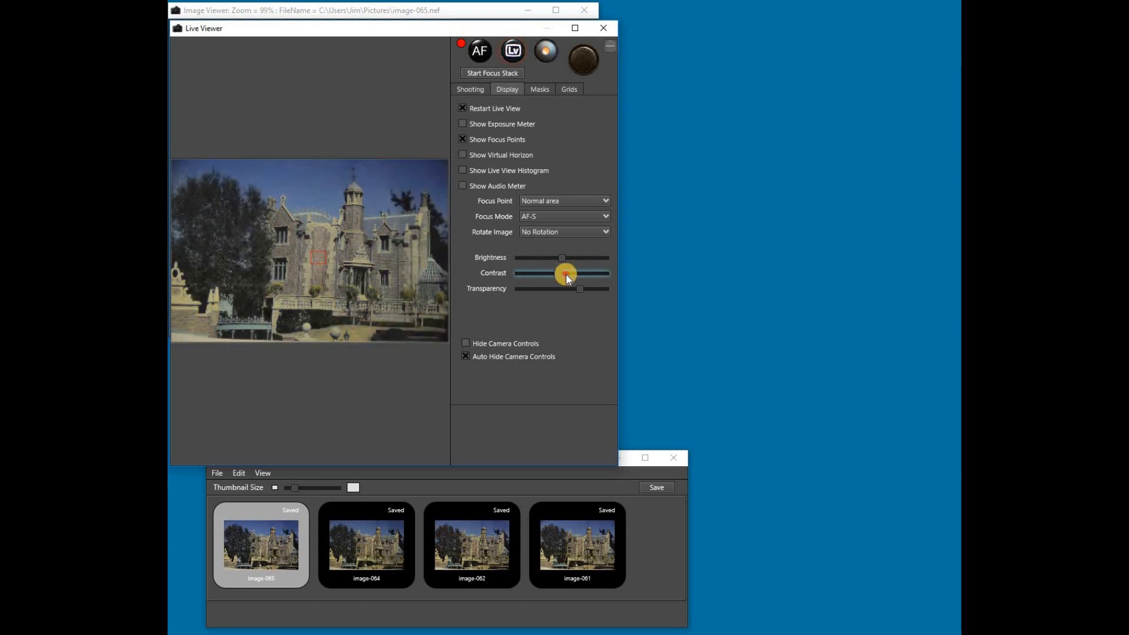
{"action": "left_click_drag", "start_coordinate": [565, 273], "coordinate": [551, 274]}
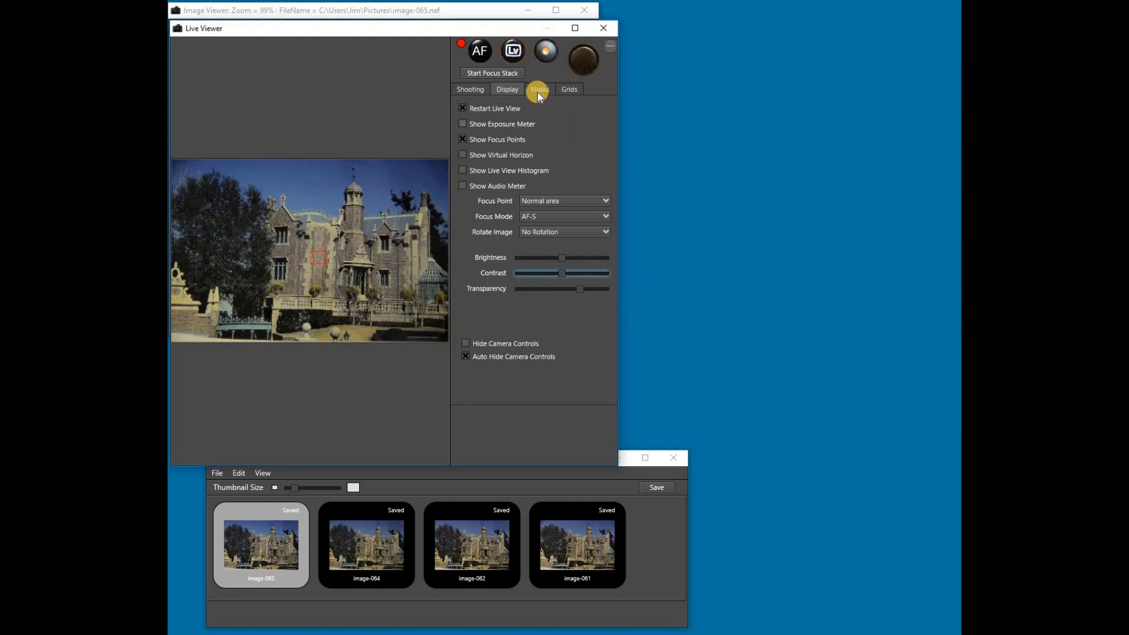
- Switch to the Masks tab to view mask and onion skin options
{"action": "left_click", "coordinate": [539, 89]}
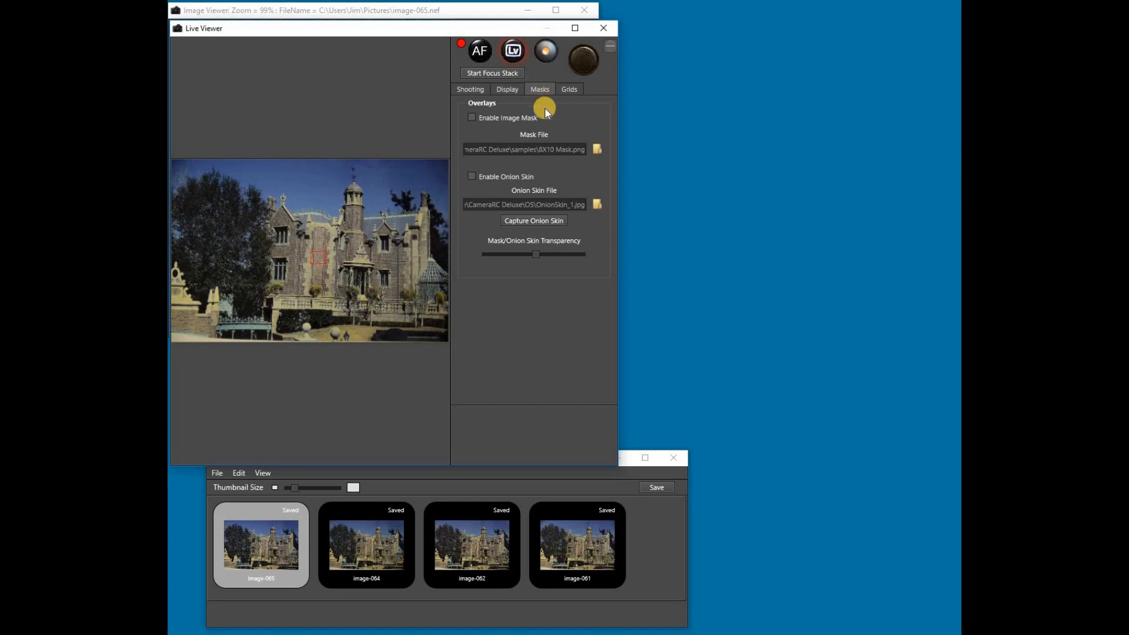
{"action": "mouse_move", "coordinate": [590, 142]}
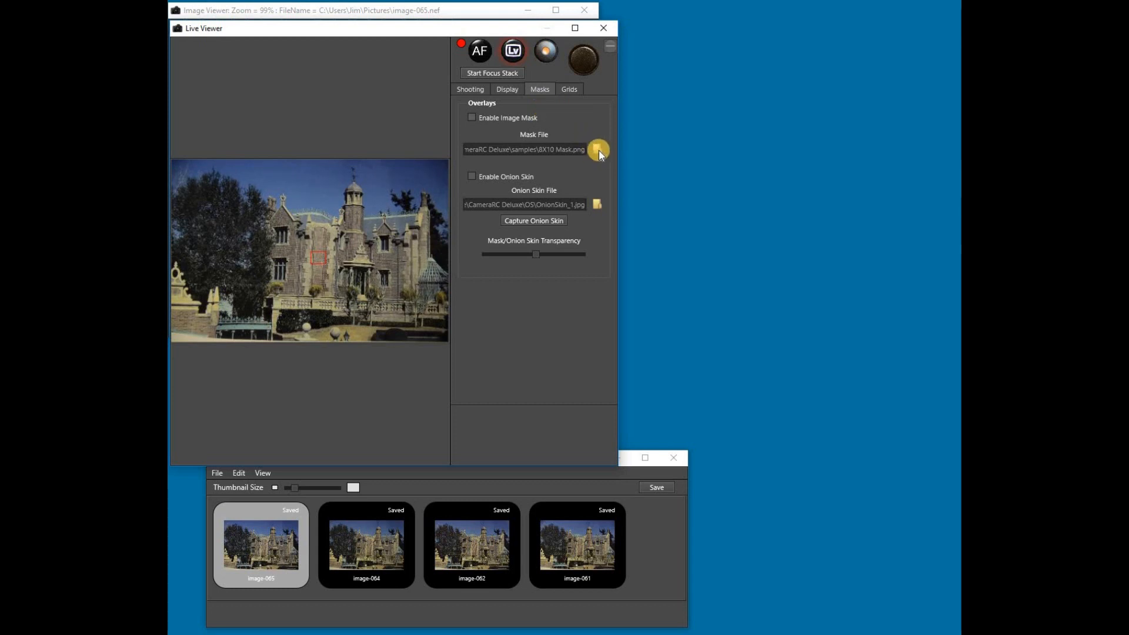
{"action": "left_click", "coordinate": [598, 148]}
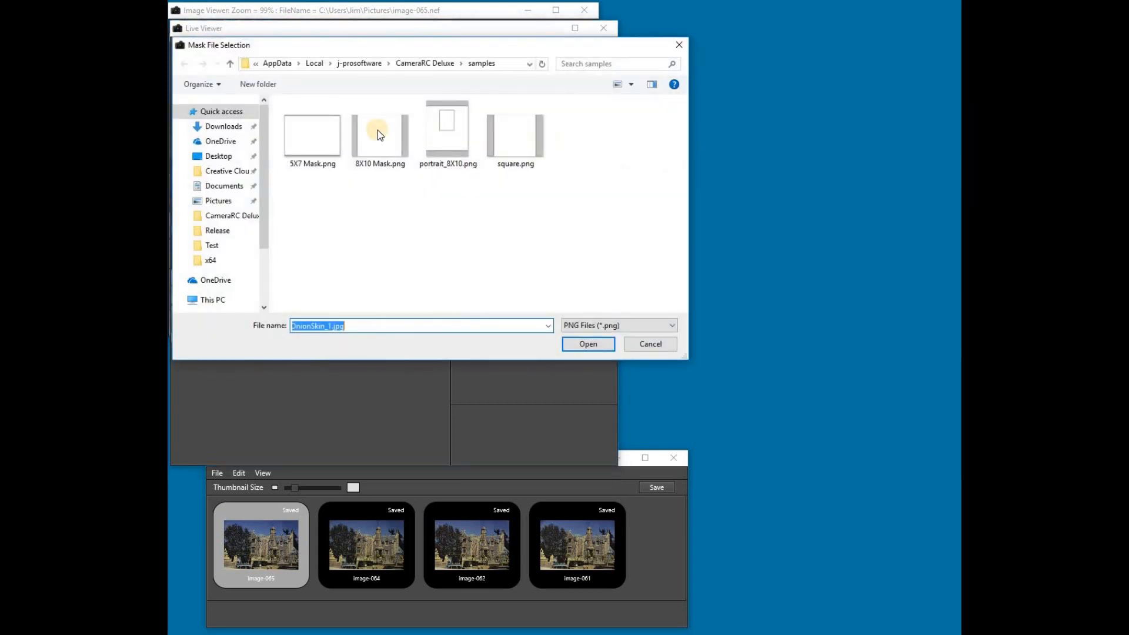
{"action": "left_click", "coordinate": [515, 129]}
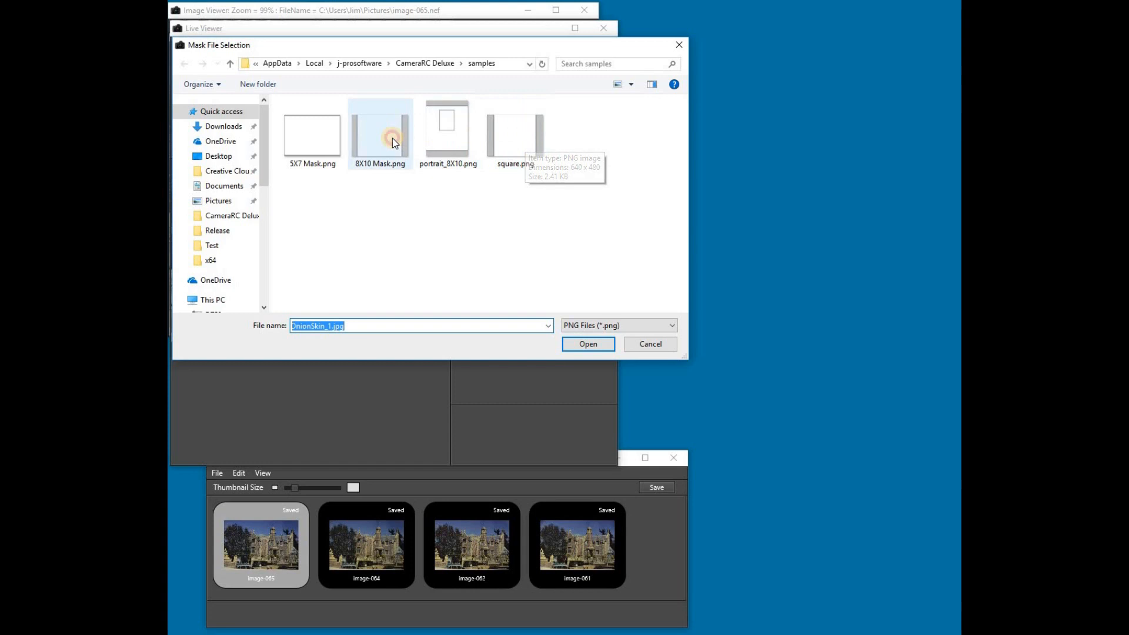
{"action": "left_click", "coordinate": [379, 133]}
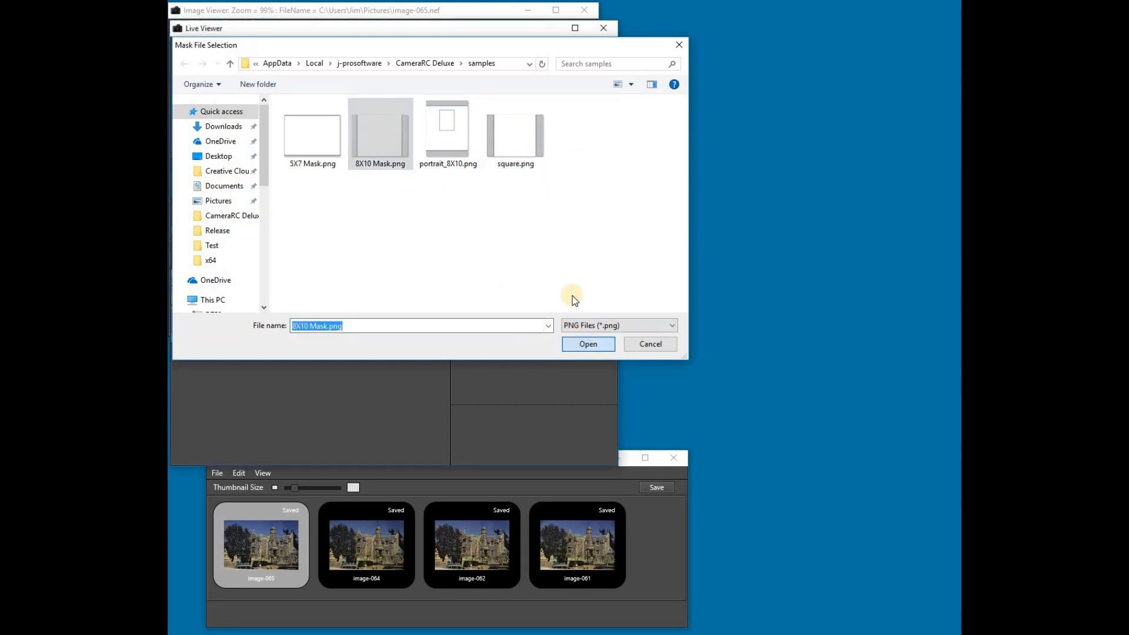
{"action": "left_click", "coordinate": [587, 344]}
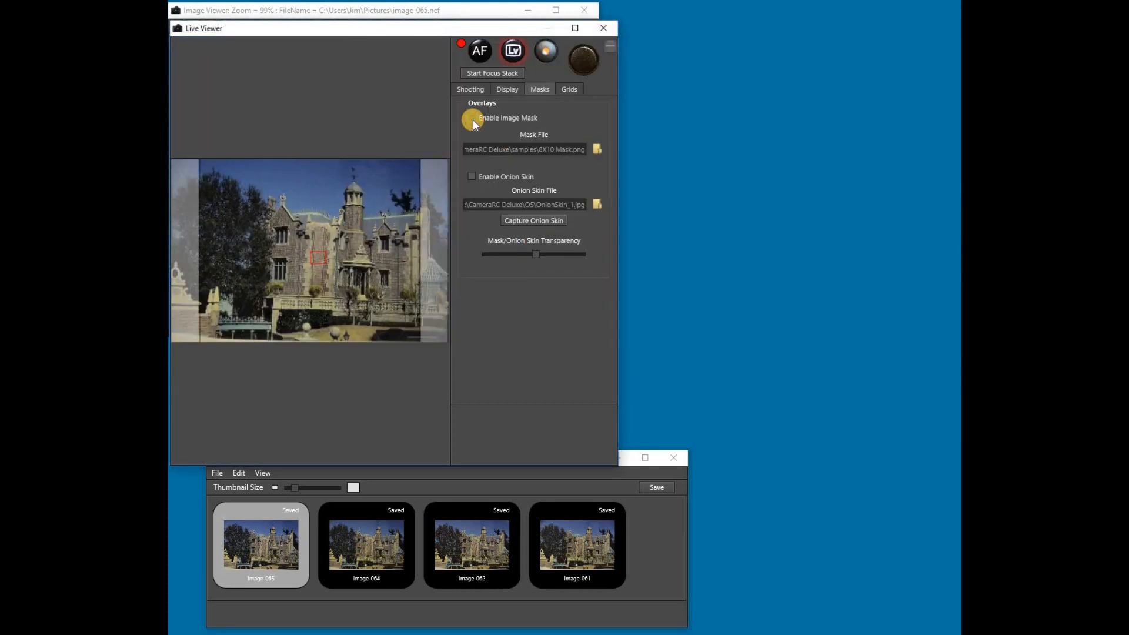
{"action": "left_click", "coordinate": [472, 118]}
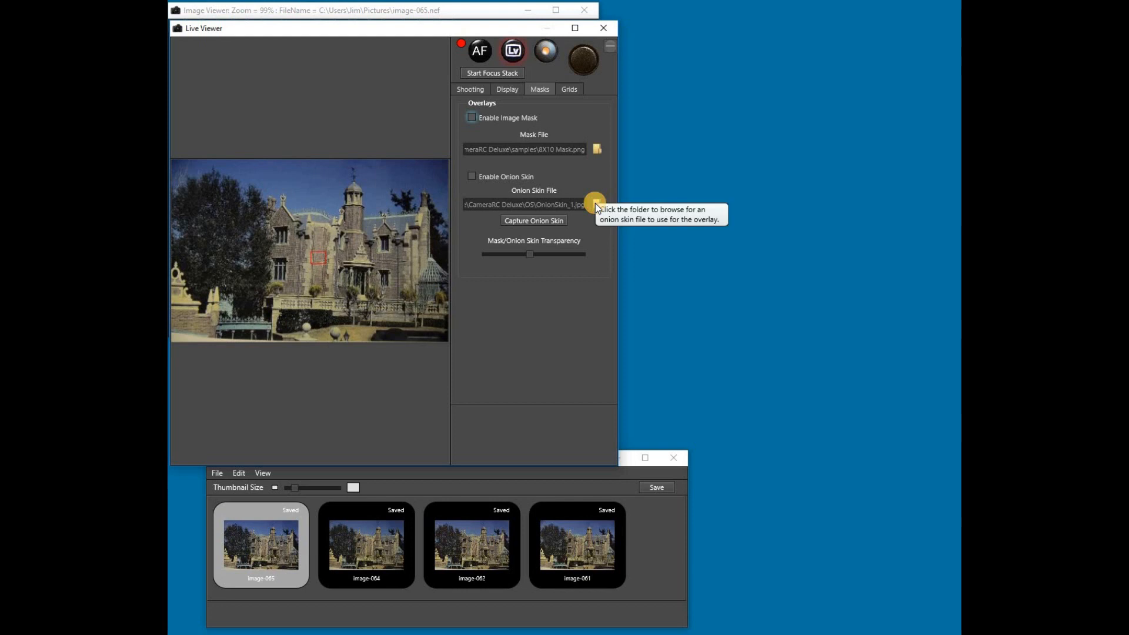
{"action": "left_click", "coordinate": [597, 203]}
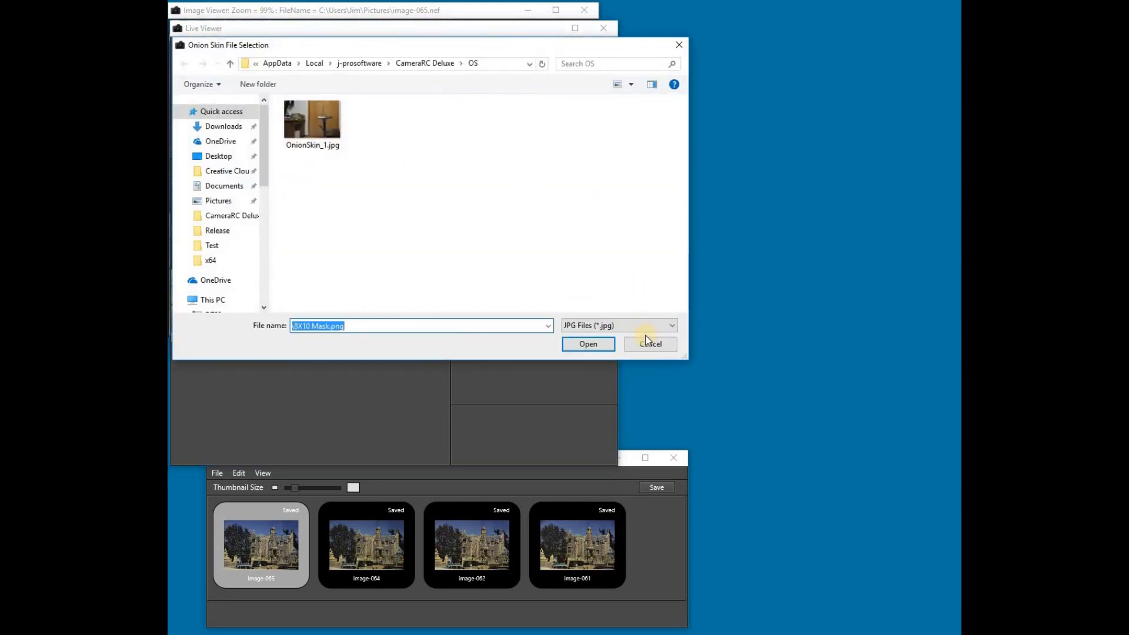
{"action": "left_click", "coordinate": [648, 344]}
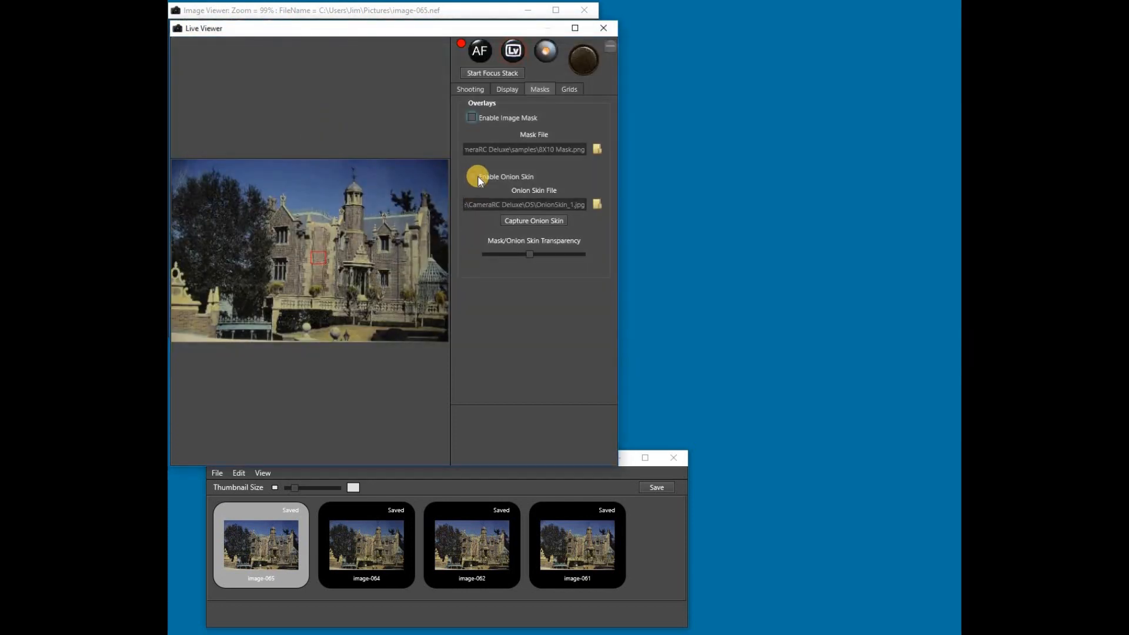
{"action": "left_click", "coordinate": [471, 176]}
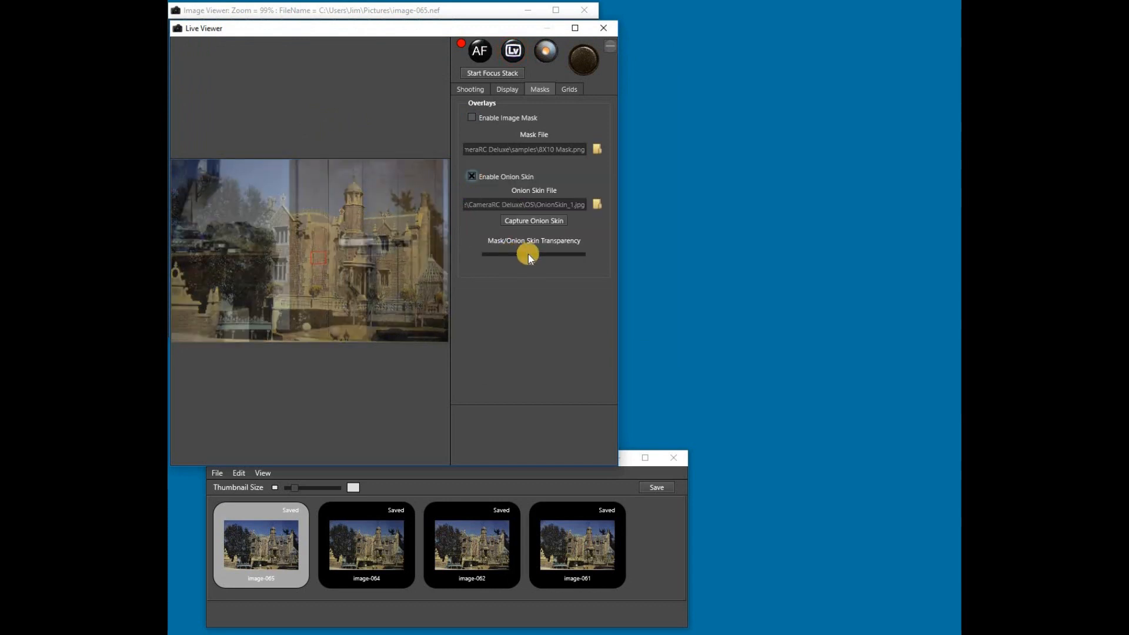
{"action": "left_click_drag", "start_coordinate": [530, 254], "coordinate": [543, 254]}
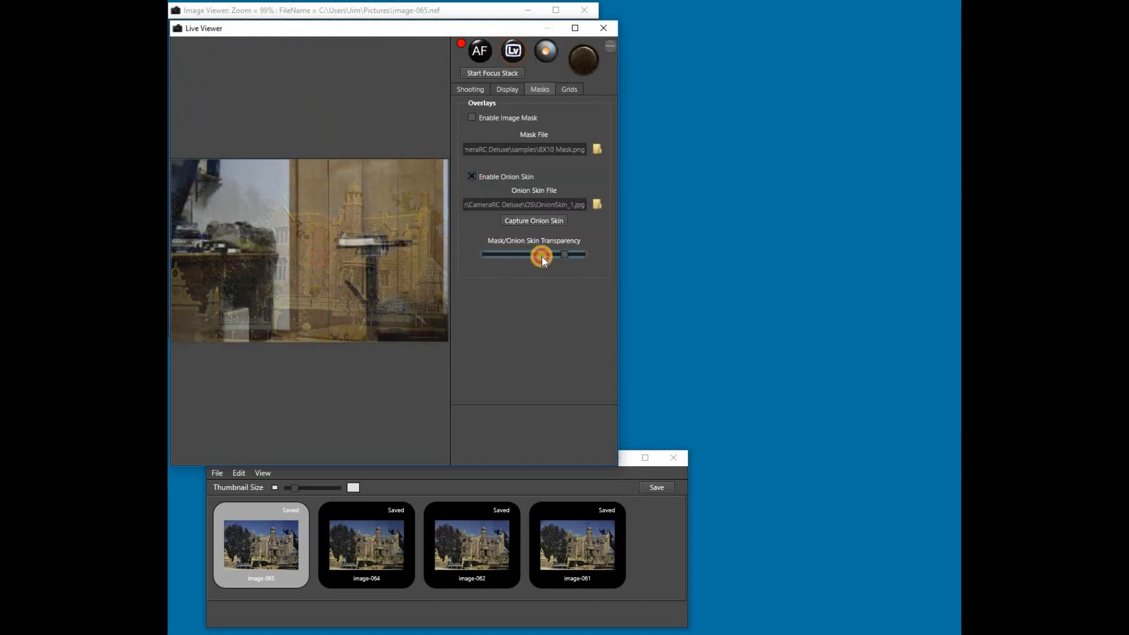
{"action": "left_click_drag", "start_coordinate": [542, 255], "coordinate": [510, 254]}
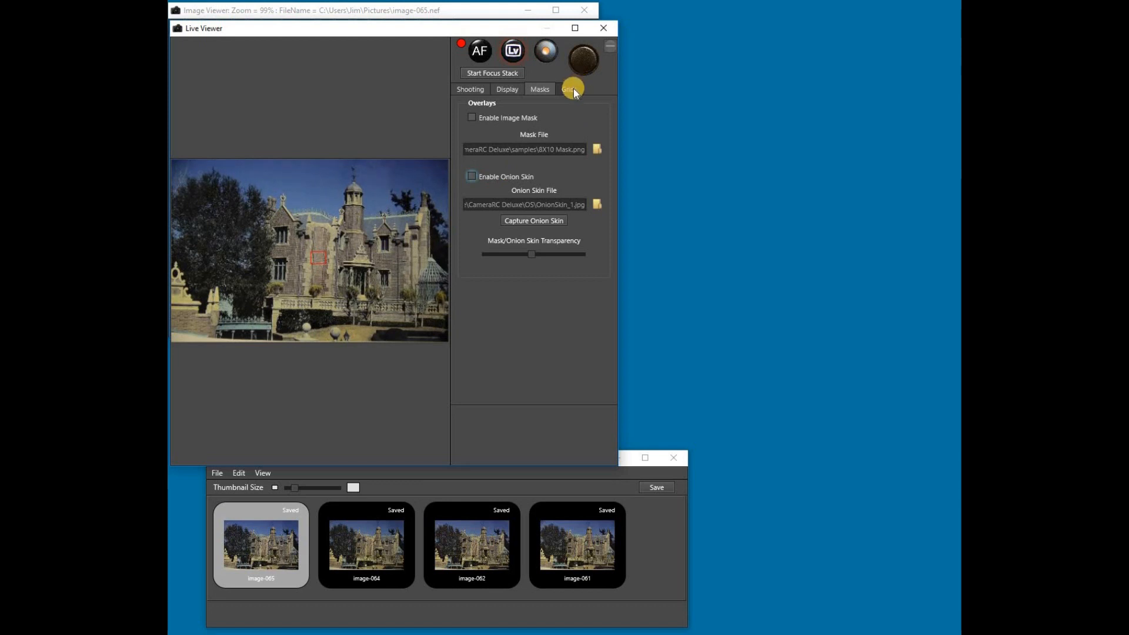
- Enable fixed gridlines on the Grids tab, colour them Aqua, then pick another colour
{"action": "left_click", "coordinate": [571, 89]}
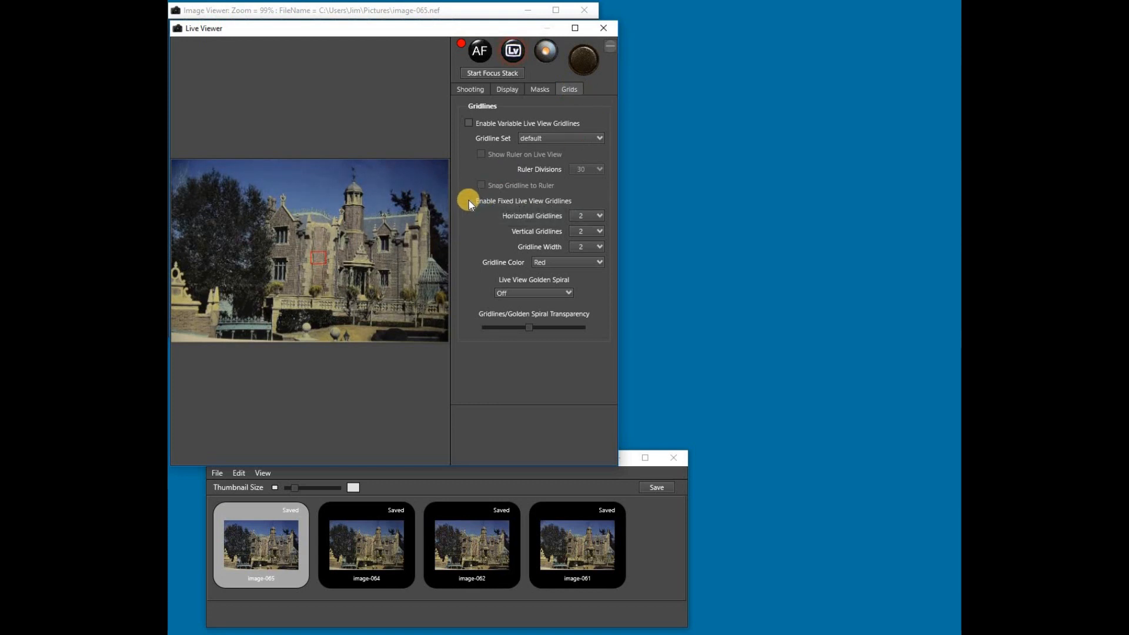
{"action": "left_click", "coordinate": [468, 202]}
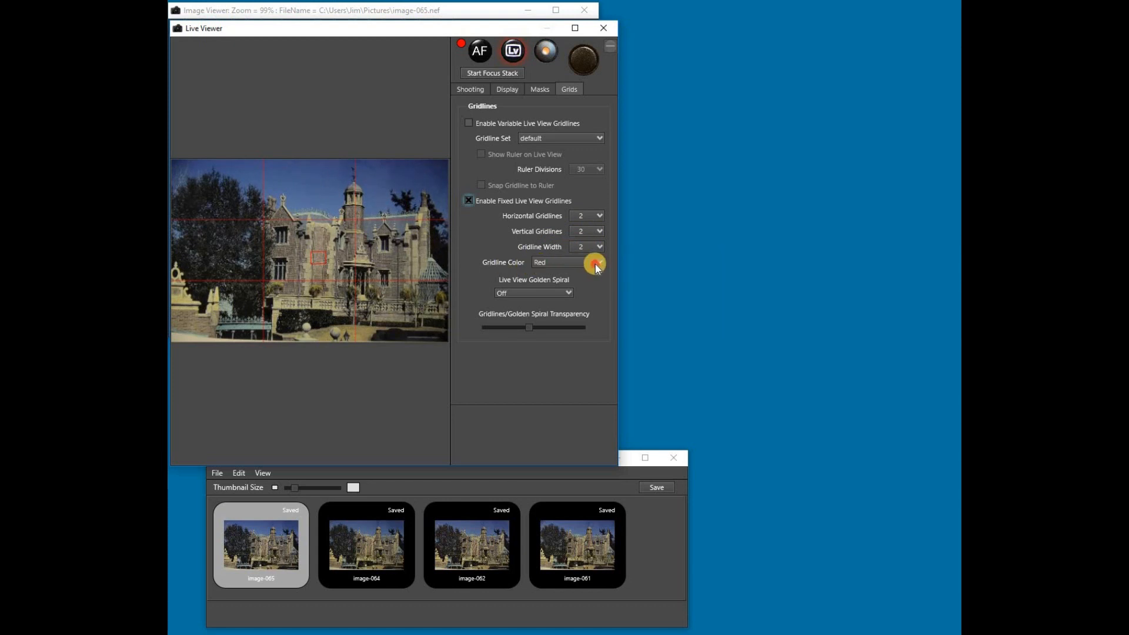
{"action": "left_click", "coordinate": [599, 262]}
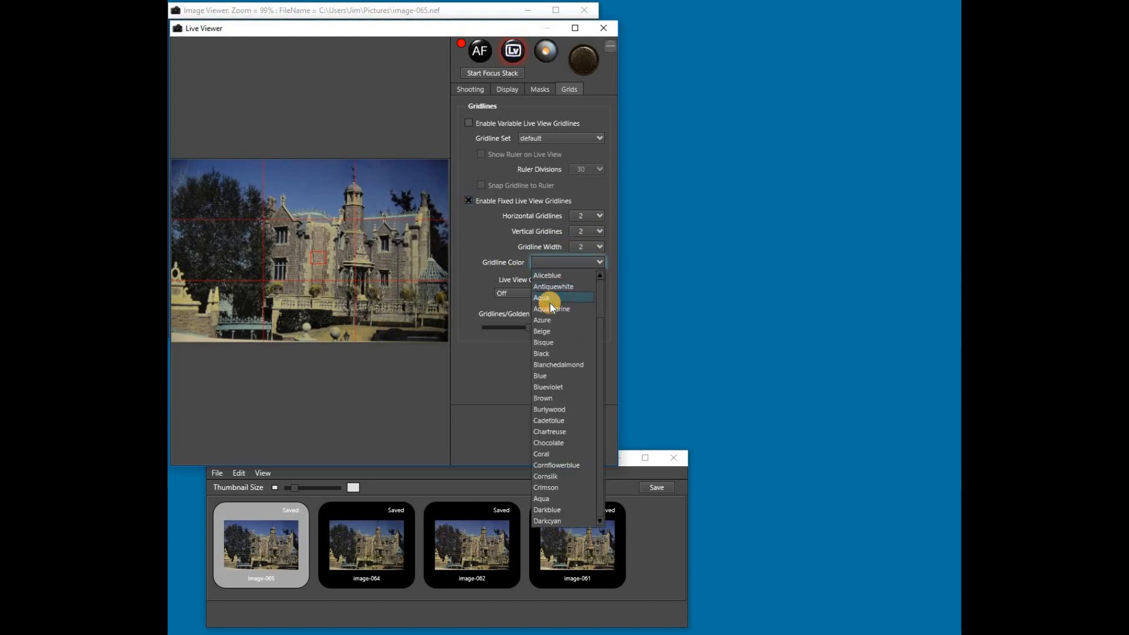
{"action": "left_click", "coordinate": [541, 297]}
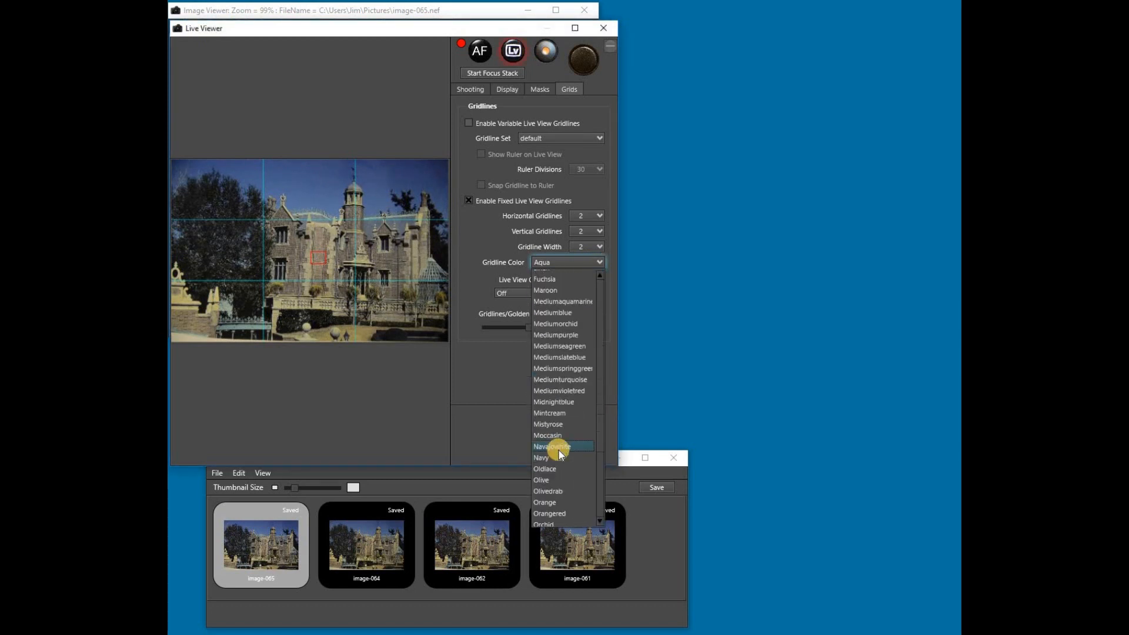
{"action": "scroll", "scroll_direction": "down", "scroll_amount": 3}
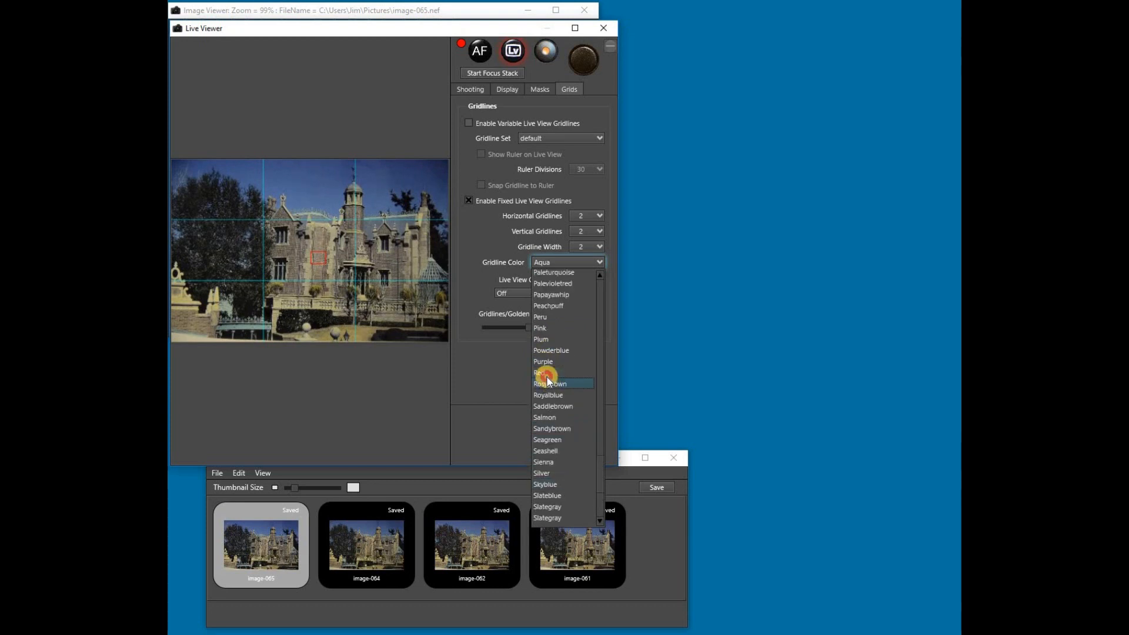
{"action": "left_click", "coordinate": [541, 373]}
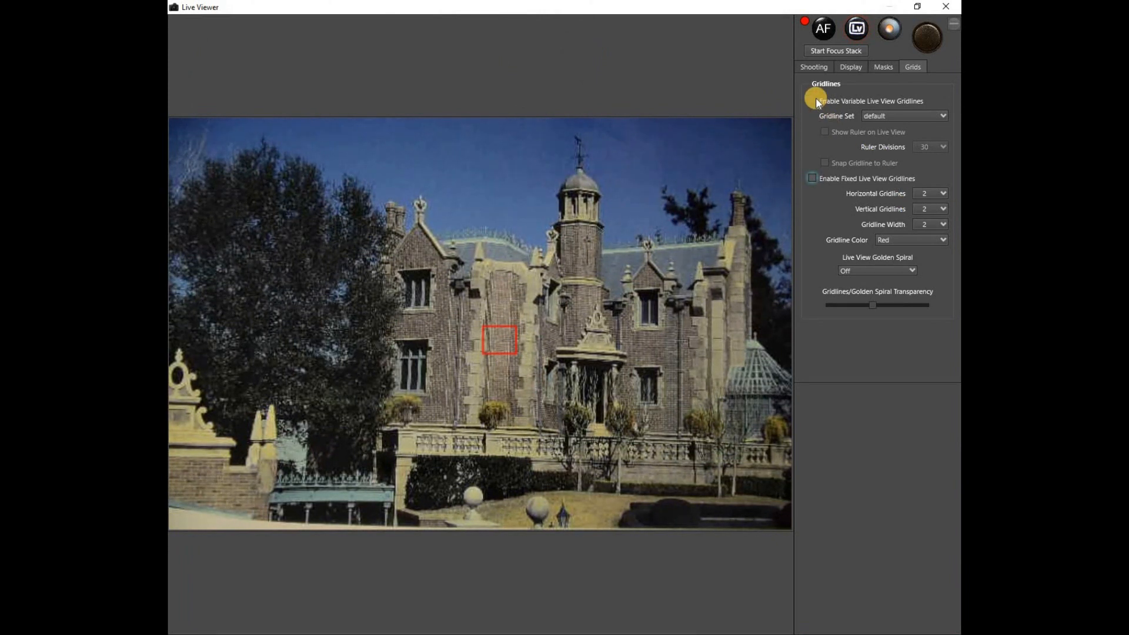
{"action": "mouse_move", "coordinate": [817, 100]}
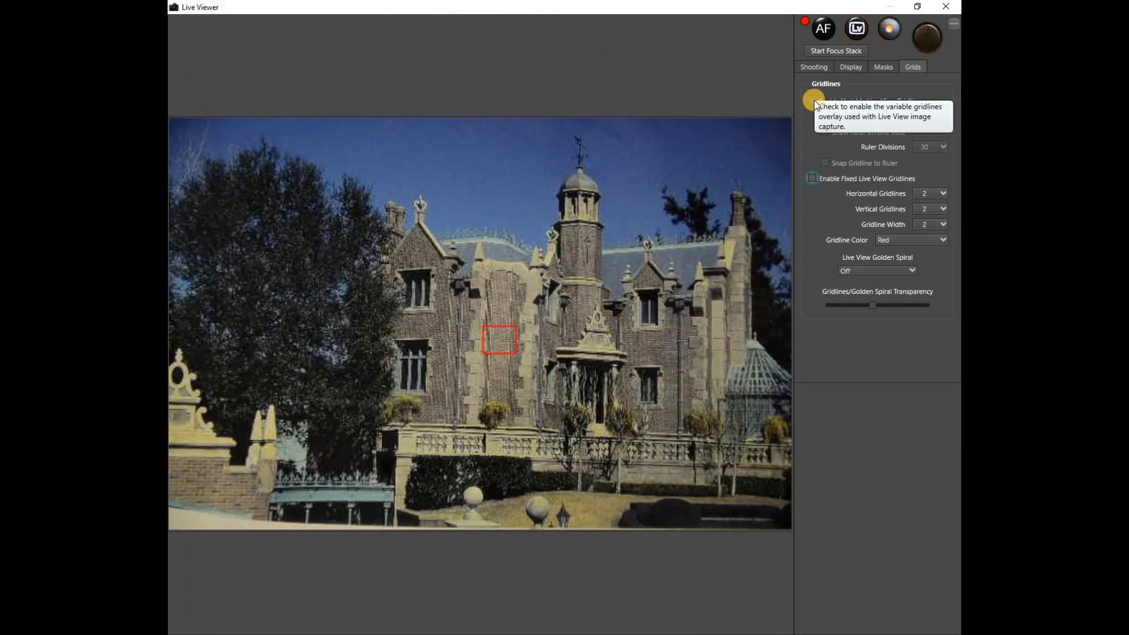
- Enable variable gridlines and show the ruler over the live view
{"action": "left_click", "coordinate": [812, 100]}
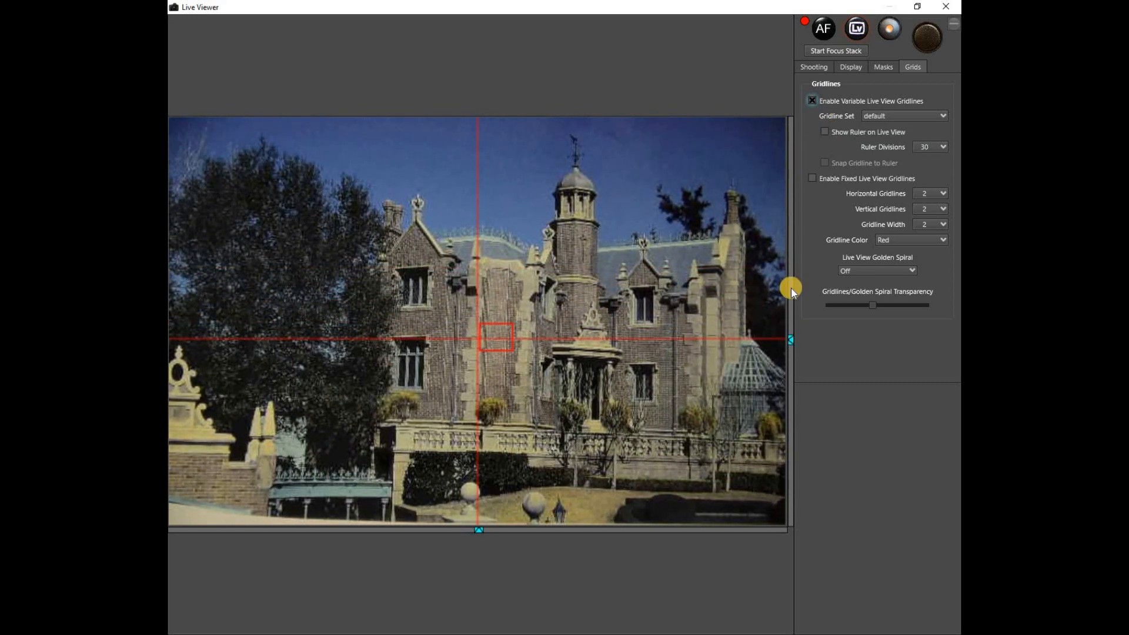
{"action": "mouse_move", "coordinate": [825, 137]}
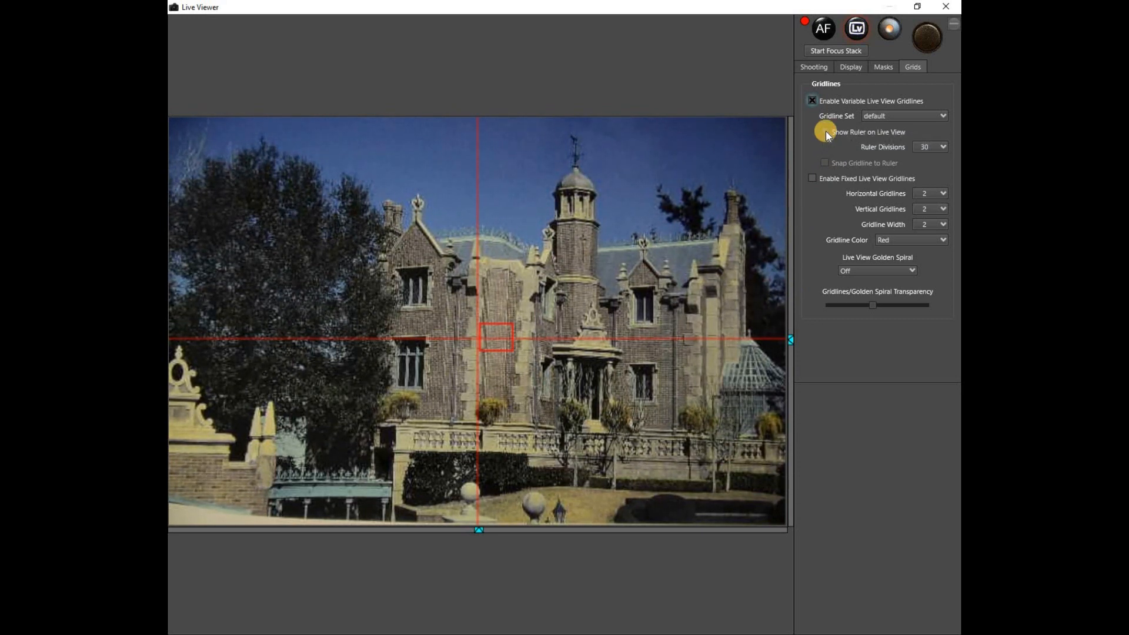
{"action": "left_click", "coordinate": [825, 131]}
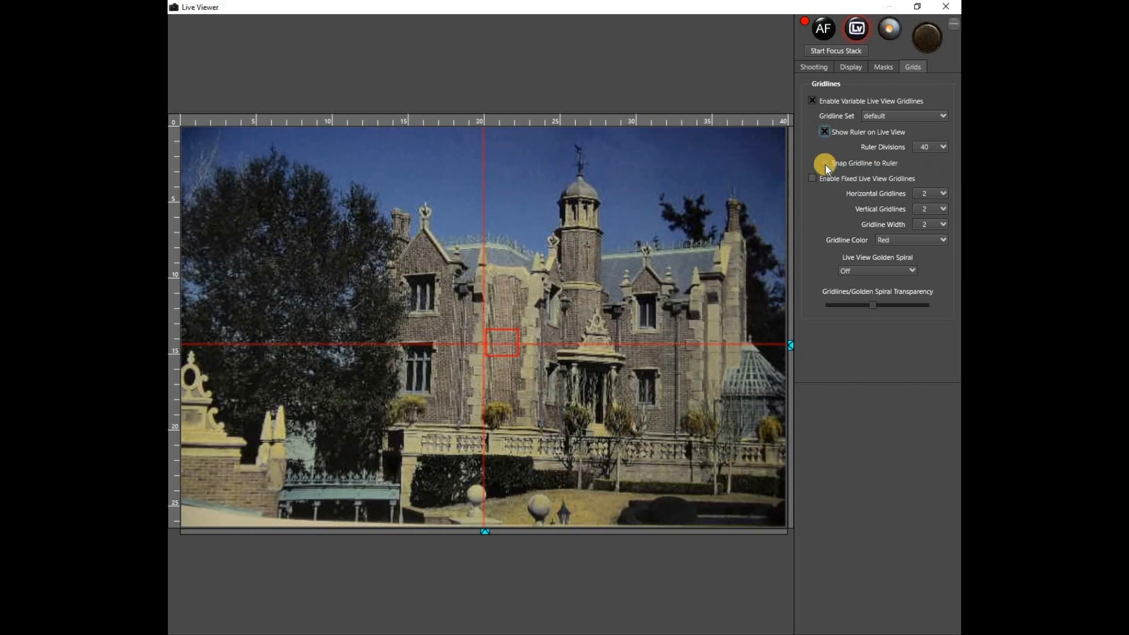
- Enable Snap Gridline to Ruler and test it by dragging gridlines to 25 and back
{"action": "left_click", "coordinate": [824, 163]}
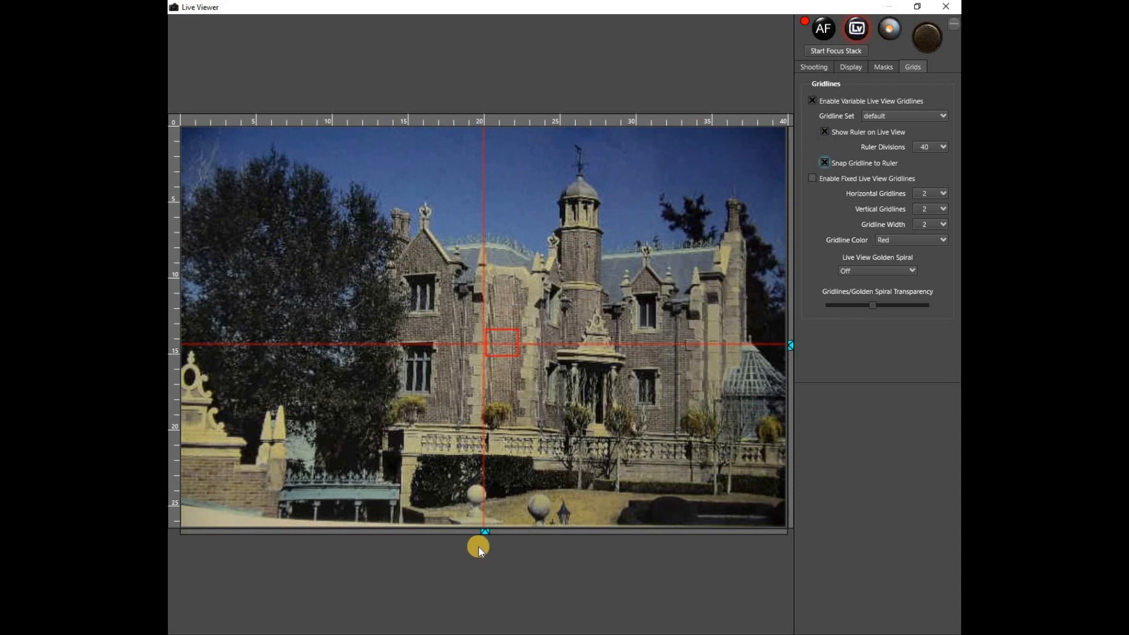
{"action": "left_click_drag", "start_coordinate": [478, 546], "coordinate": [531, 524]}
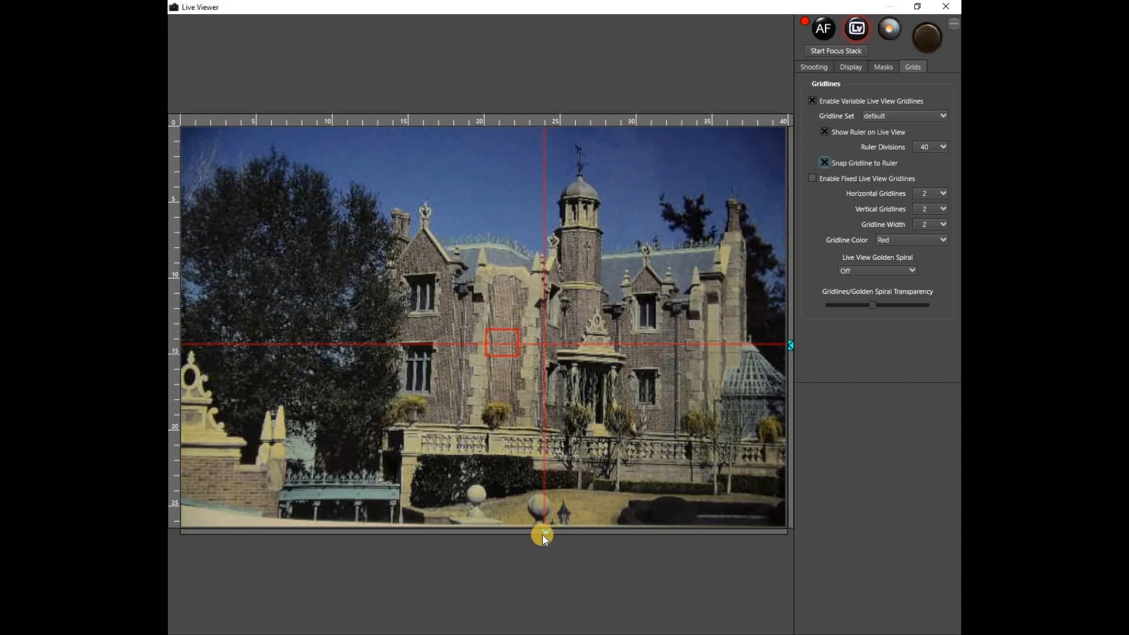
{"action": "left_click_drag", "start_coordinate": [542, 536], "coordinate": [497, 517]}
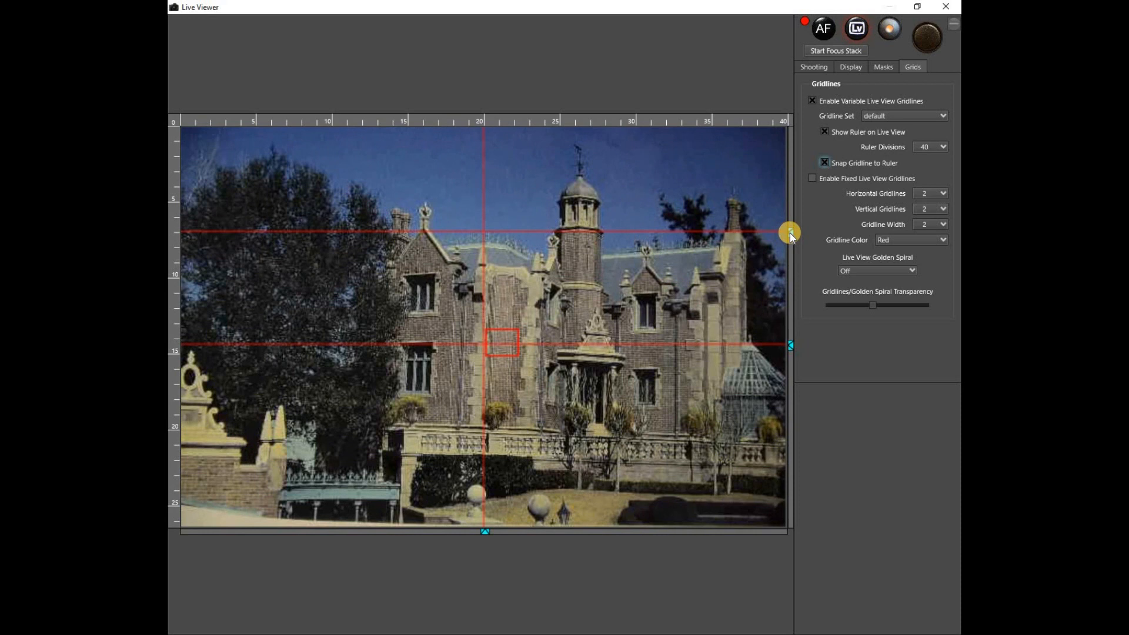
{"action": "left_click_drag", "start_coordinate": [790, 231], "coordinate": [790, 257]}
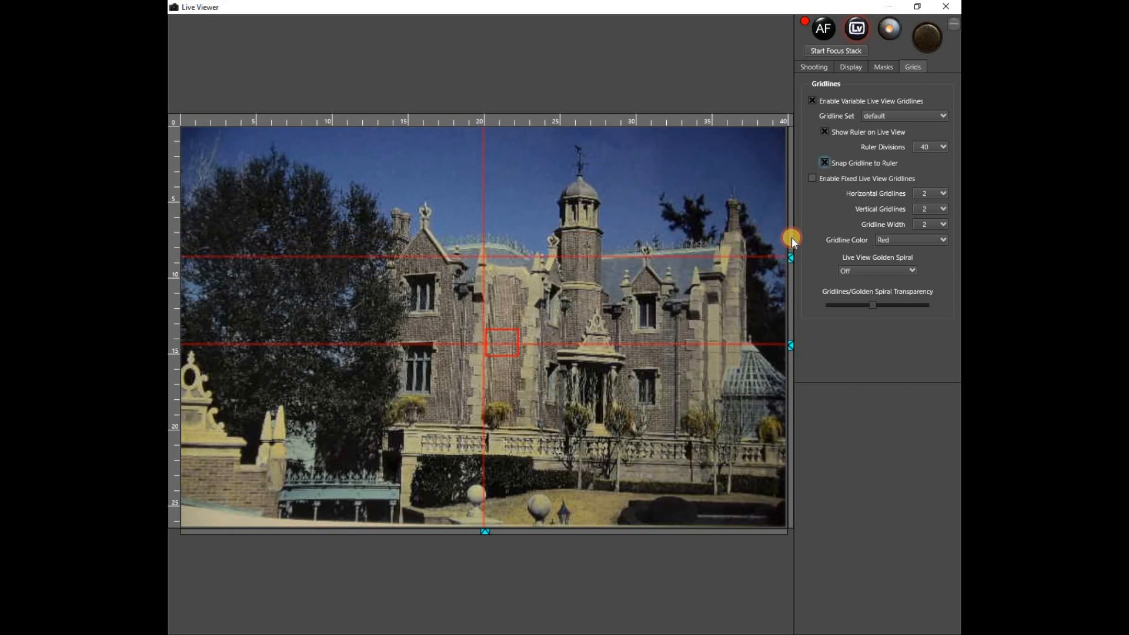
{"action": "left_click_drag", "start_coordinate": [789, 255], "coordinate": [790, 231]}
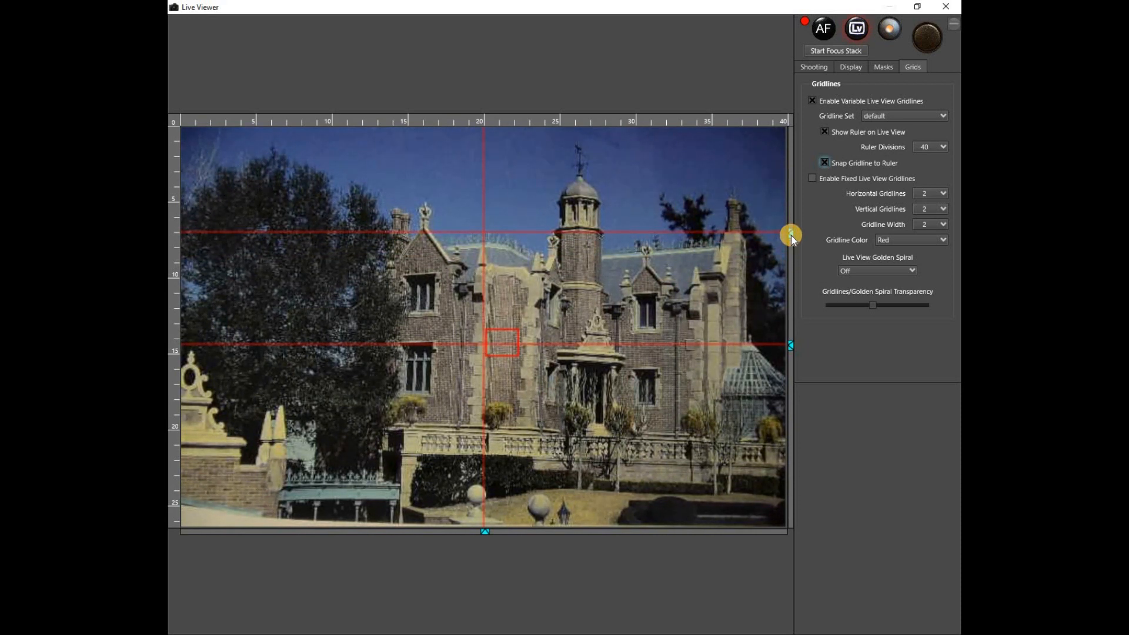
{"action": "right_click", "coordinate": [789, 233]}
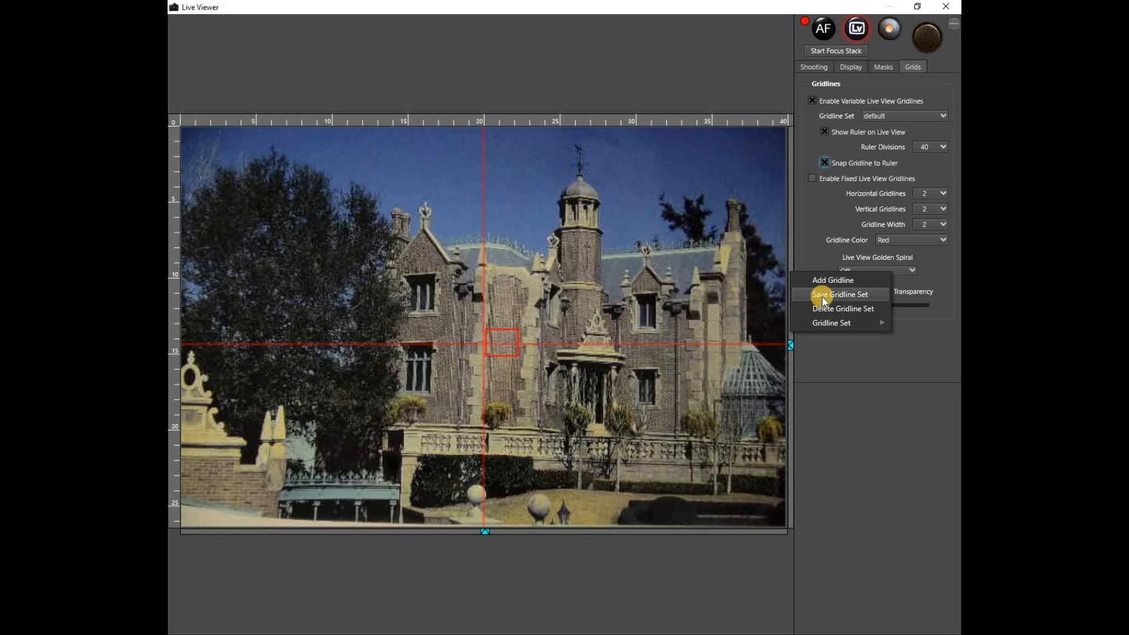
- Save the current gridline layout as a new gridline set named '2-lines'
{"action": "left_click", "coordinate": [837, 294]}
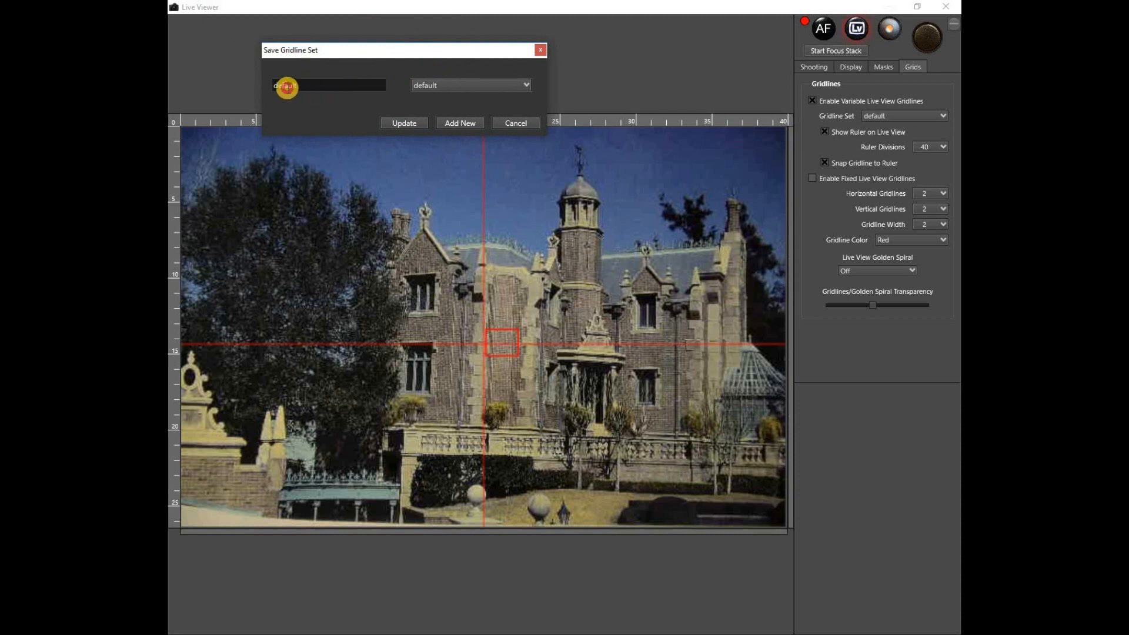
{"action": "left_click", "coordinate": [328, 85]}
{"action": "type", "text": "2"}
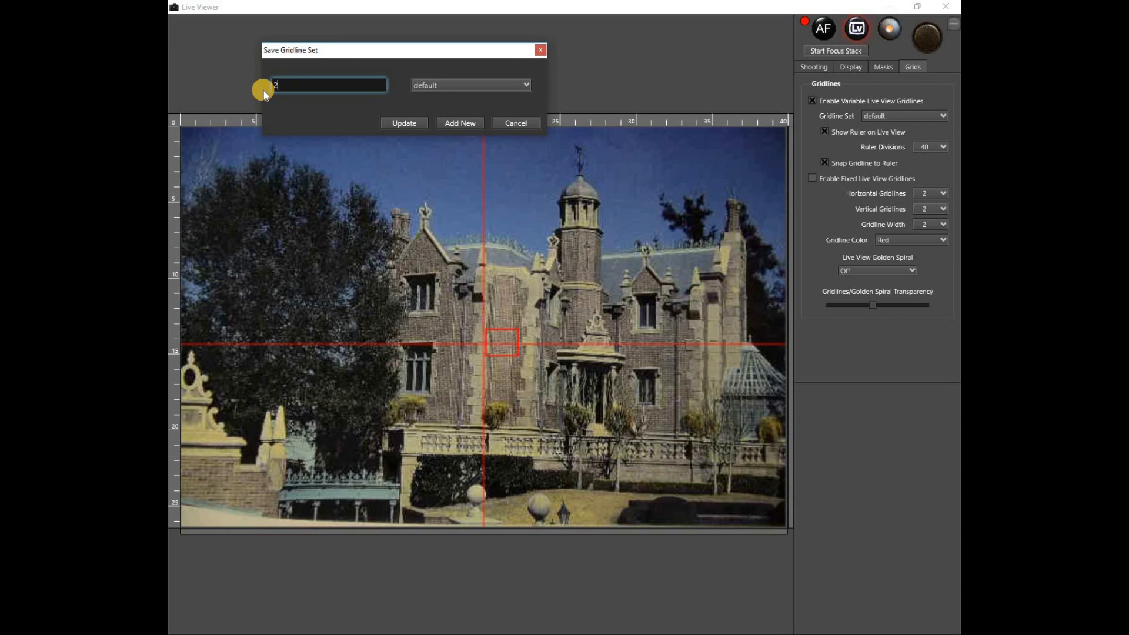
{"action": "type", "text": "-lines"}
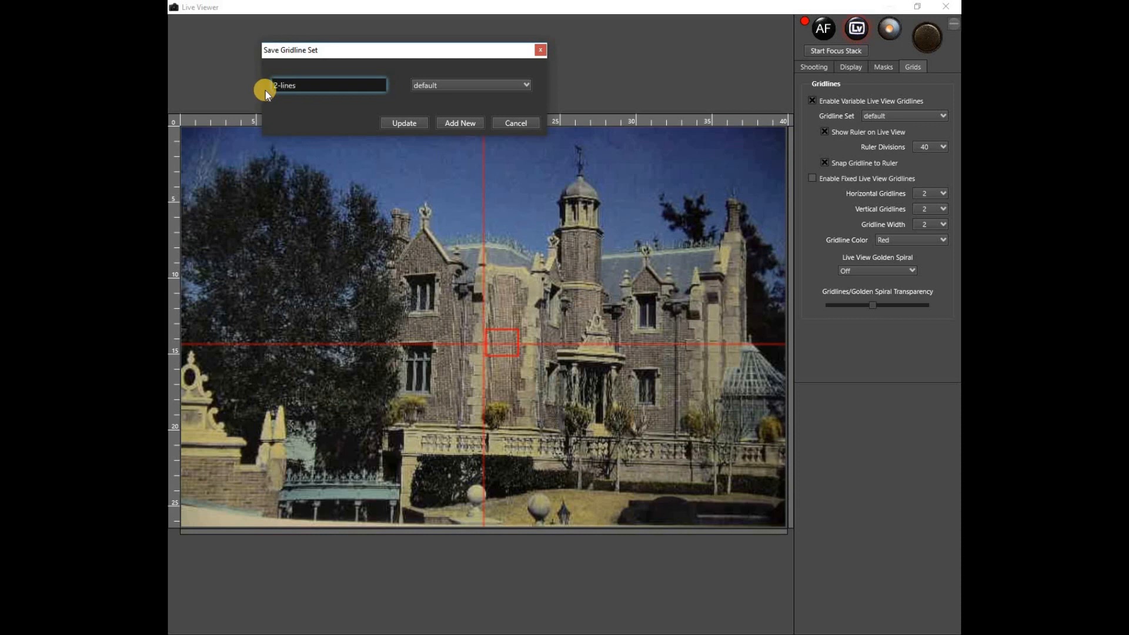
{"action": "left_click", "coordinate": [459, 122]}
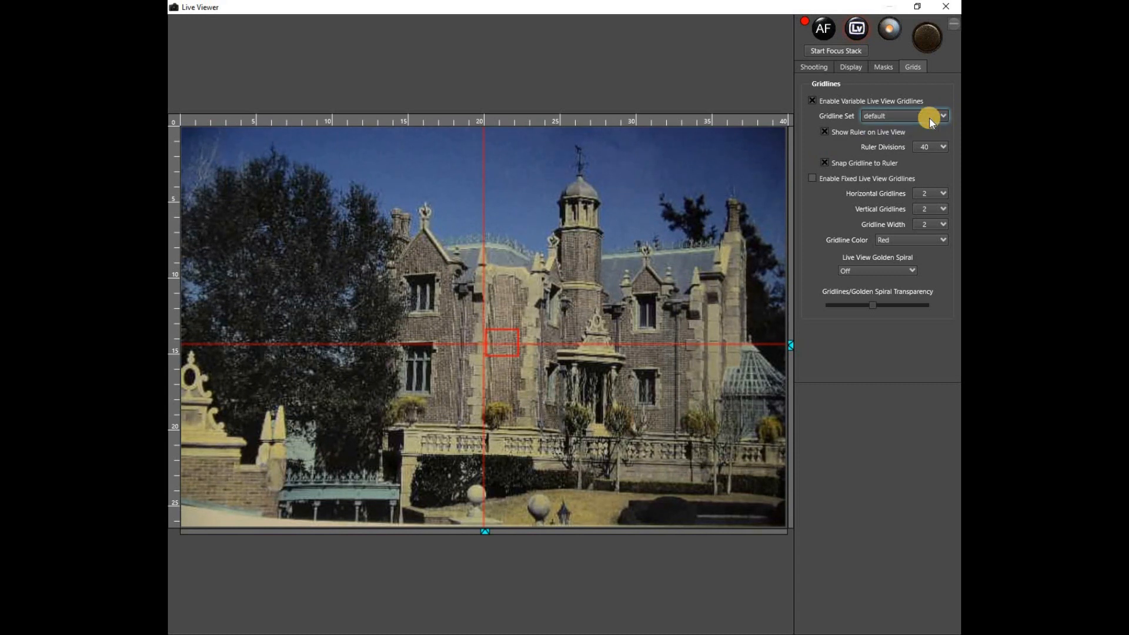
{"action": "mouse_move", "coordinate": [787, 283]}
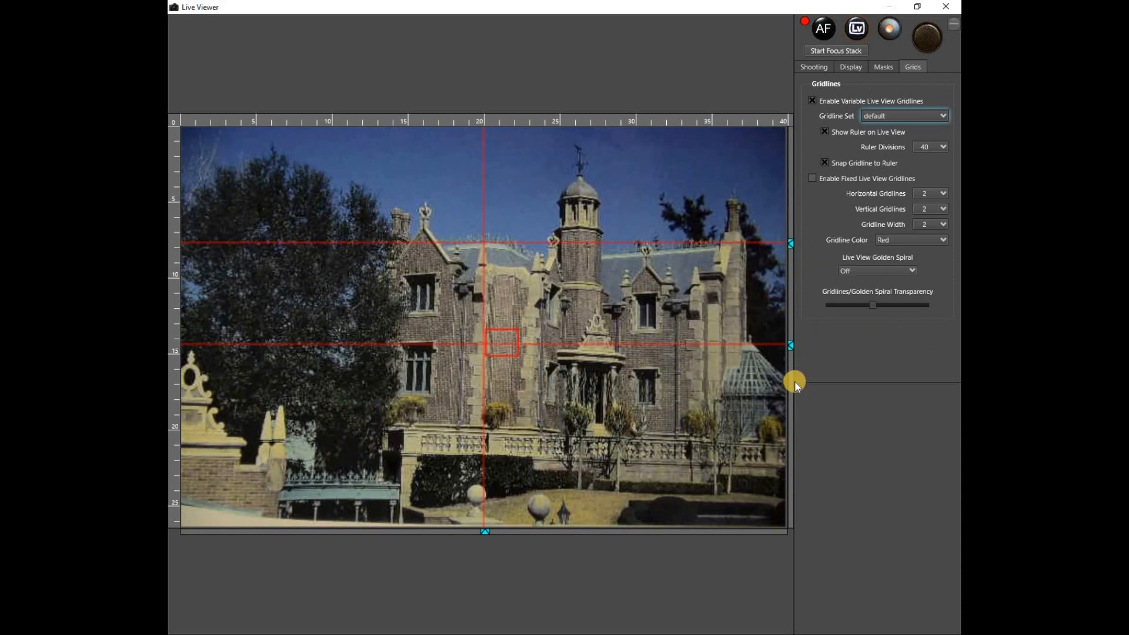
{"action": "mouse_move", "coordinate": [792, 322]}
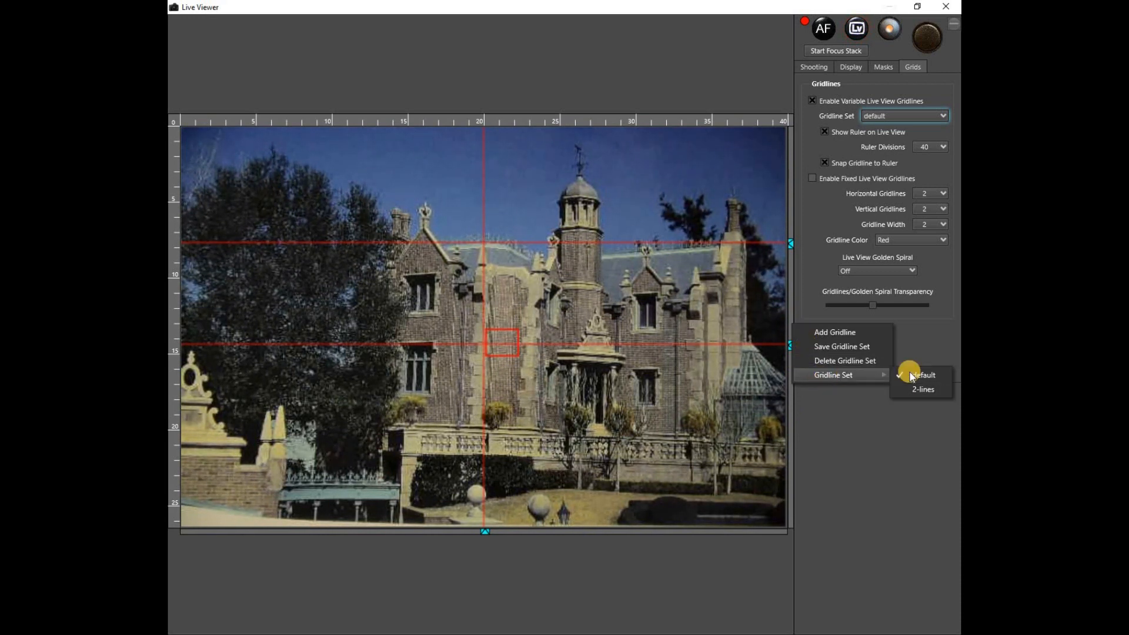
- Select the default gridline set from the Gridline Set submenu
{"action": "left_click", "coordinate": [921, 375]}
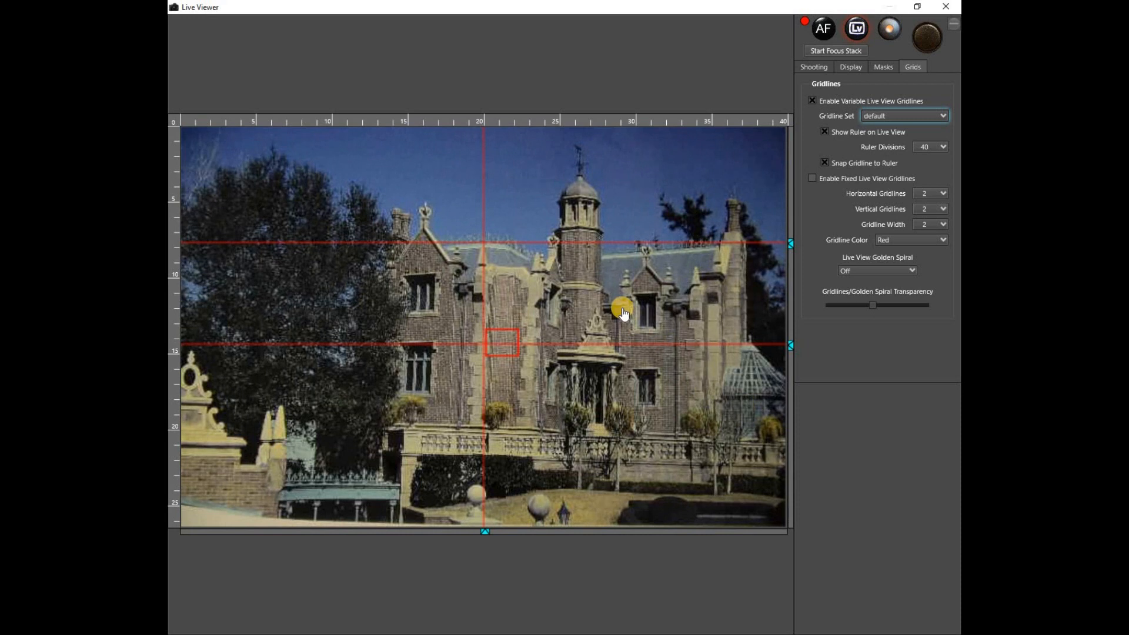
{"action": "mouse_move", "coordinate": [558, 221]}
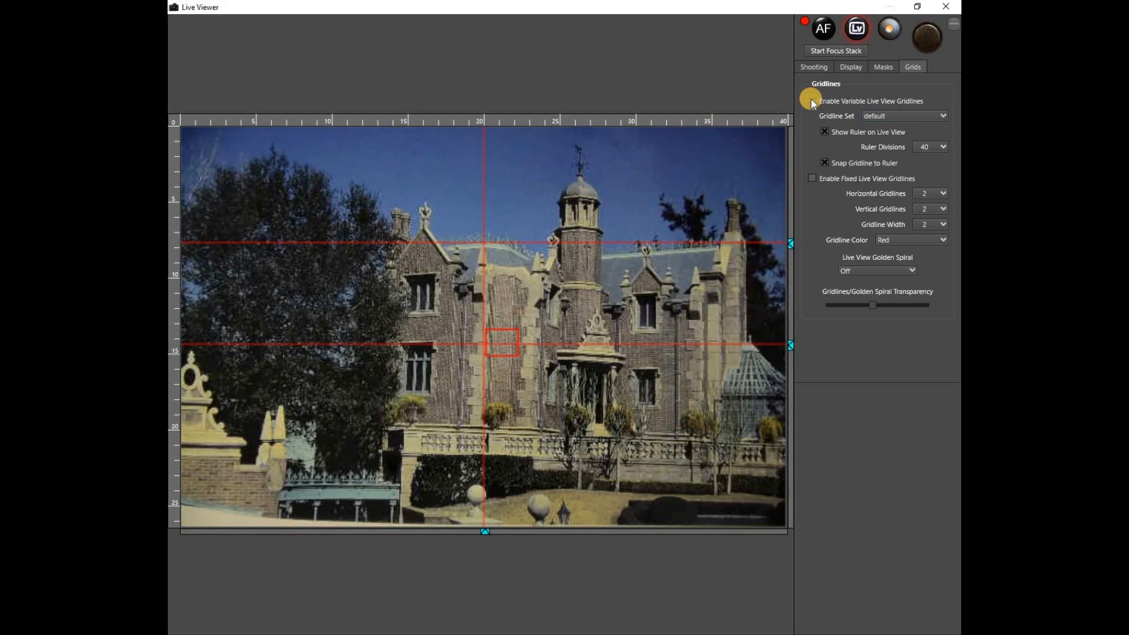
- Turn off Enable Variable Live View Gridlines to hide the gridlines and ruler
{"action": "left_click", "coordinate": [813, 101]}
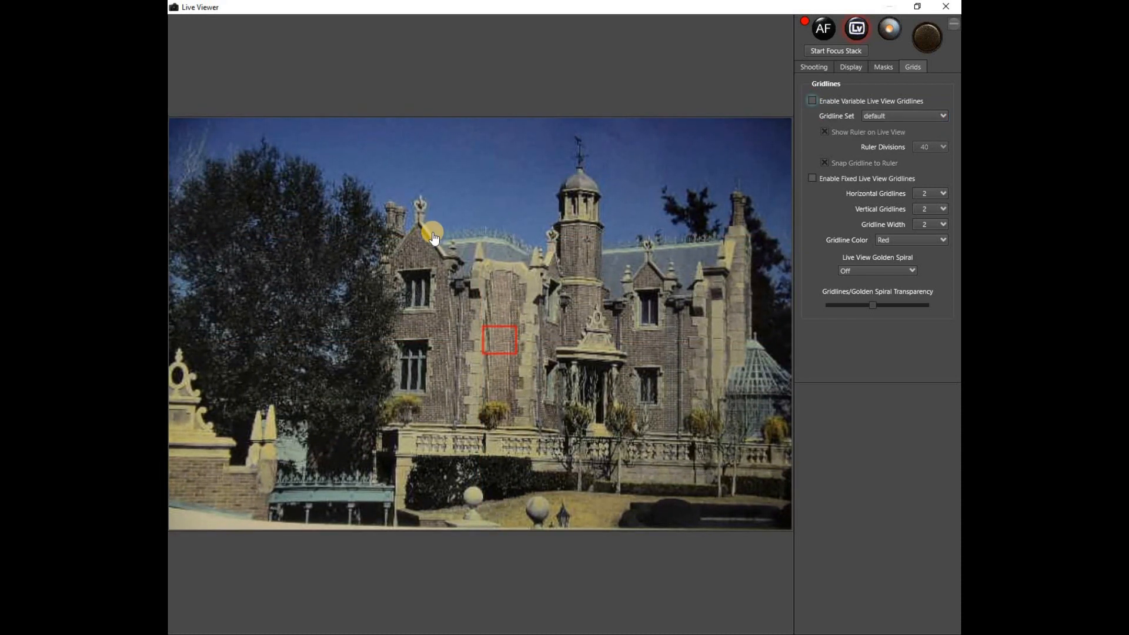
{"action": "right_click", "coordinate": [433, 238]}
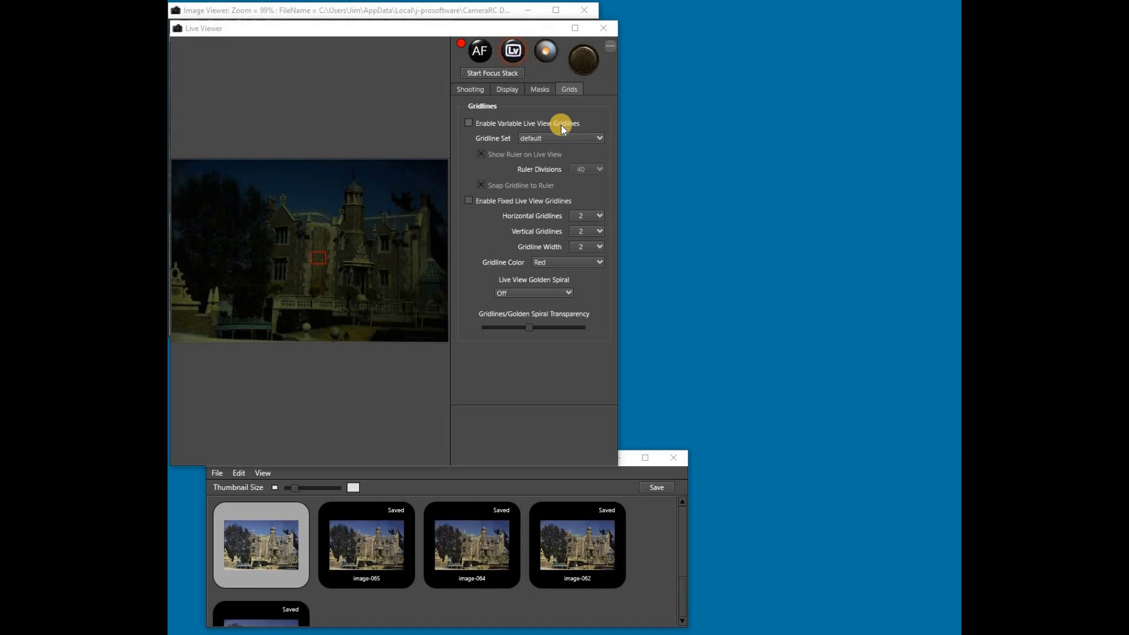
- Capture image-067 with the shutter release, then close the Live View window
{"action": "left_click", "coordinate": [260, 543]}
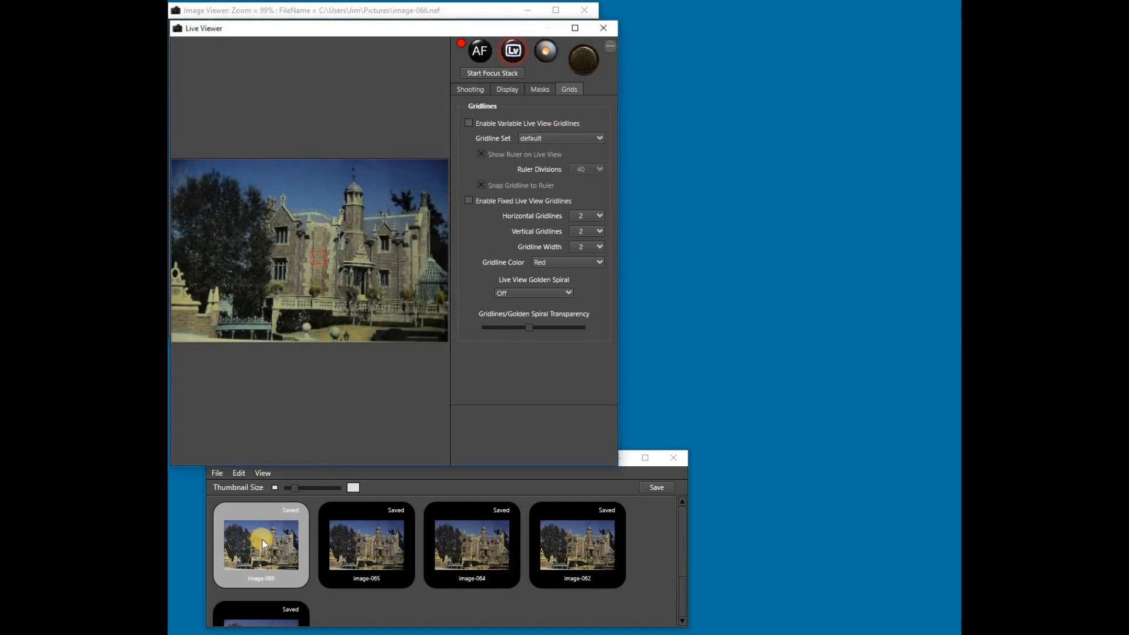
{"action": "left_click", "coordinate": [583, 58]}
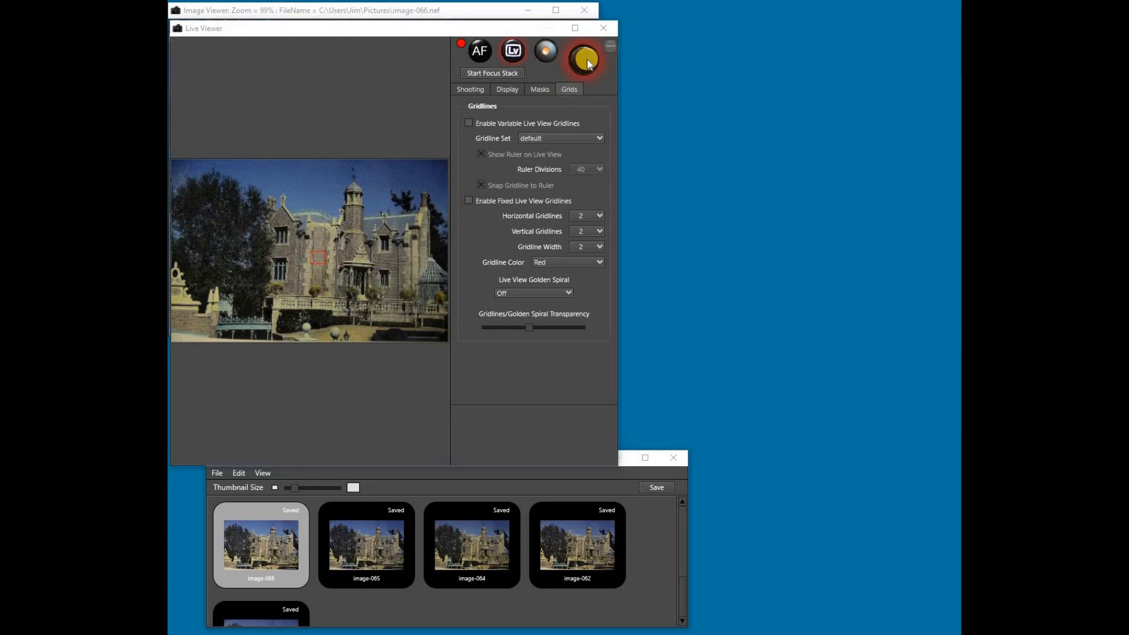
{"action": "left_click", "coordinate": [584, 59]}
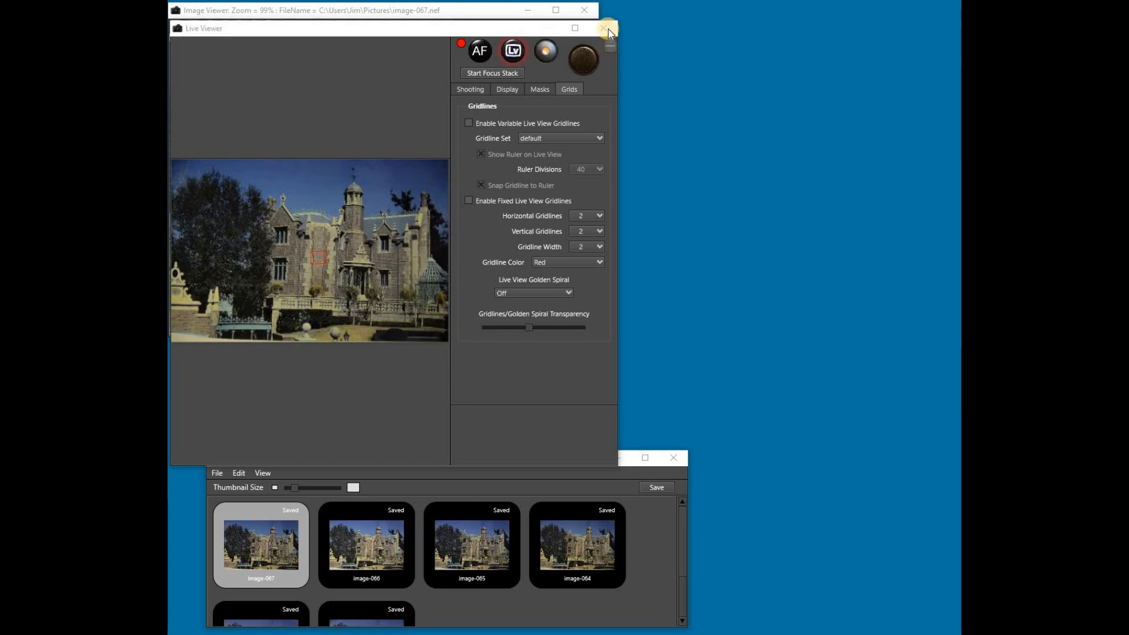
{"action": "left_click", "coordinate": [604, 29]}
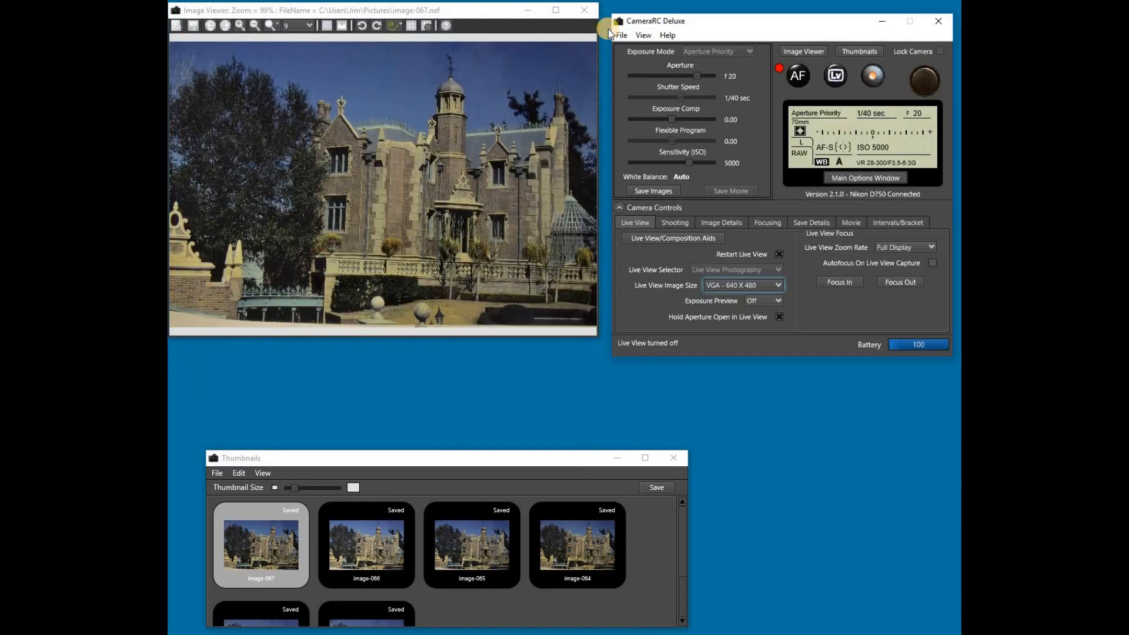